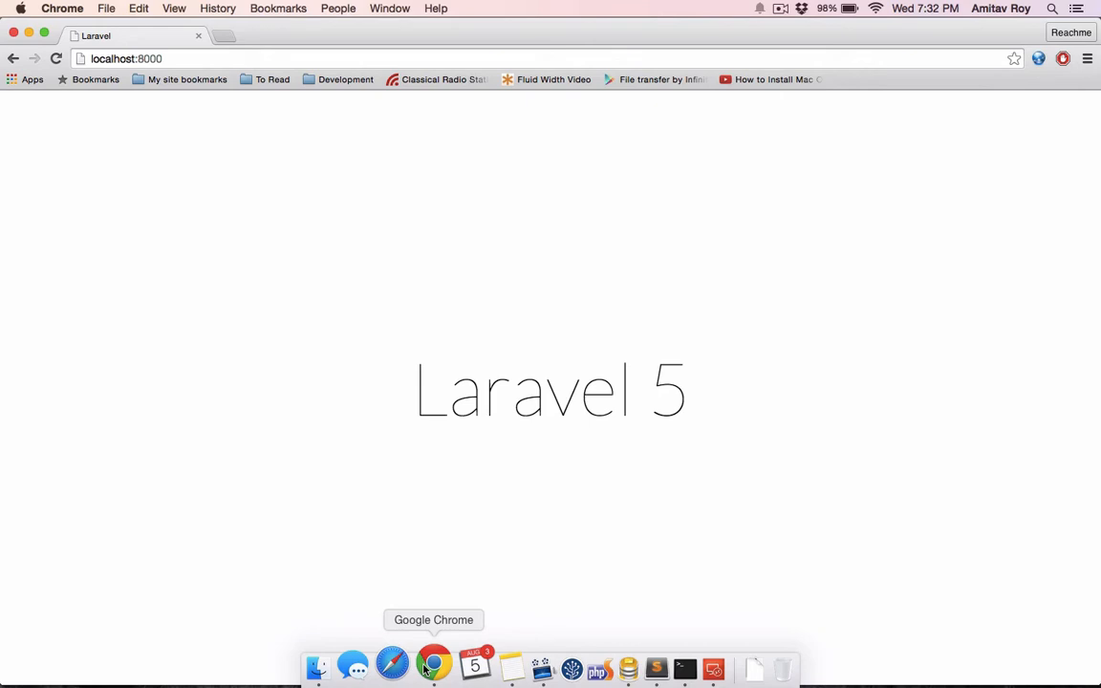
mouse_move(485, 546)
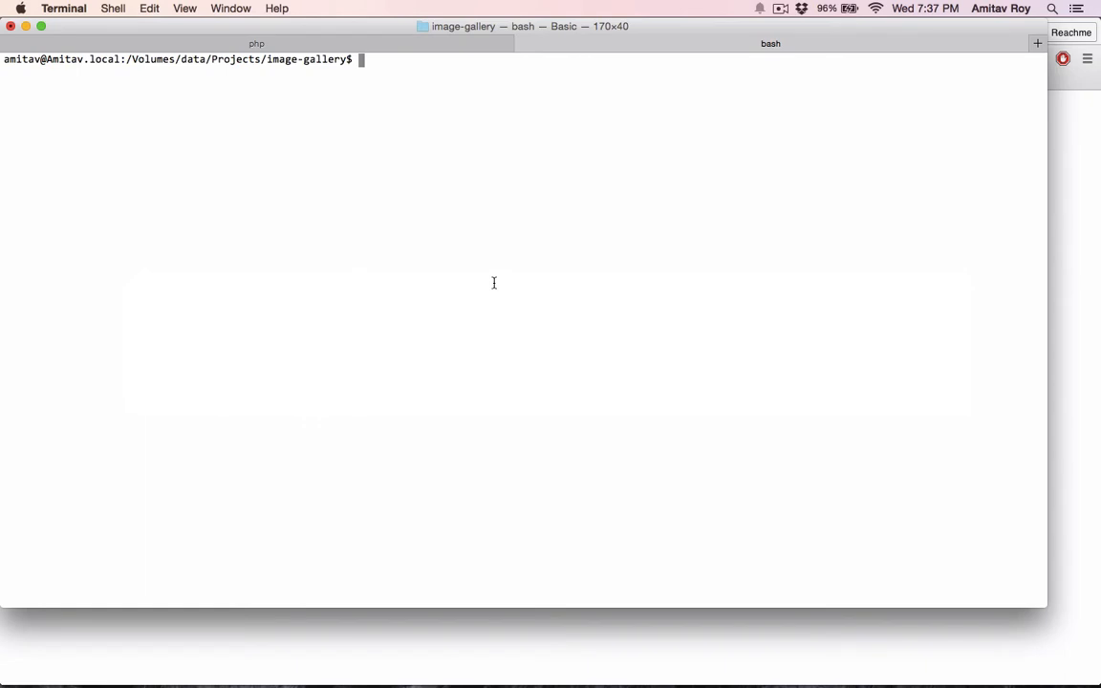
- Enter php artisan make:migration create_gallery_table --create=gallery in Terminal
type("php artisan")
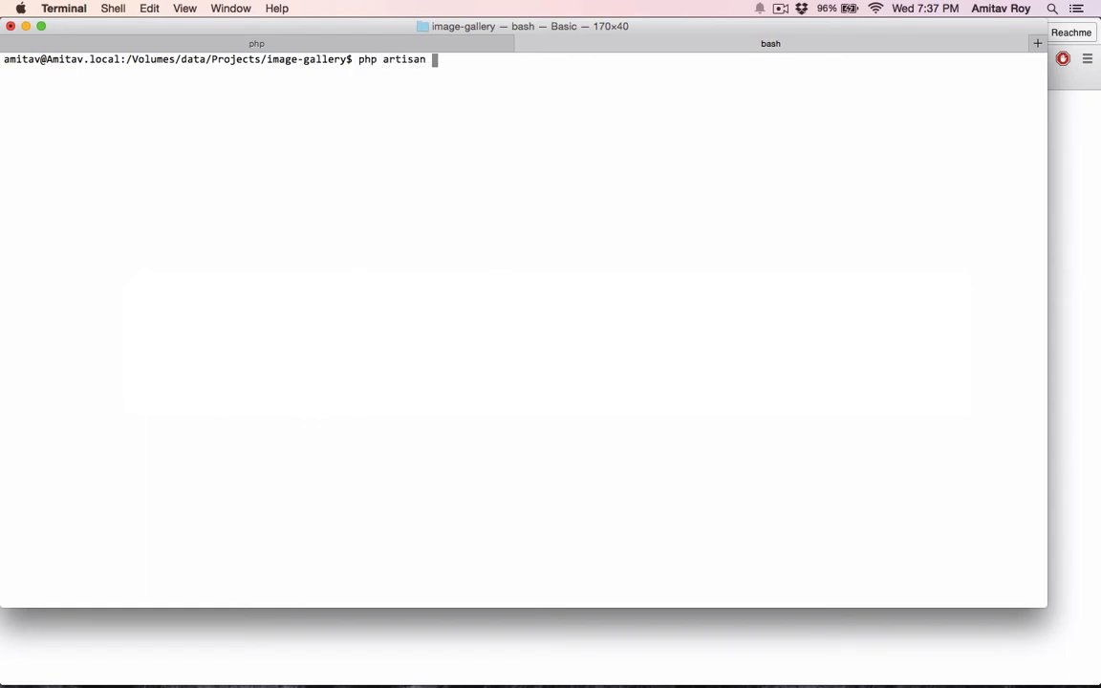
type("make:migr")
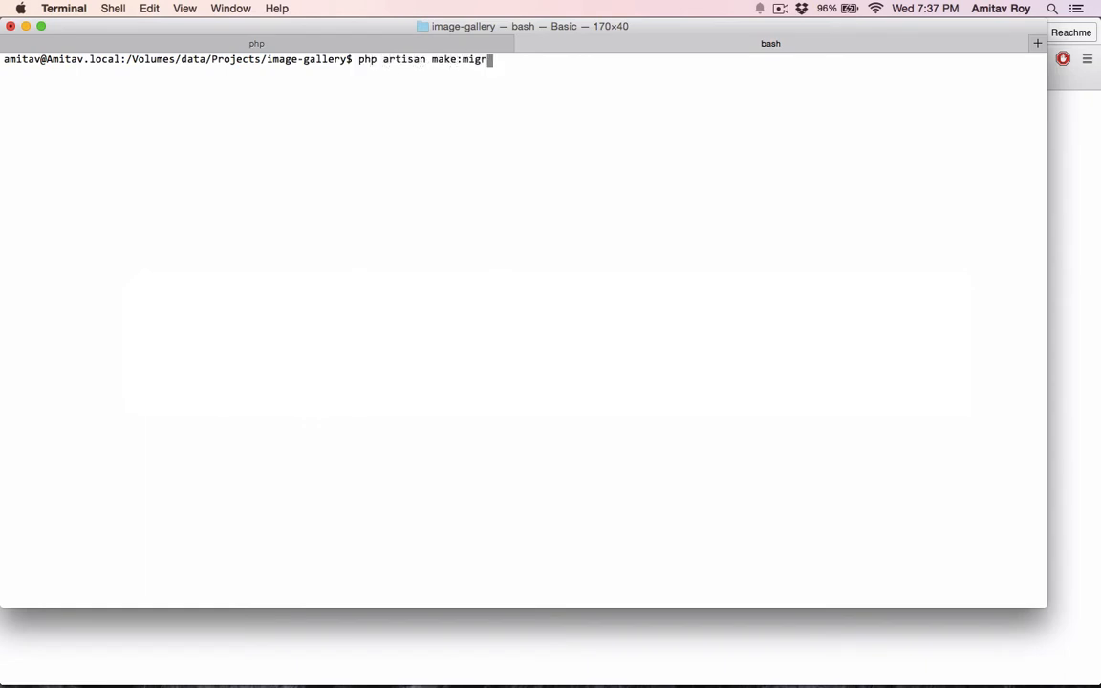
type("ation")
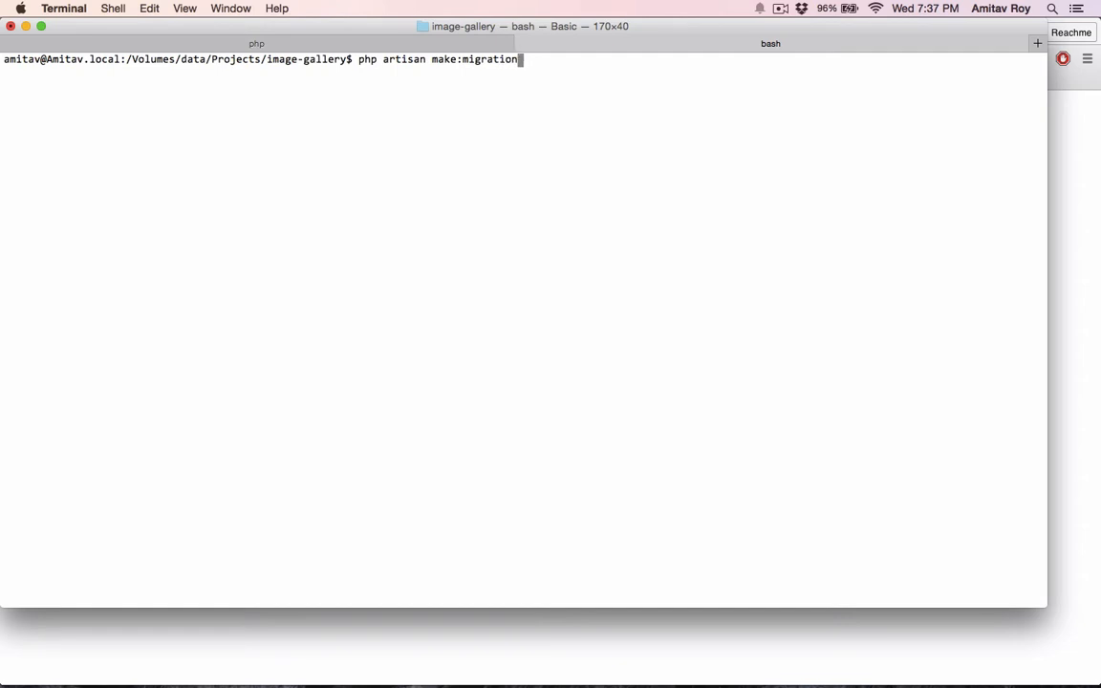
type("cra")
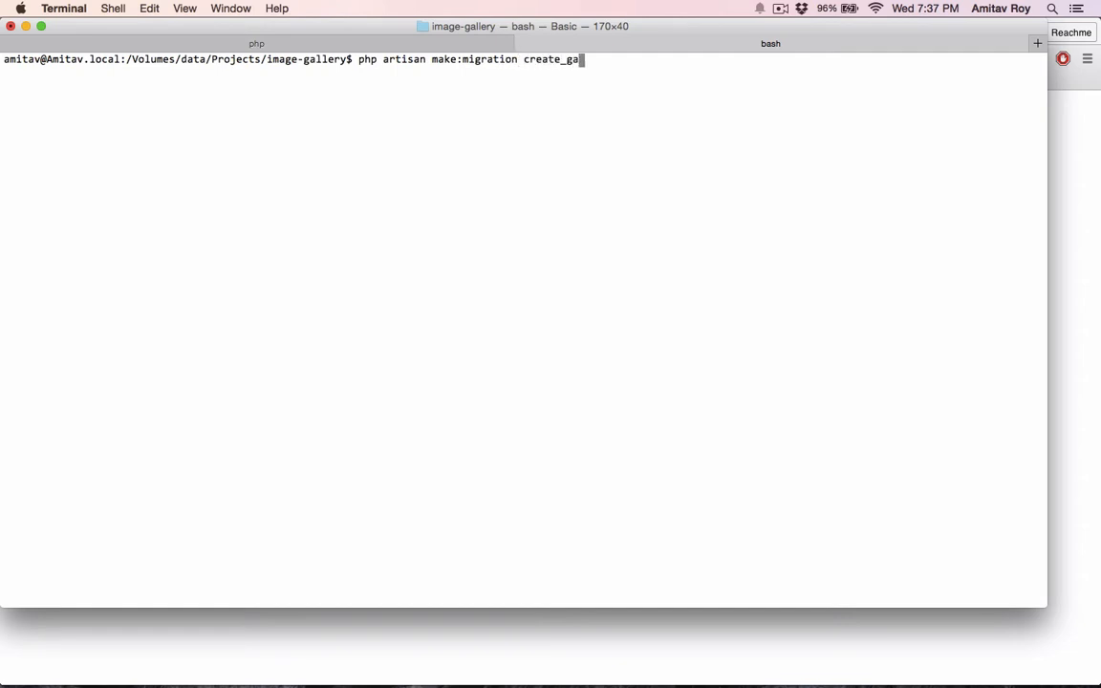
type("llery_table")
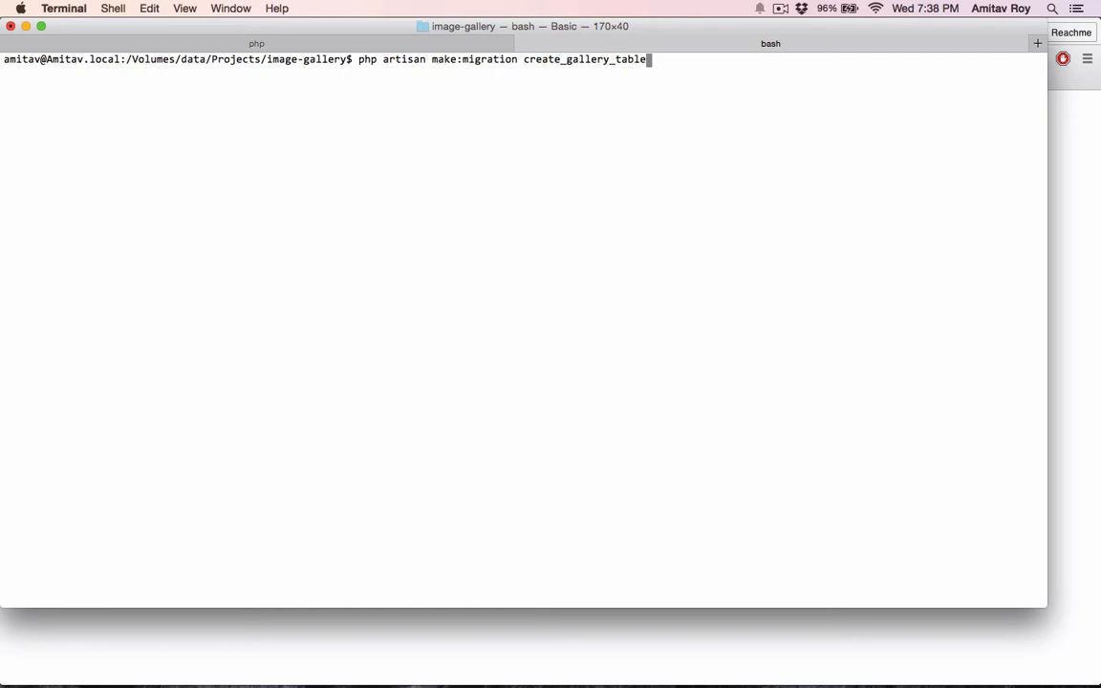
type("--")
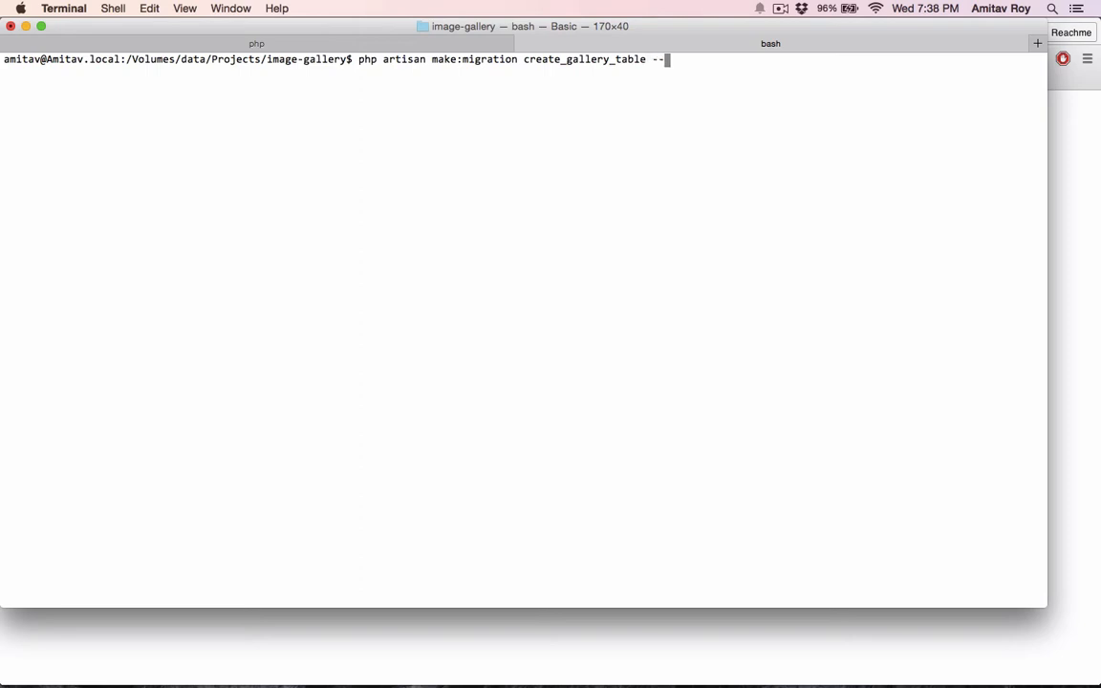
type("create")
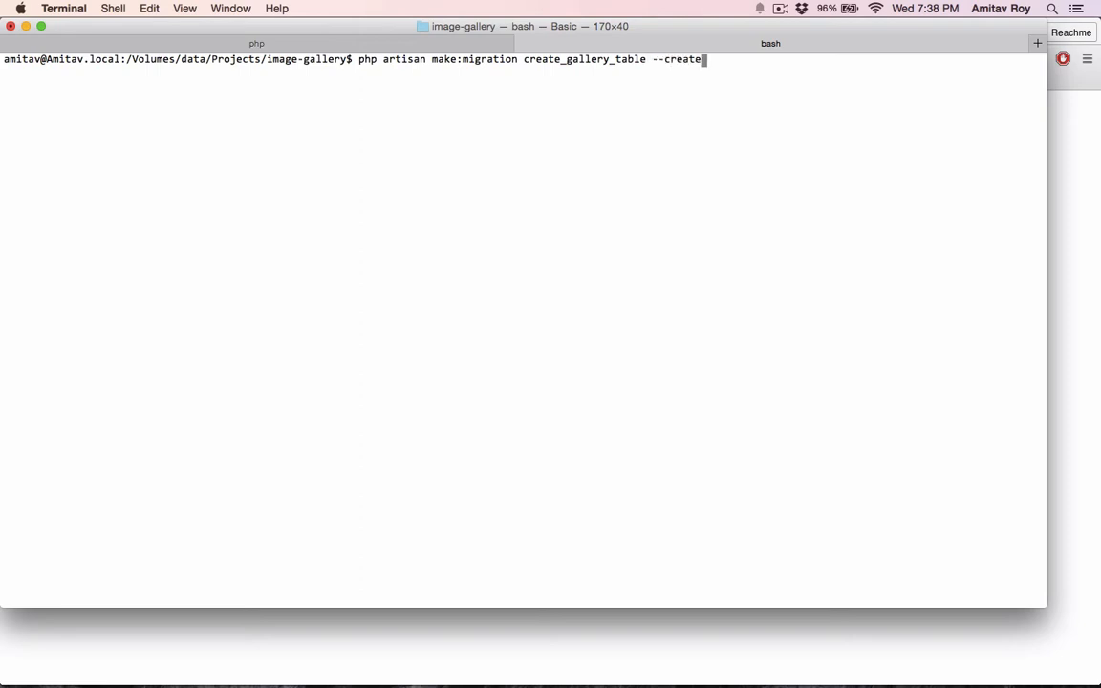
type("=gal")
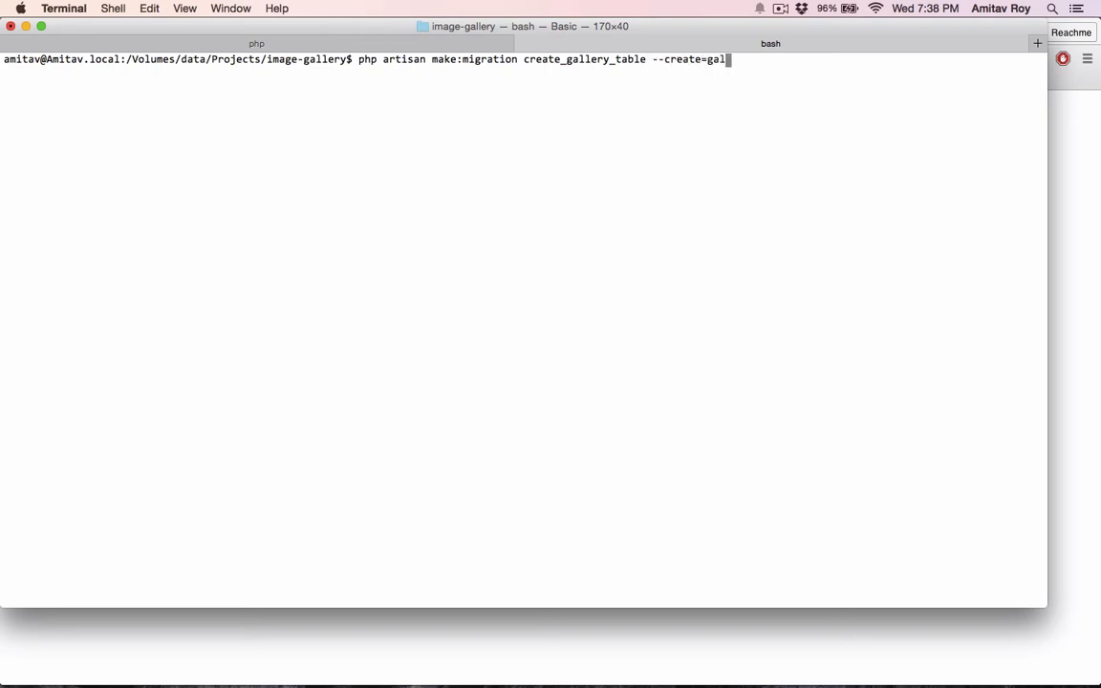
type("lery")
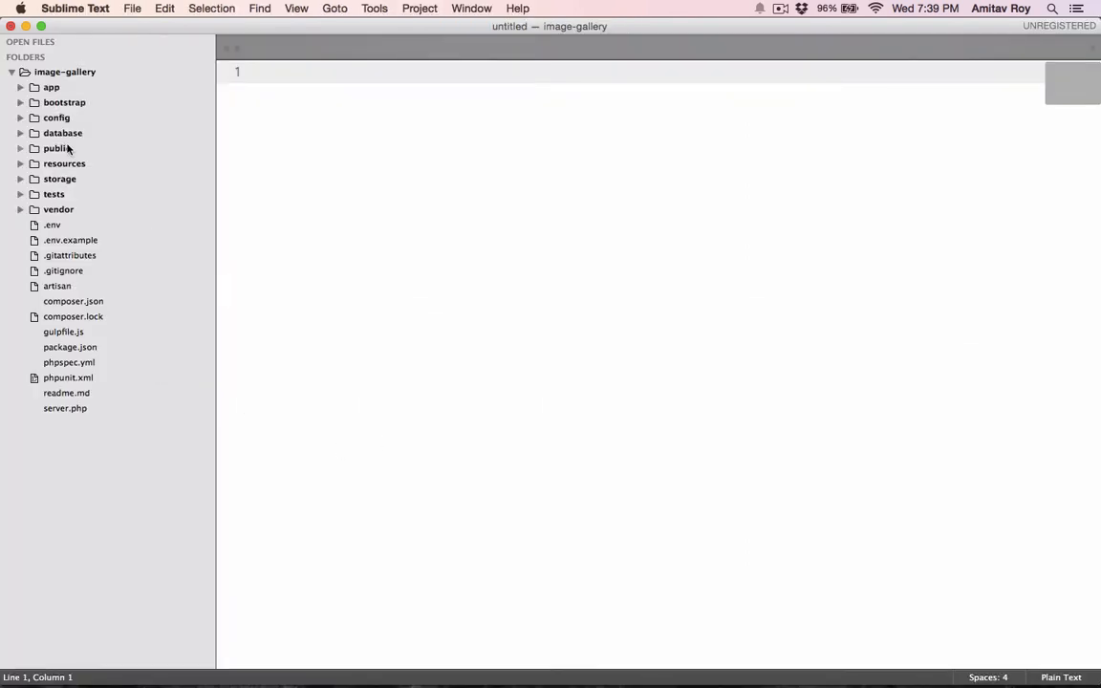
- Locate the create_gallery_table migration under database/migrations and position at the id column line
left_click(61, 134)
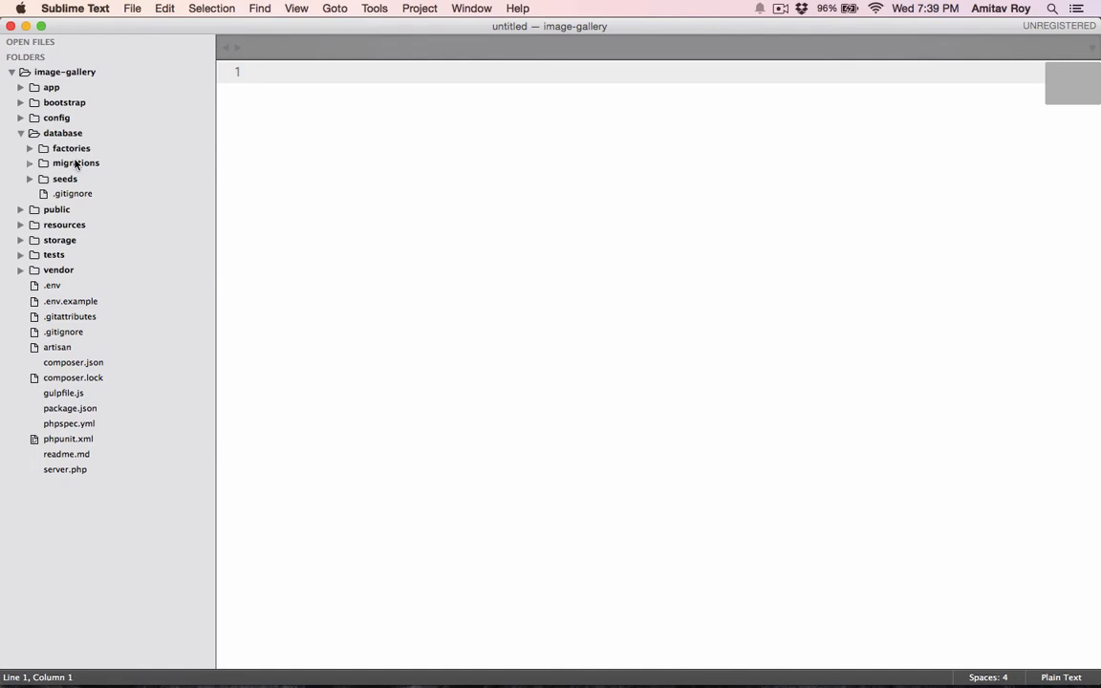
left_click(137, 241)
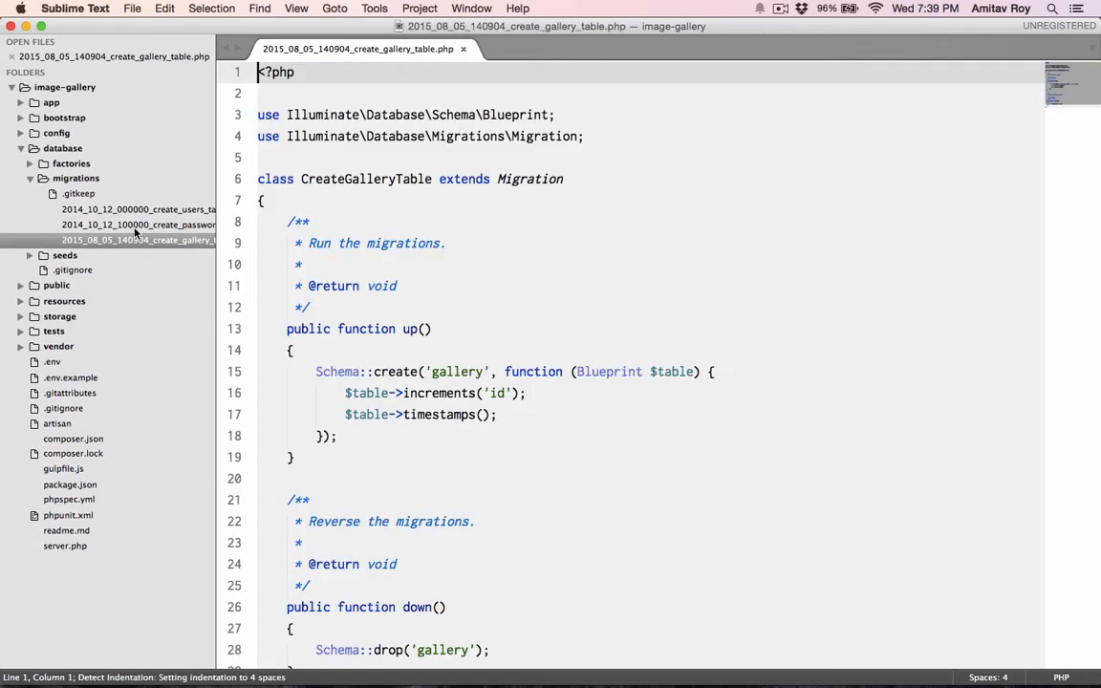
scroll("down", 3)
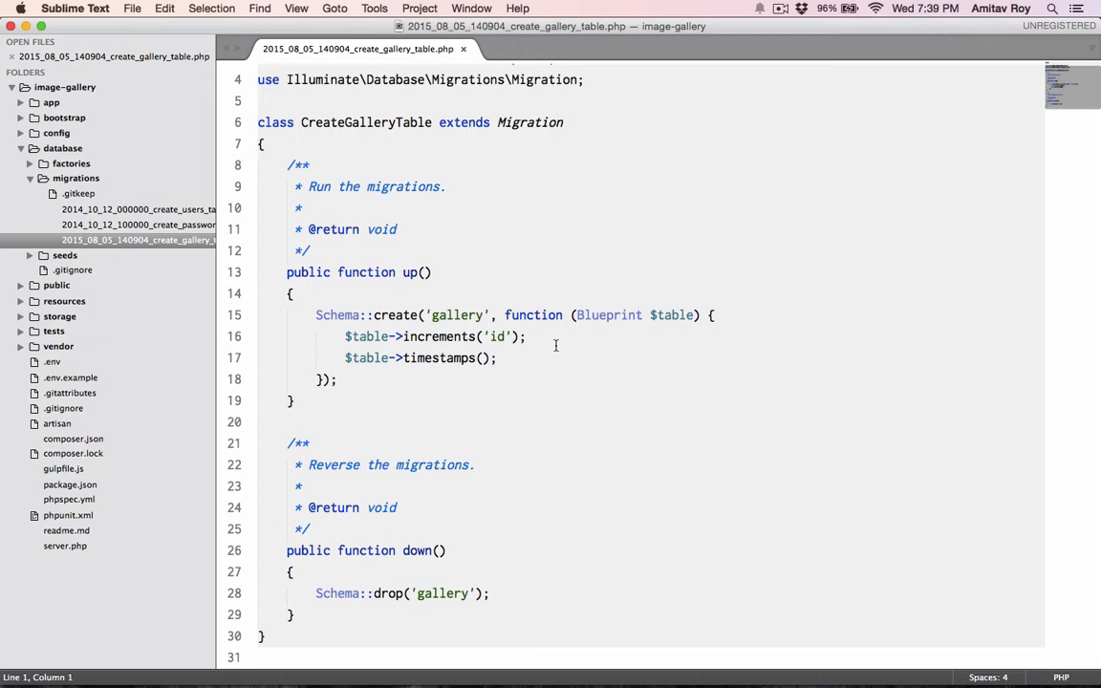
left_click(558, 336)
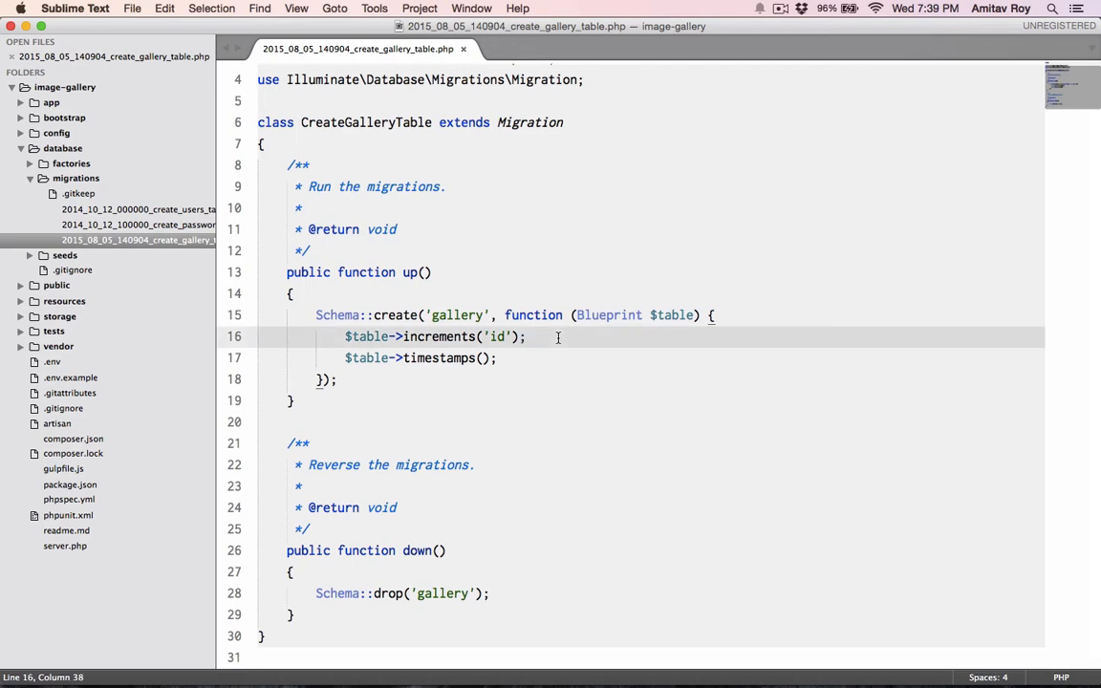
- Add $table->string('name') and $table->integer('created_by') columns to the gallery table
type("$tabl")
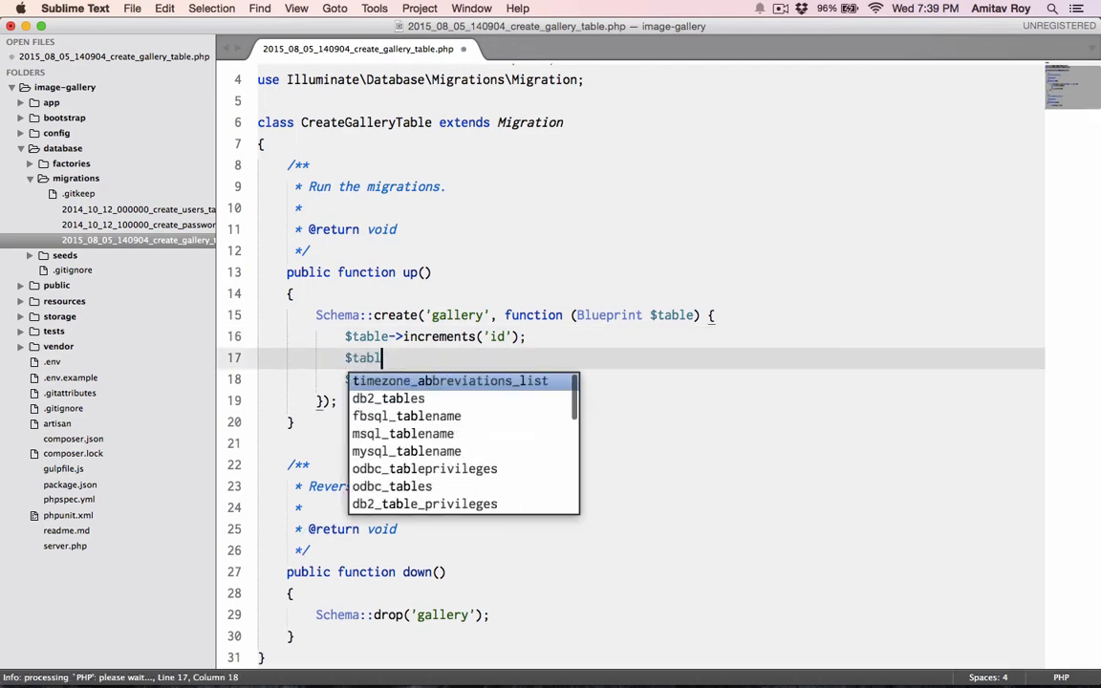
type("e->string('")
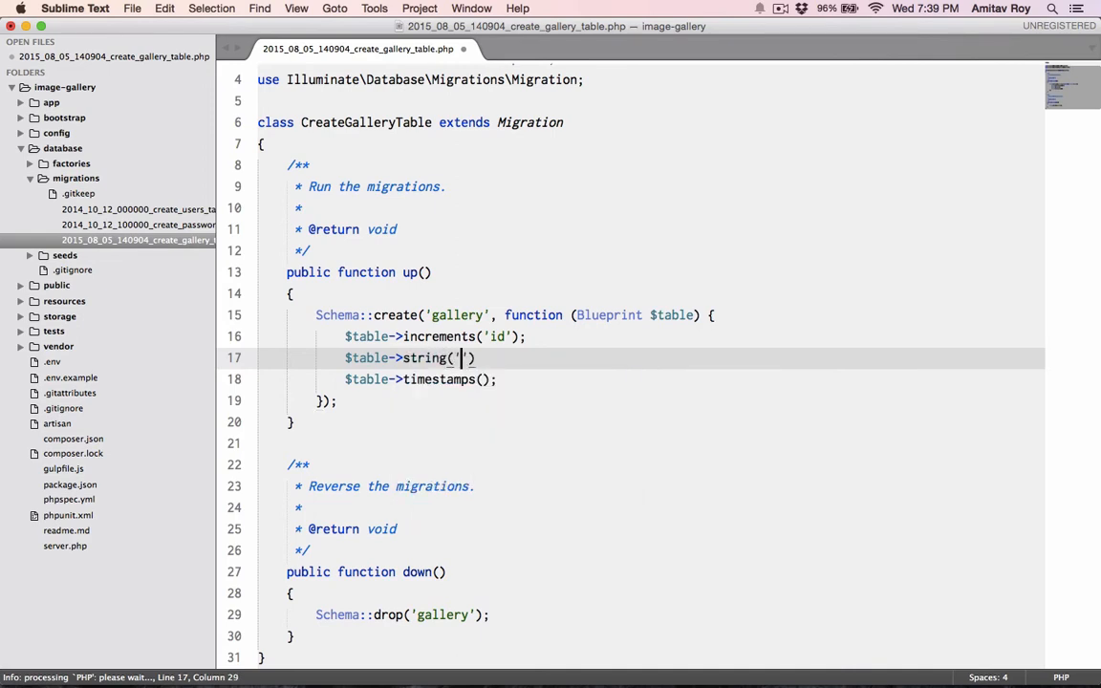
type("name")
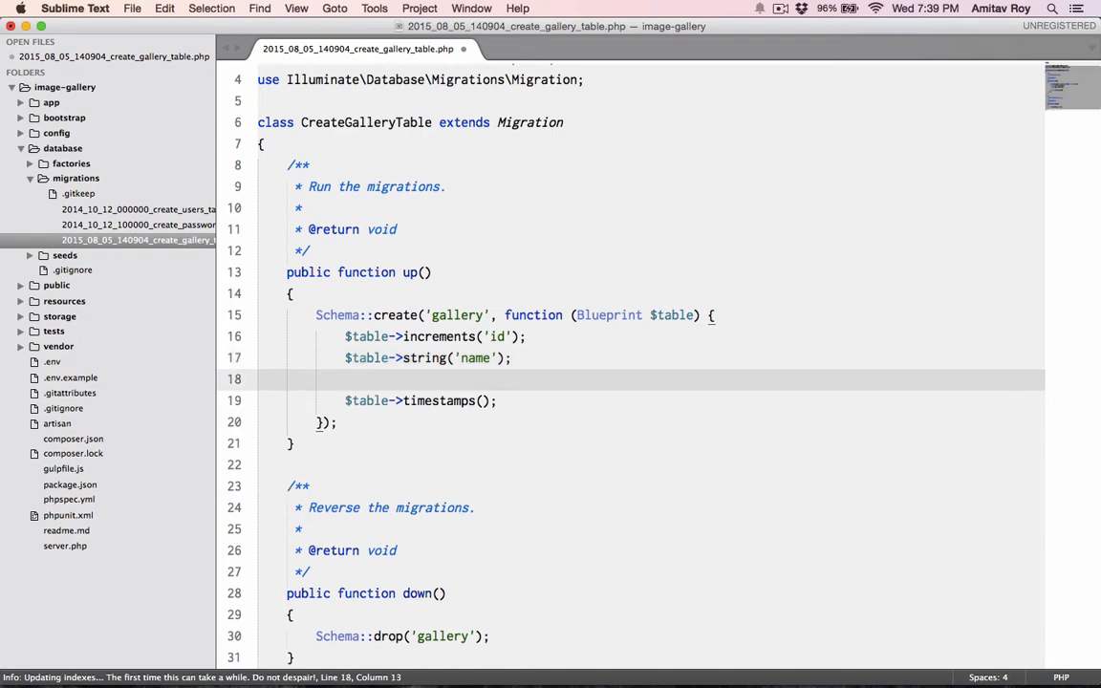
type("$table")
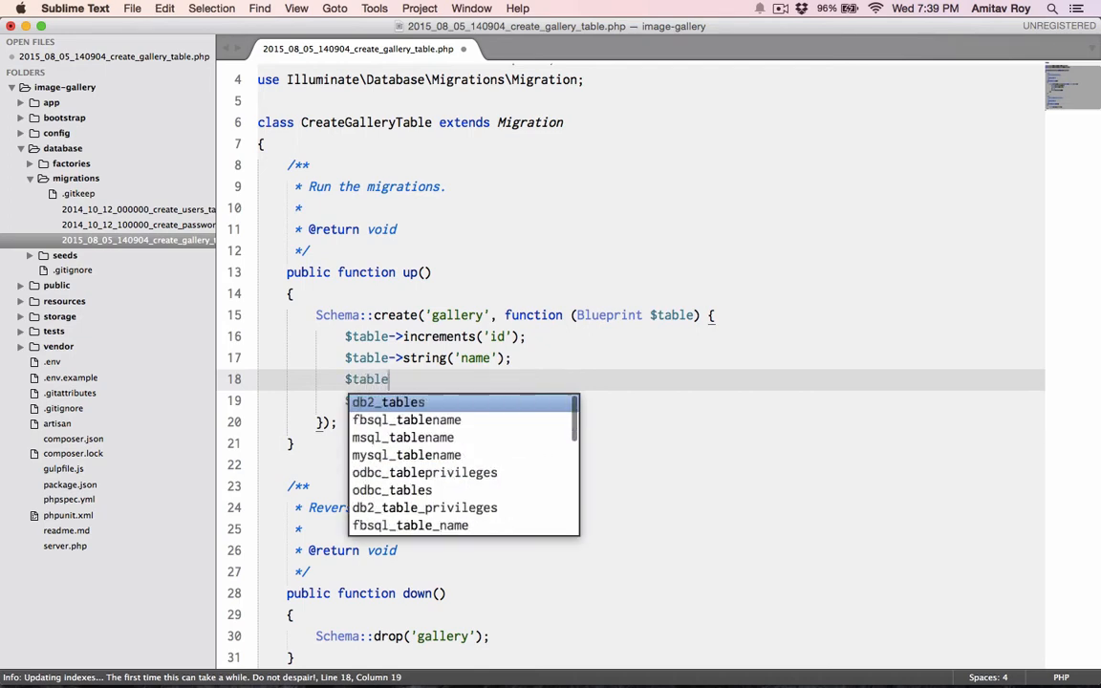
type("integer('create")
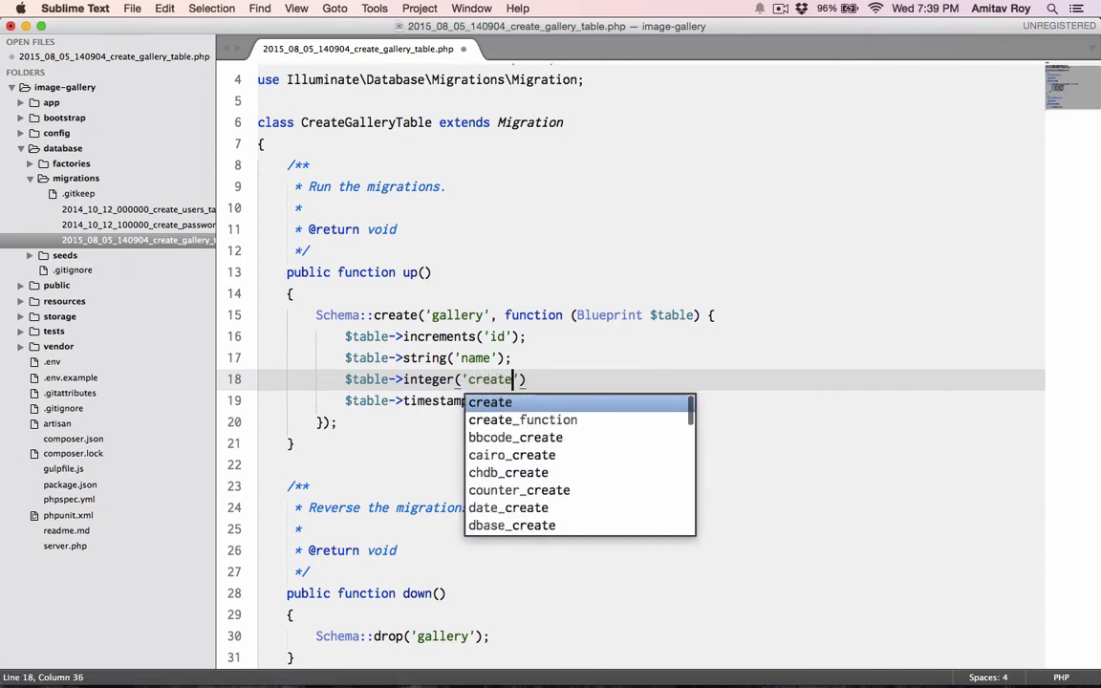
type("d_by")
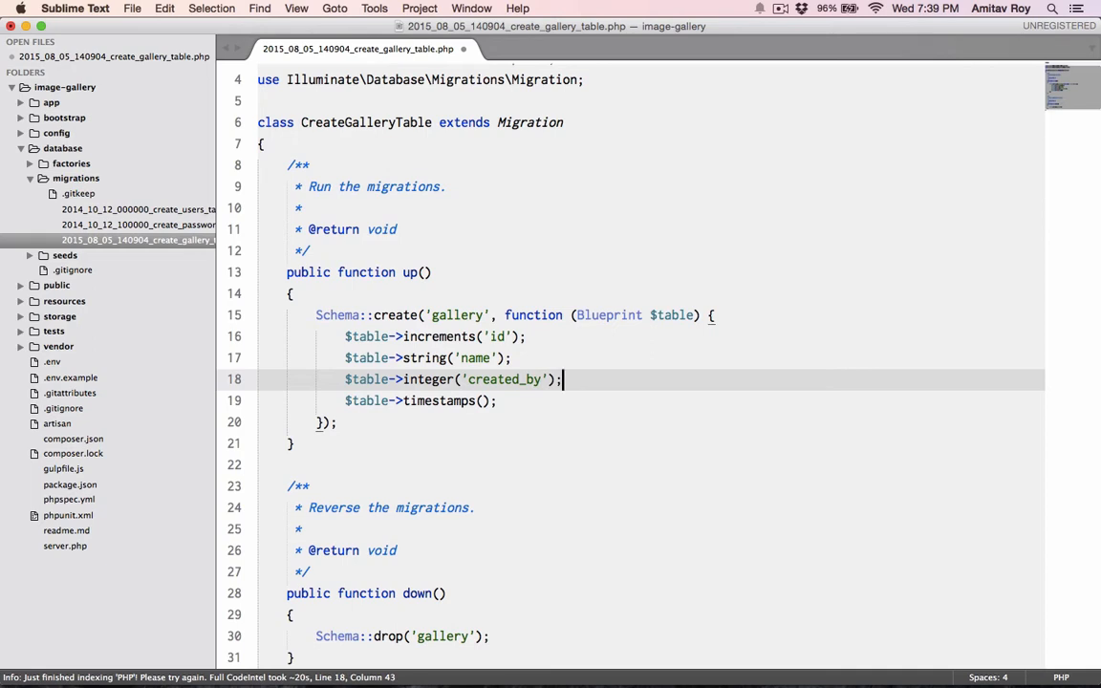
- Add a $table->boolean('publi…') column on a new line
key("enter")
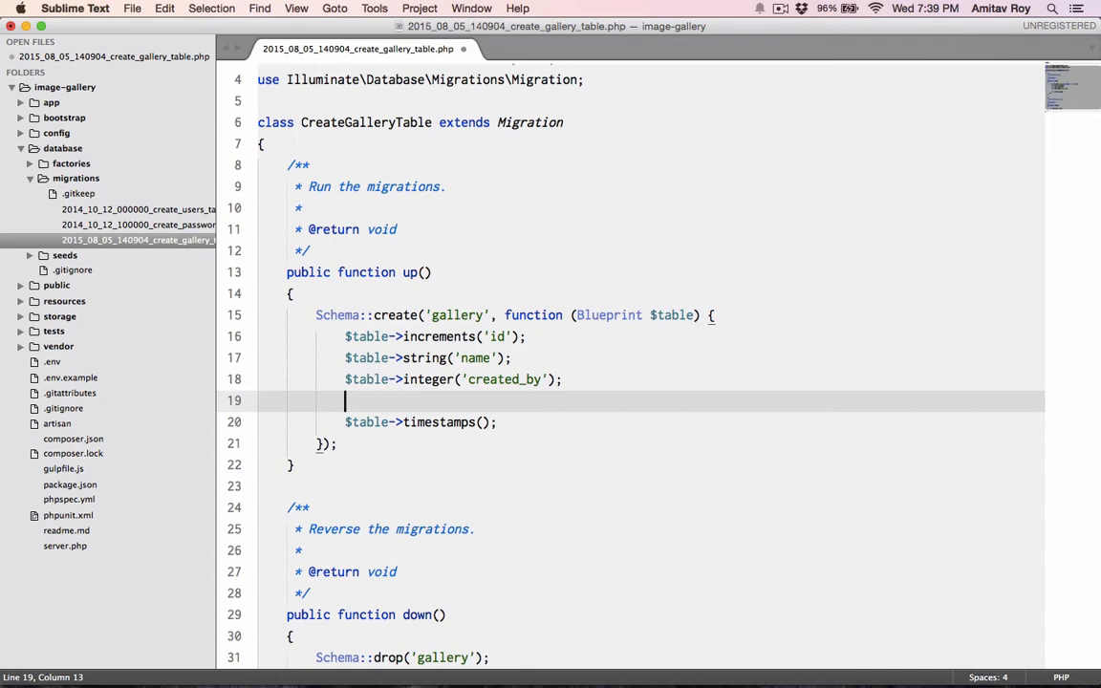
type("$table->")
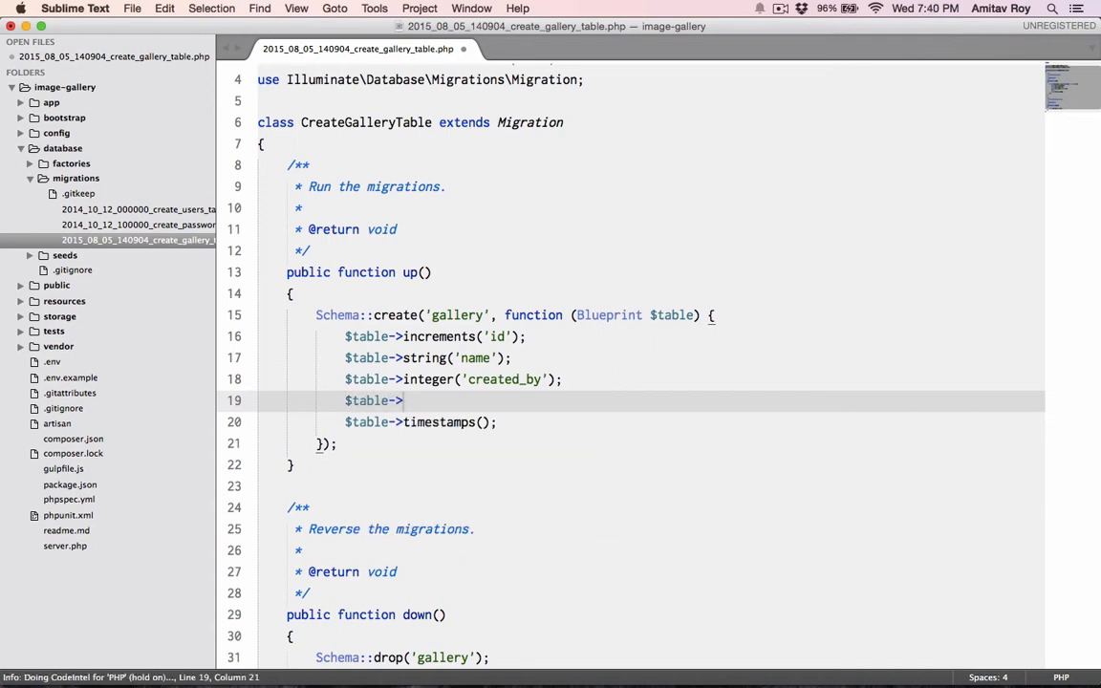
type("boolean")
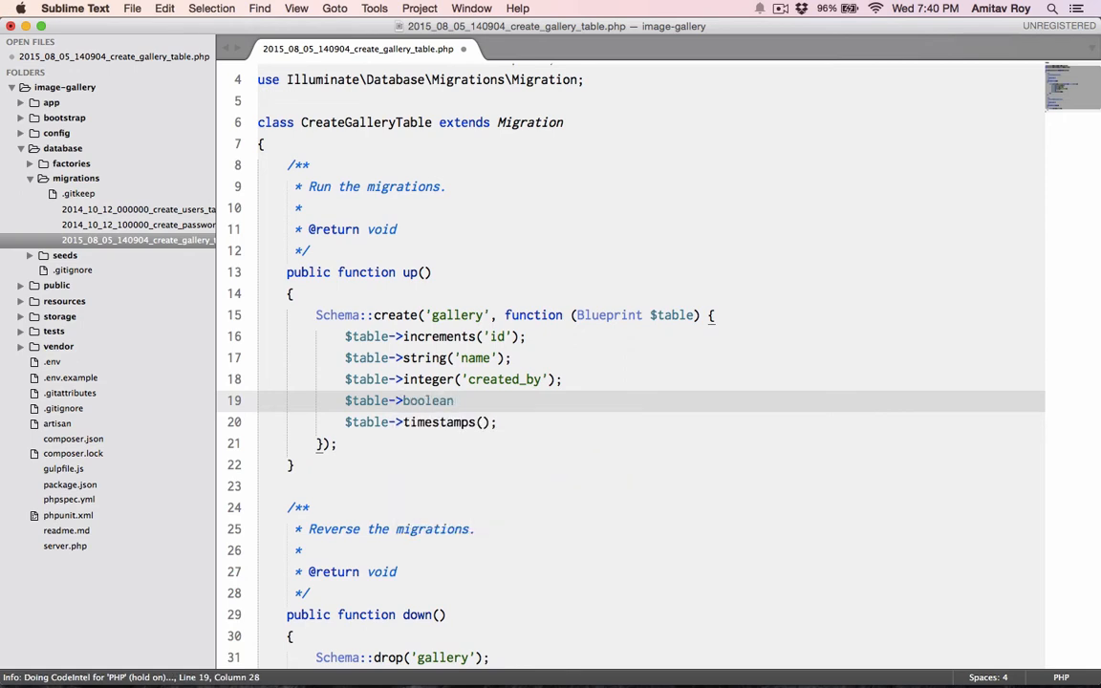
type("'publi'")
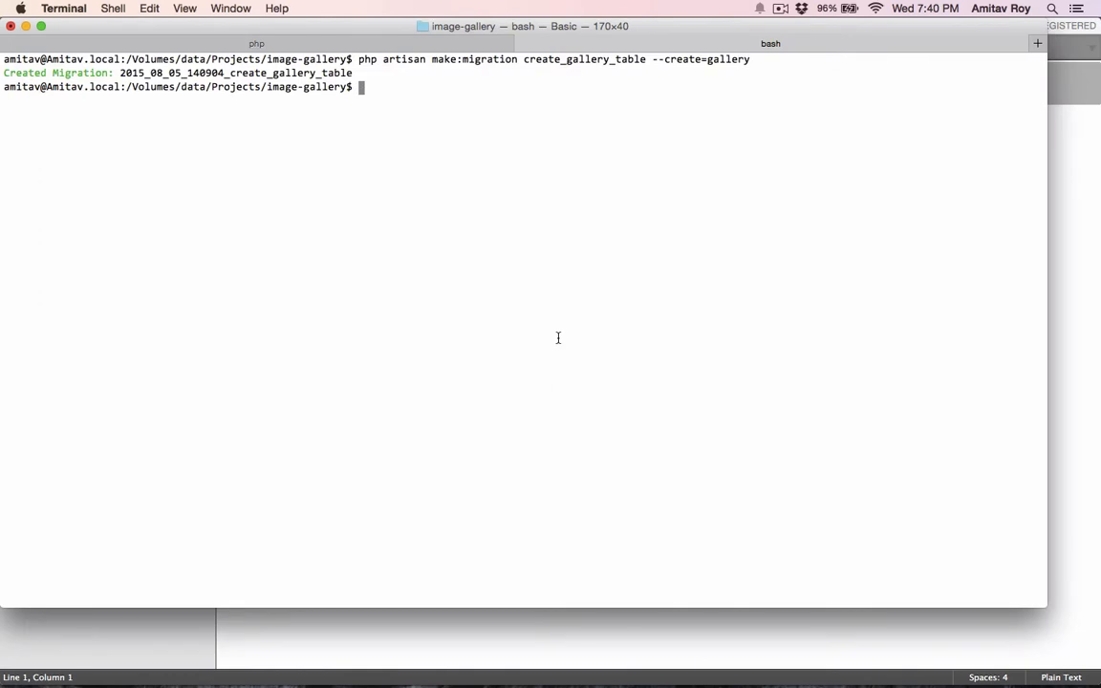
- Enter php artisan make:migration create_images_table --create=images in Terminal
type("php artisan make:migration create_gallery_table --create=gallery")
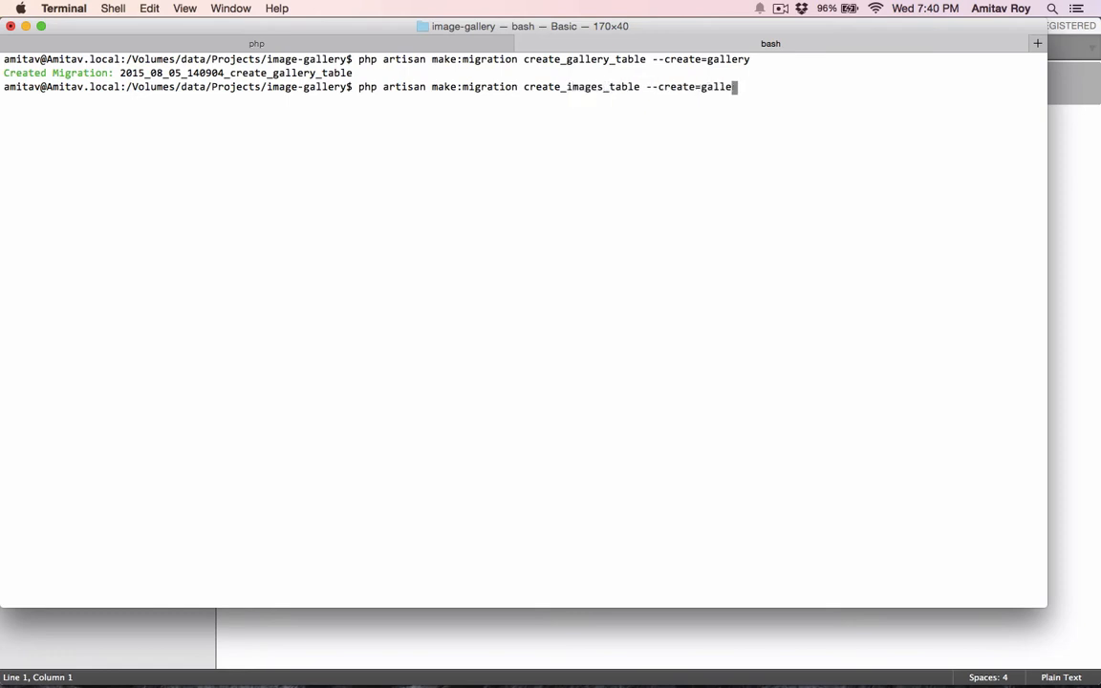
type("images")
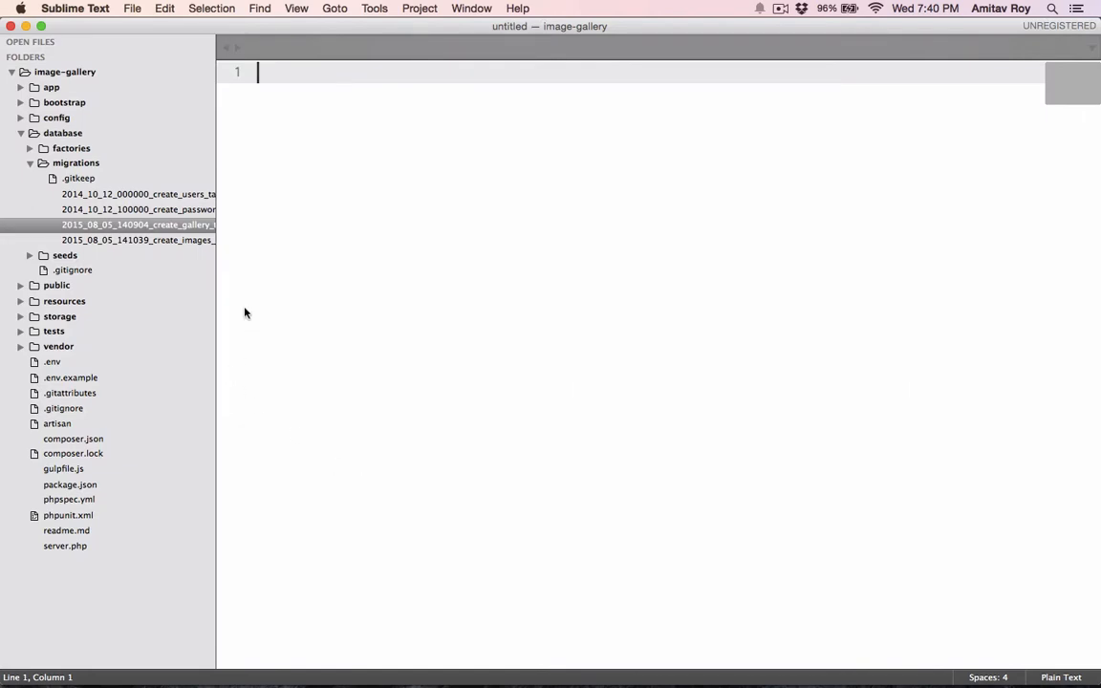
- Add an integer gallery_id column to the create_images_table migration
double_click(138, 241)
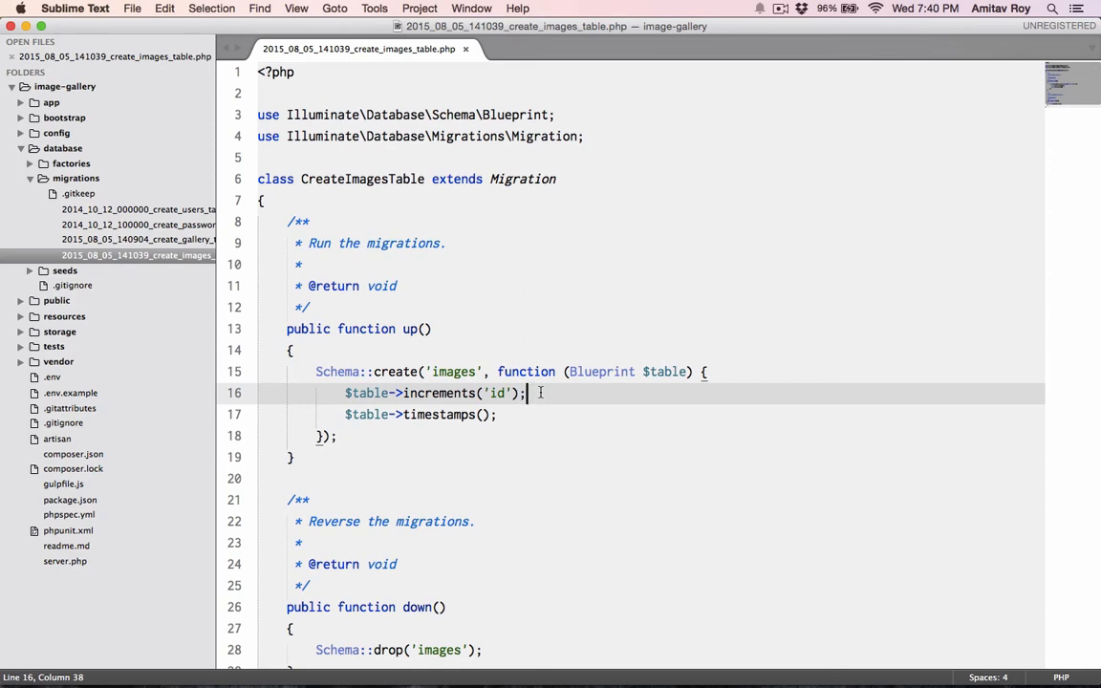
type("$table->")
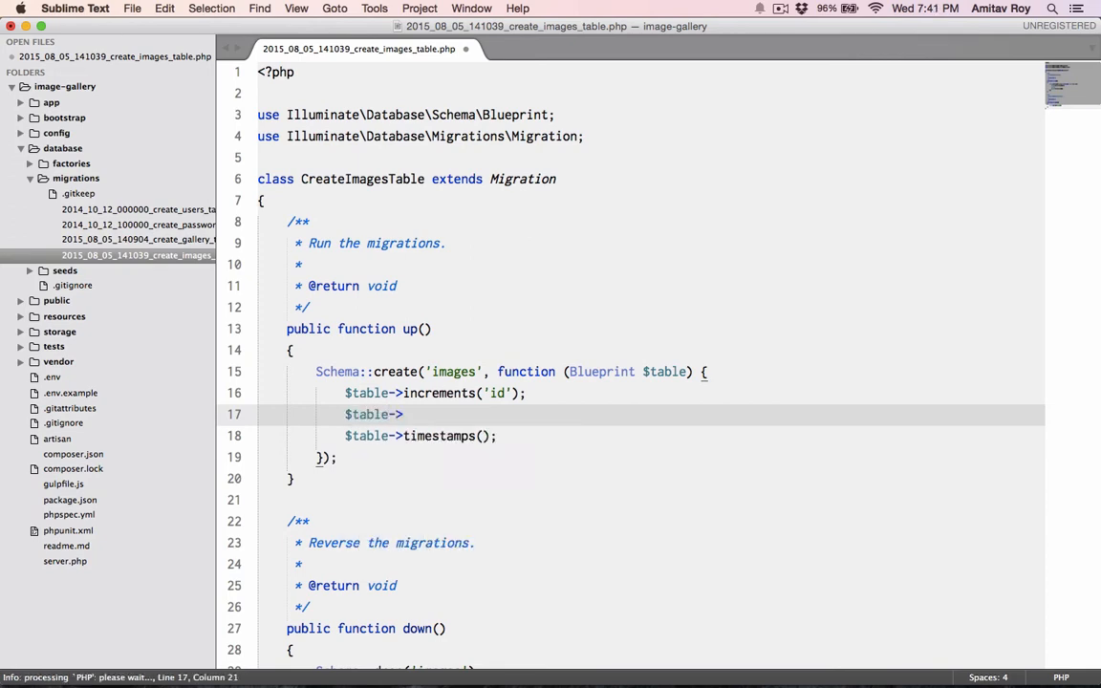
type("integer('")
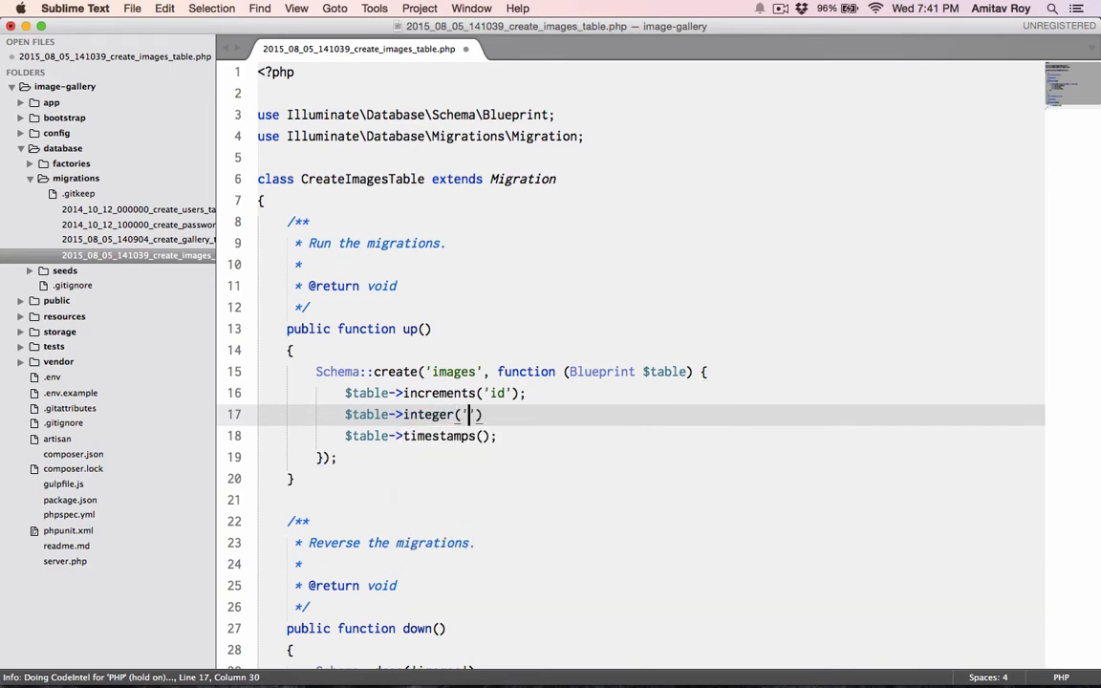
type("gallery_id")
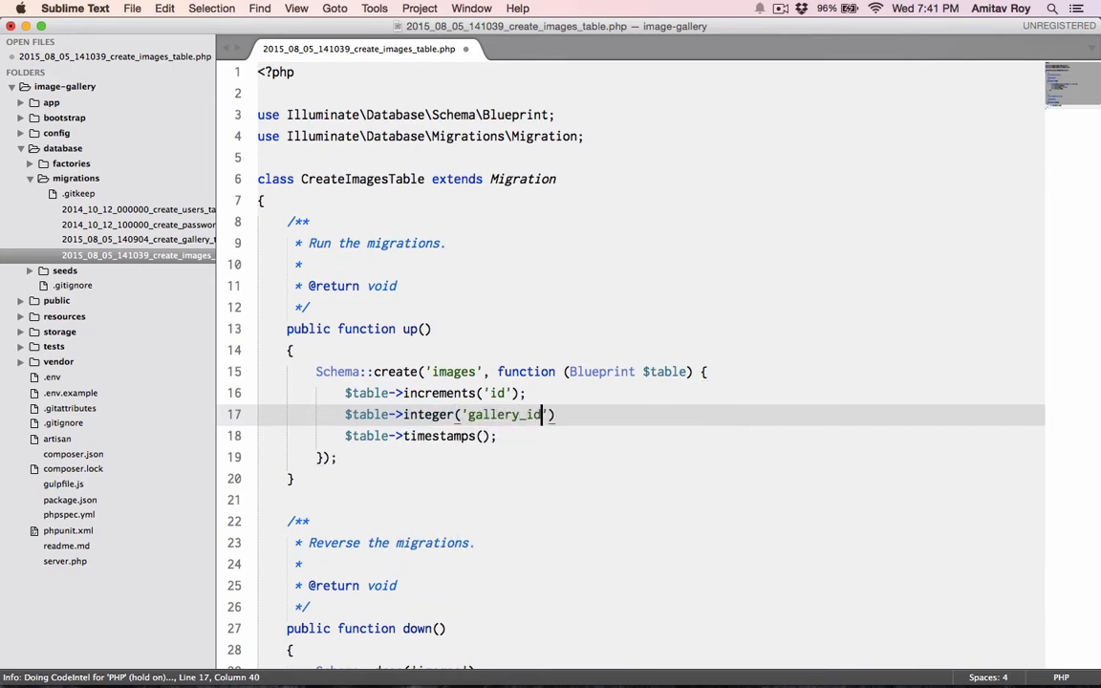
key("enter")
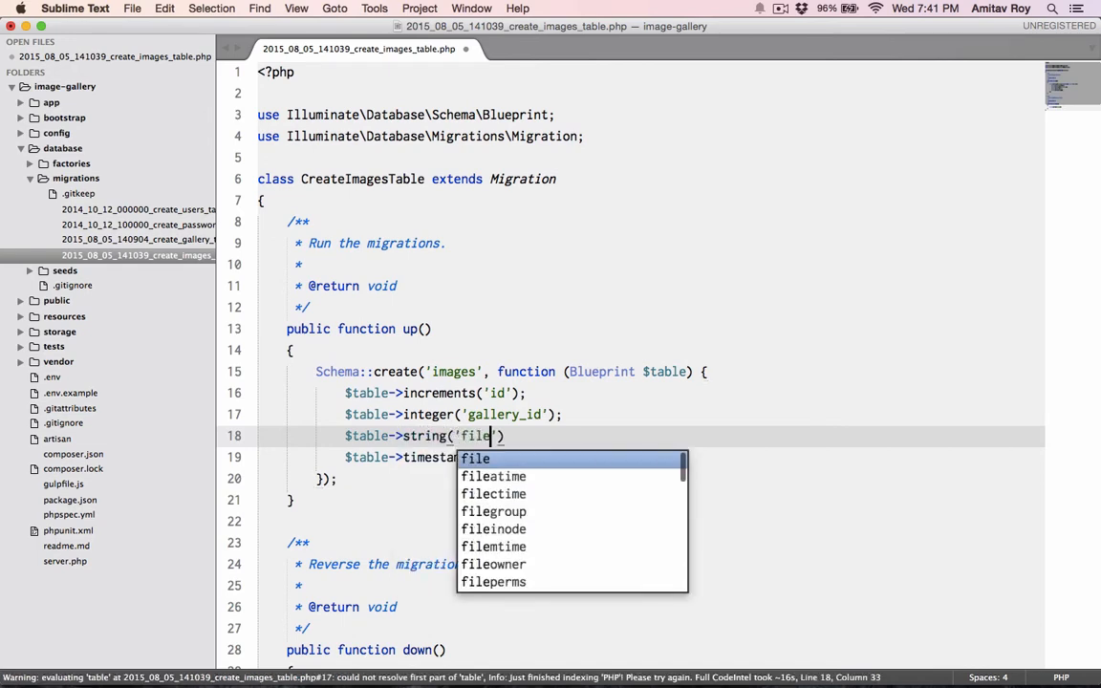
- Add string columns file_name, file_size(10), file_mime(50) and file_path without a length
type("_name');")
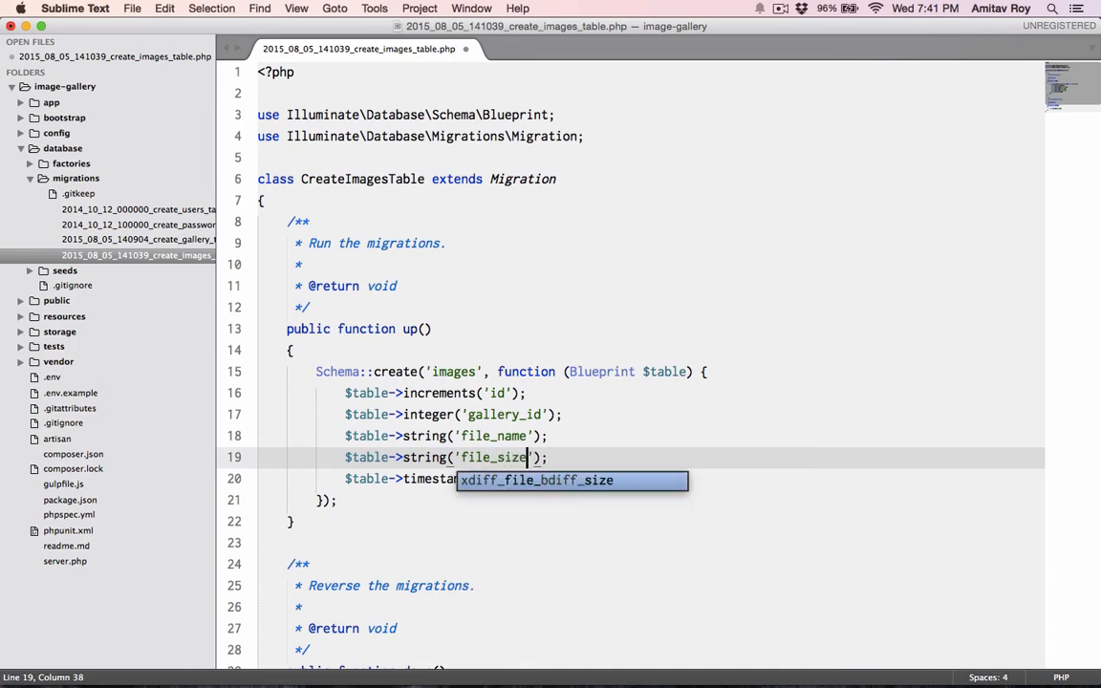
type(", 10")
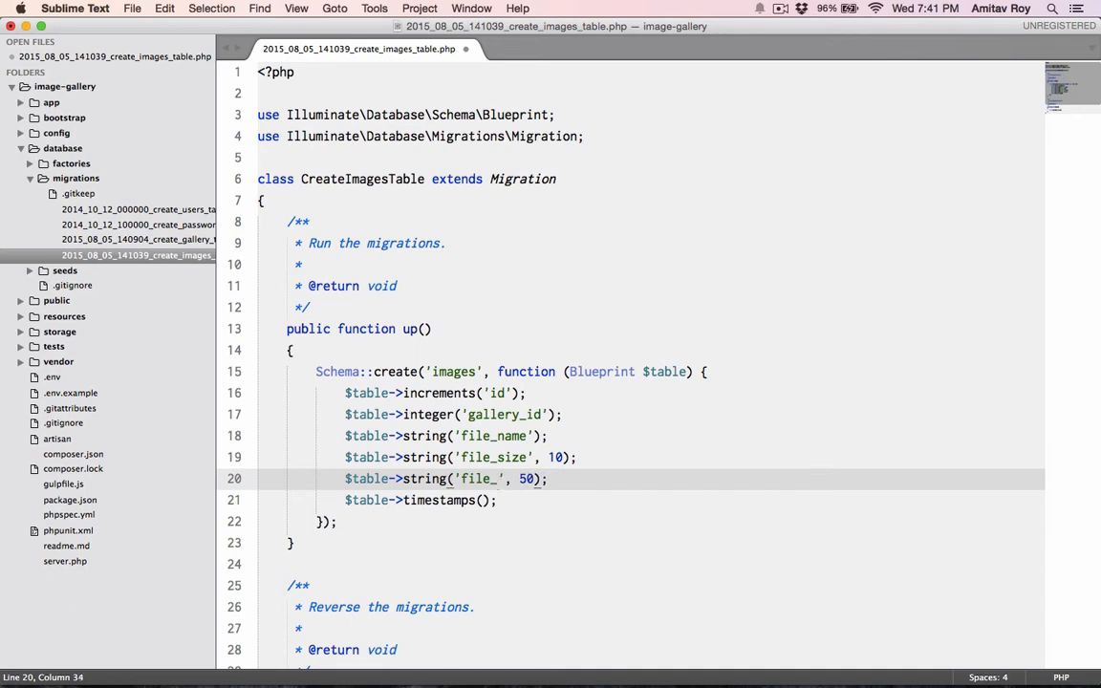
type("mime")
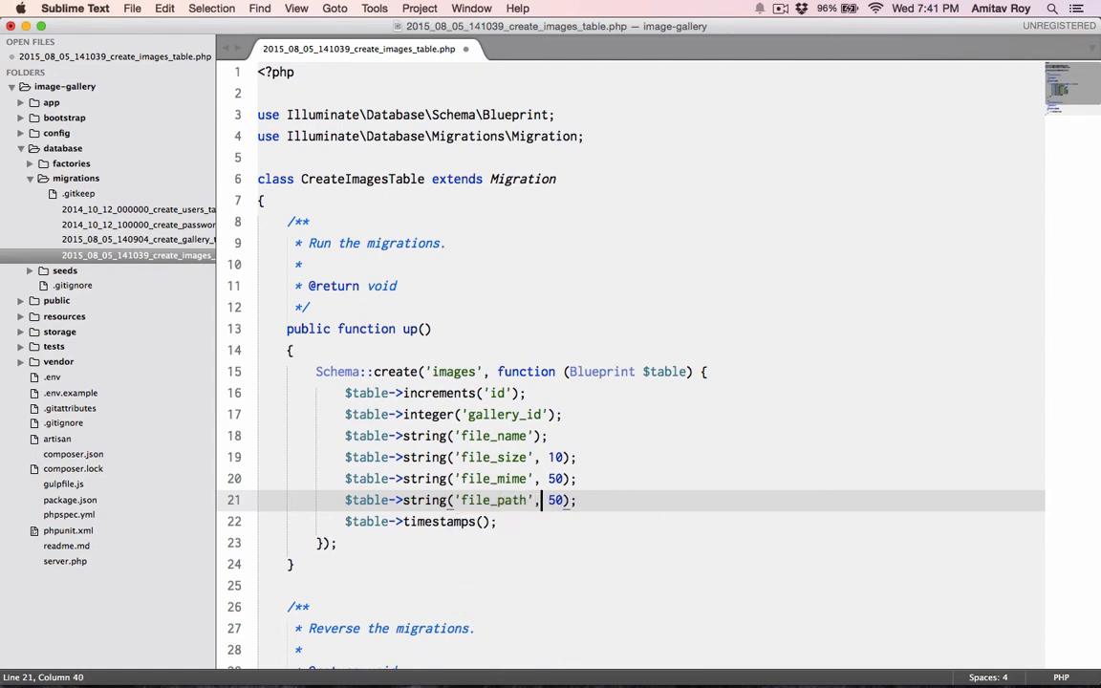
key("backspace")
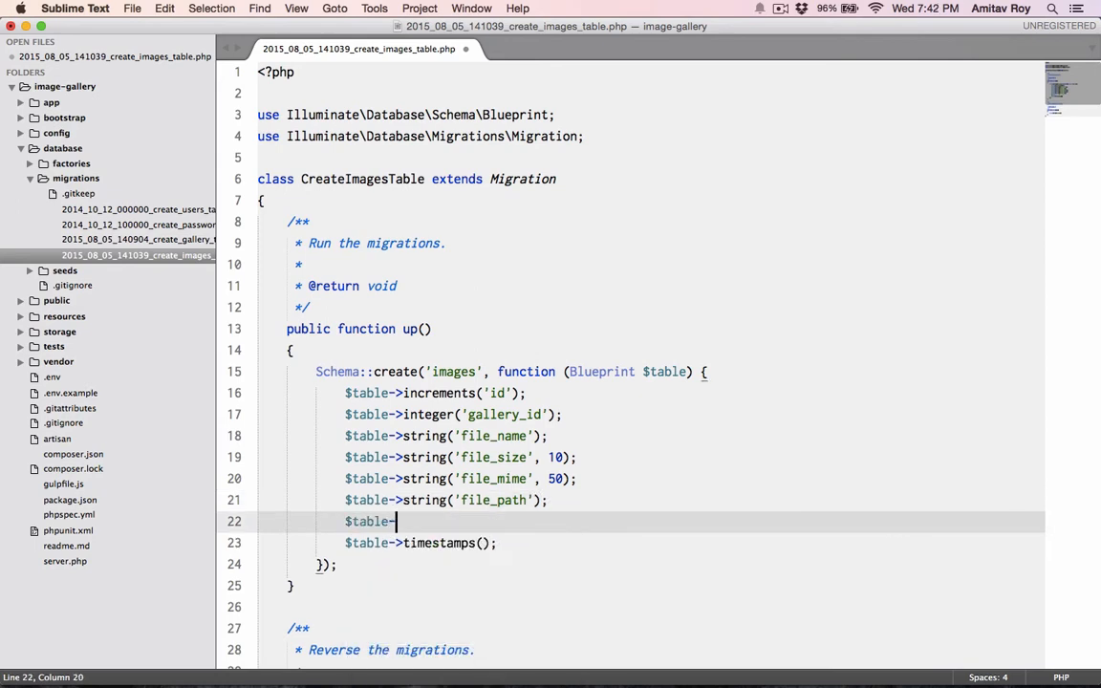
- Add an integer created_by column to the images table
type("integer('")
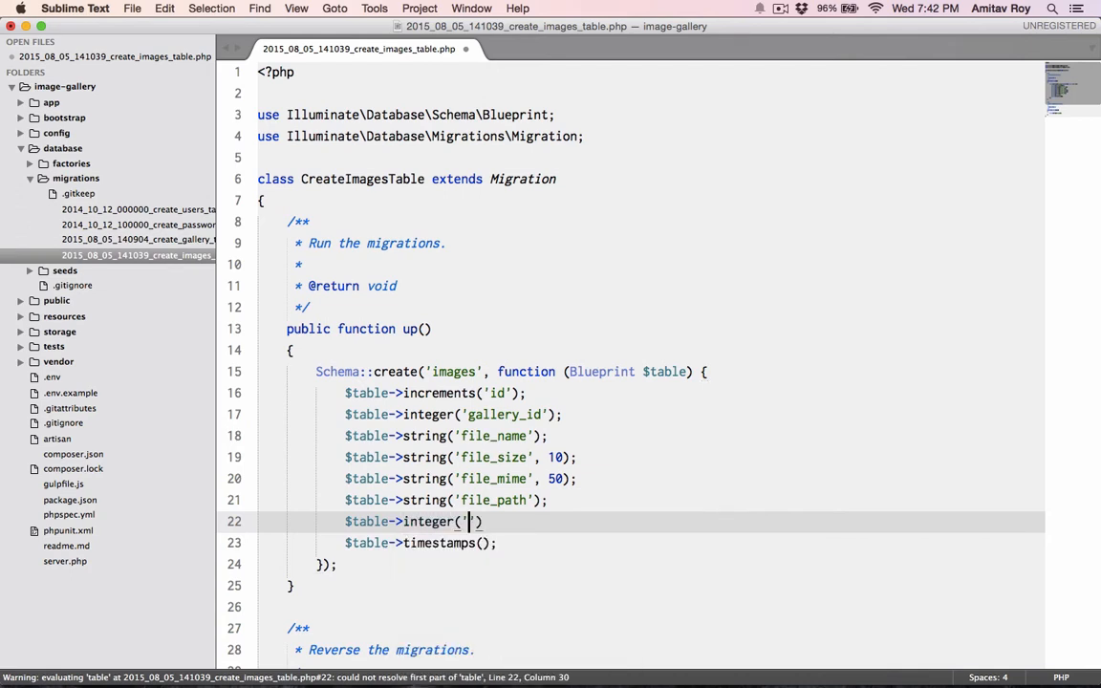
type("created_by")
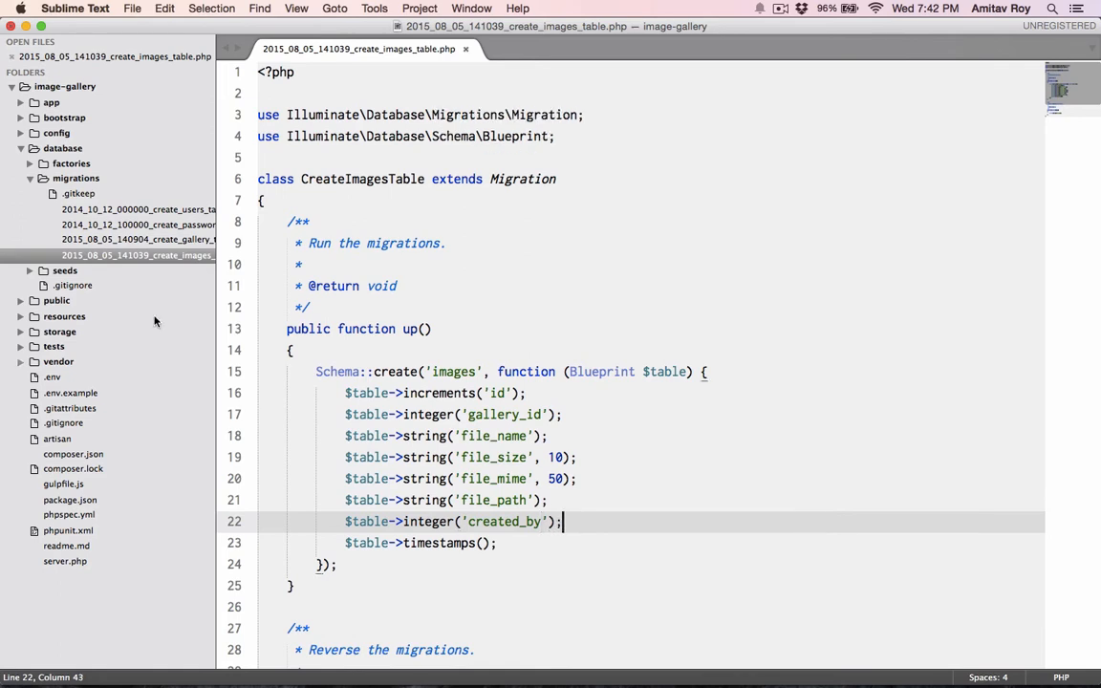
left_click(30, 179)
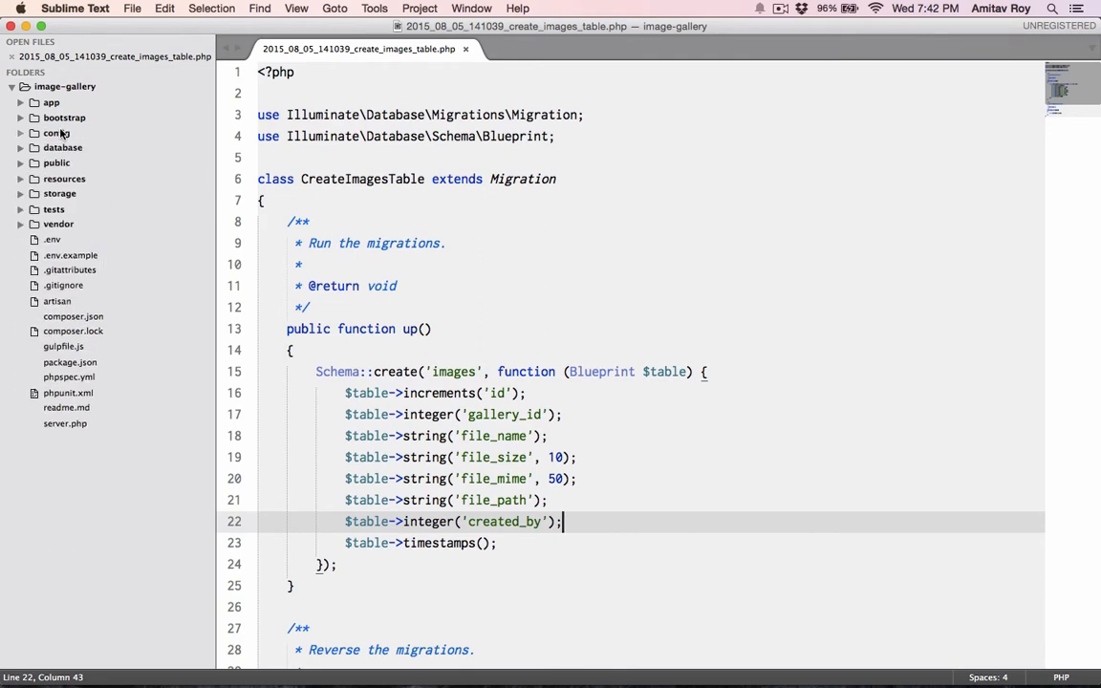
- Open config/database.php from the sidebar and scroll to the default connection
left_click(55, 133)
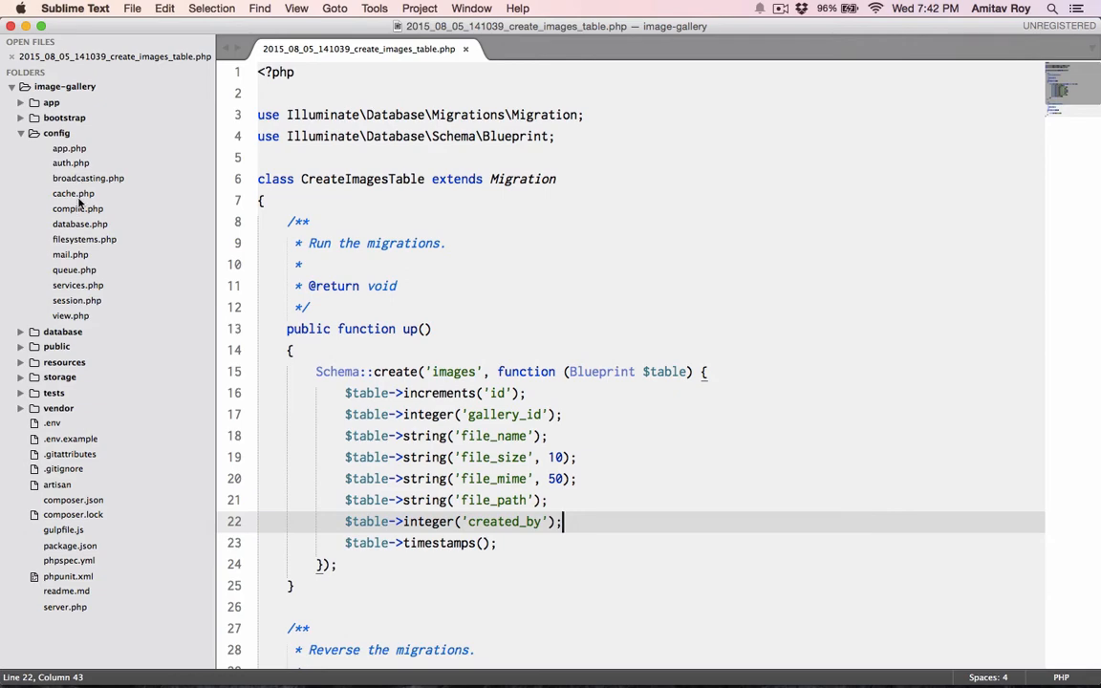
left_click(81, 224)
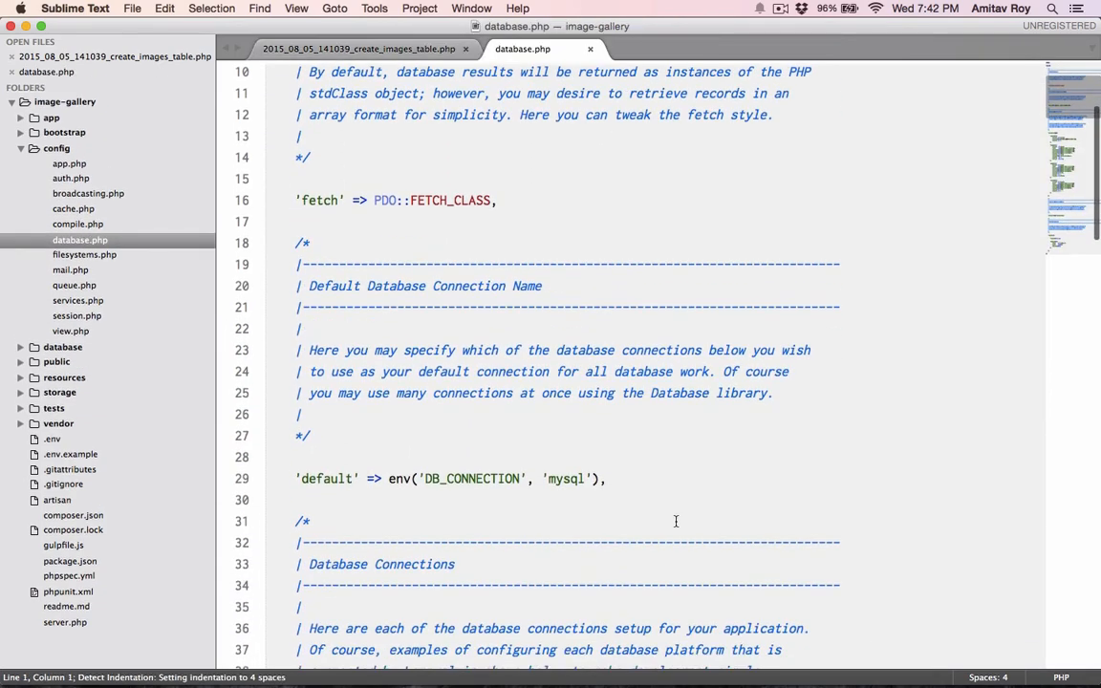
scroll("down", 3)
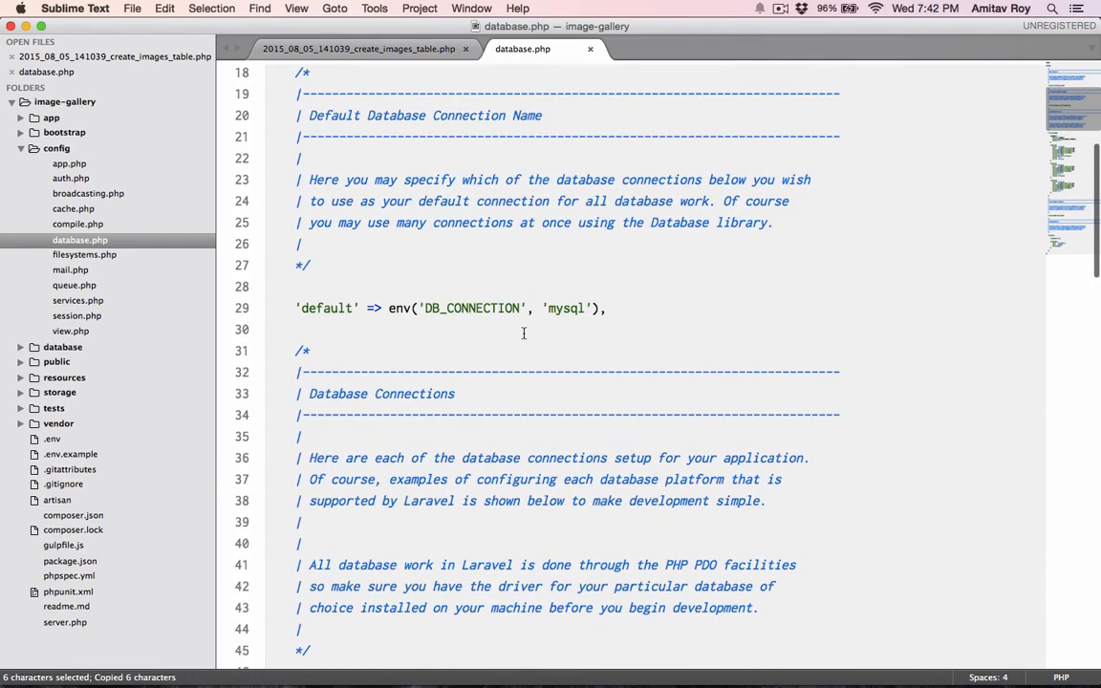
- Replace mysql with sqlite as the default connection in database.php
type("sqlite")
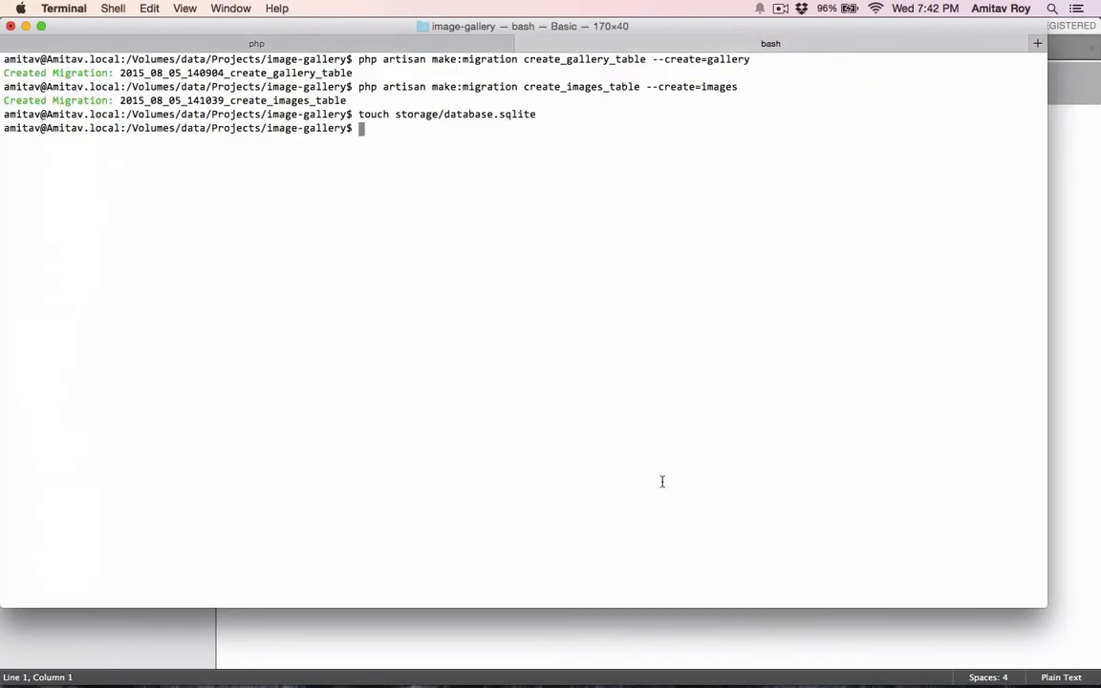
- Run php artisan migrate in Terminal
type("php a")
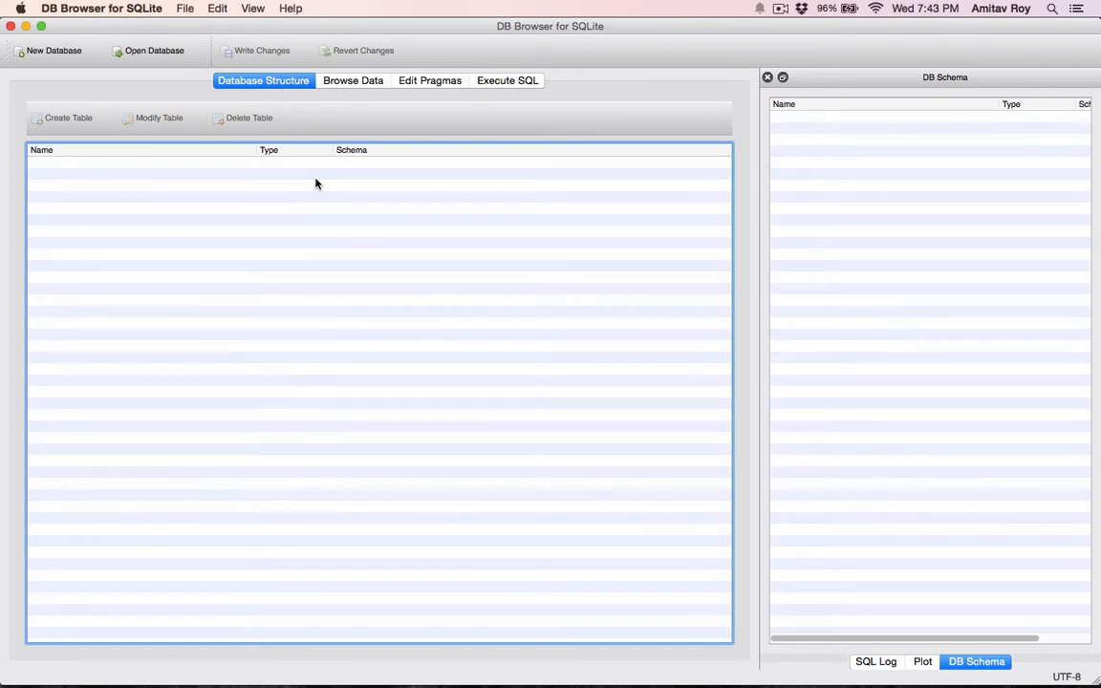
- Open storage/database.sqlite in DB Browser and browse the empty images table, then return to the editor
left_click(153, 50)
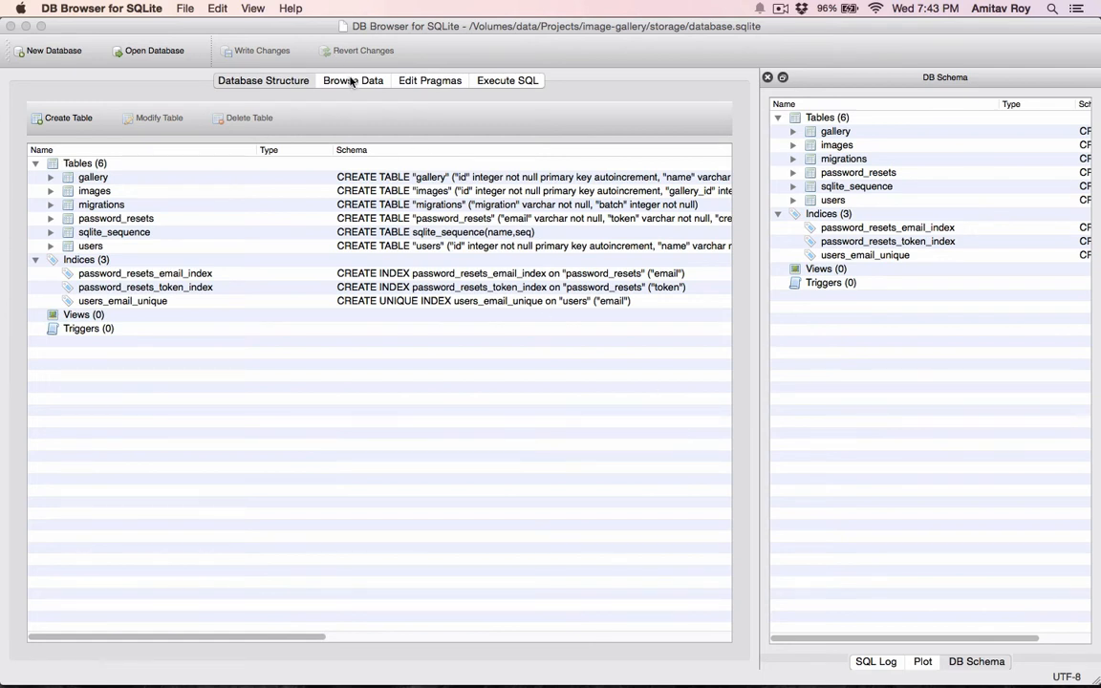
left_click(352, 80)
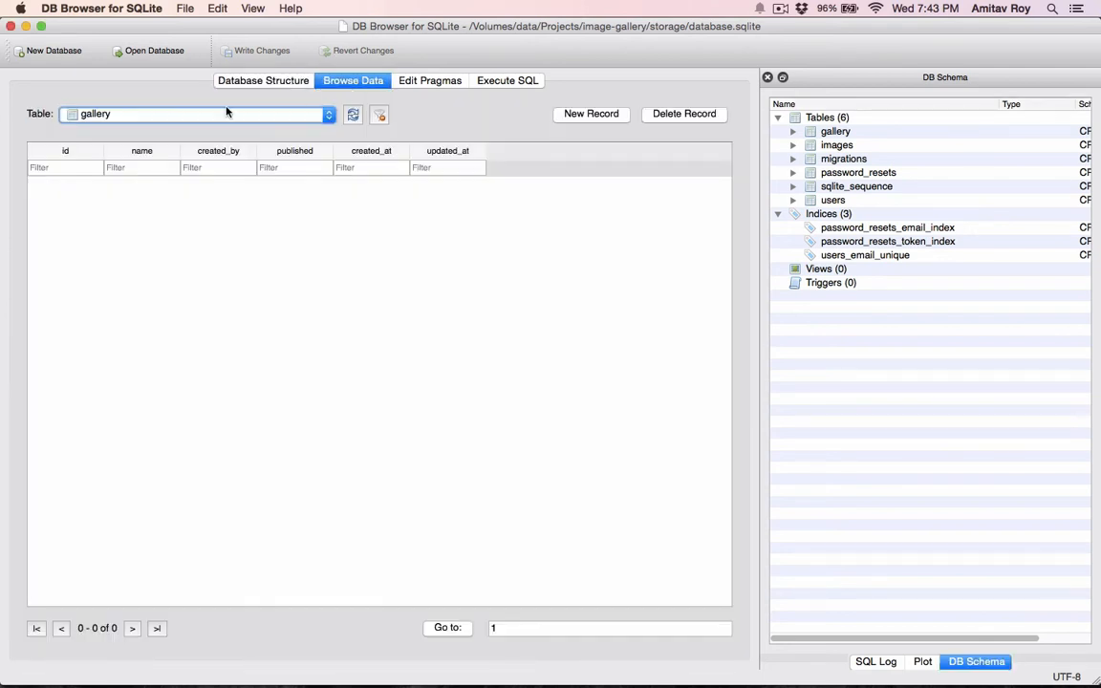
left_click(191, 115)
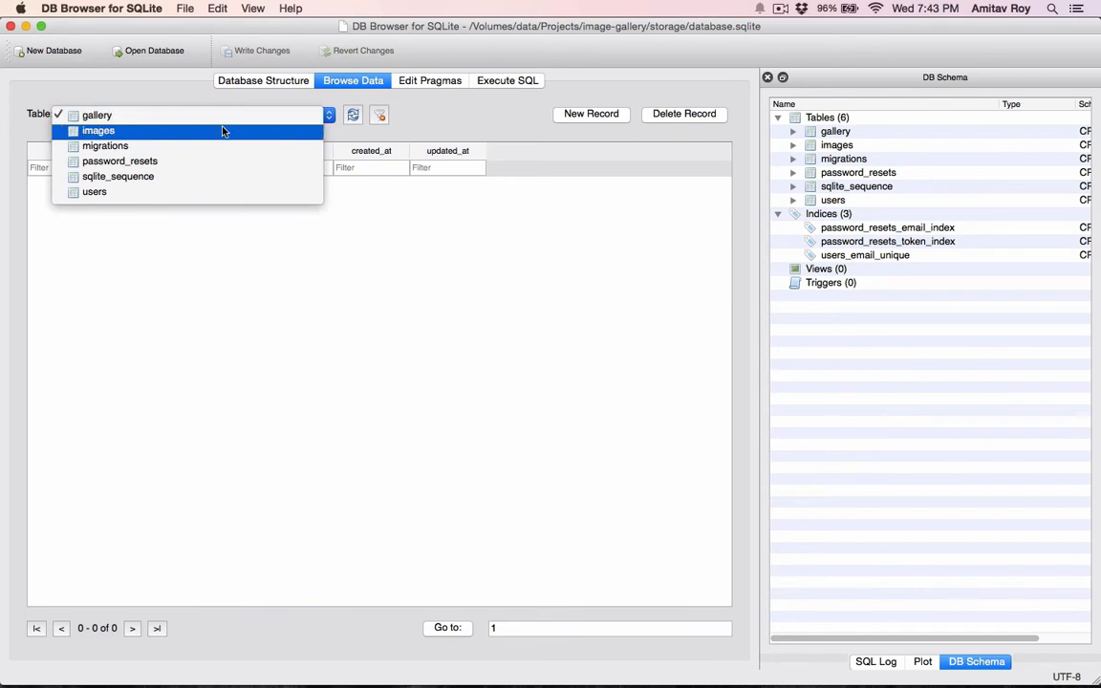
left_click(97, 130)
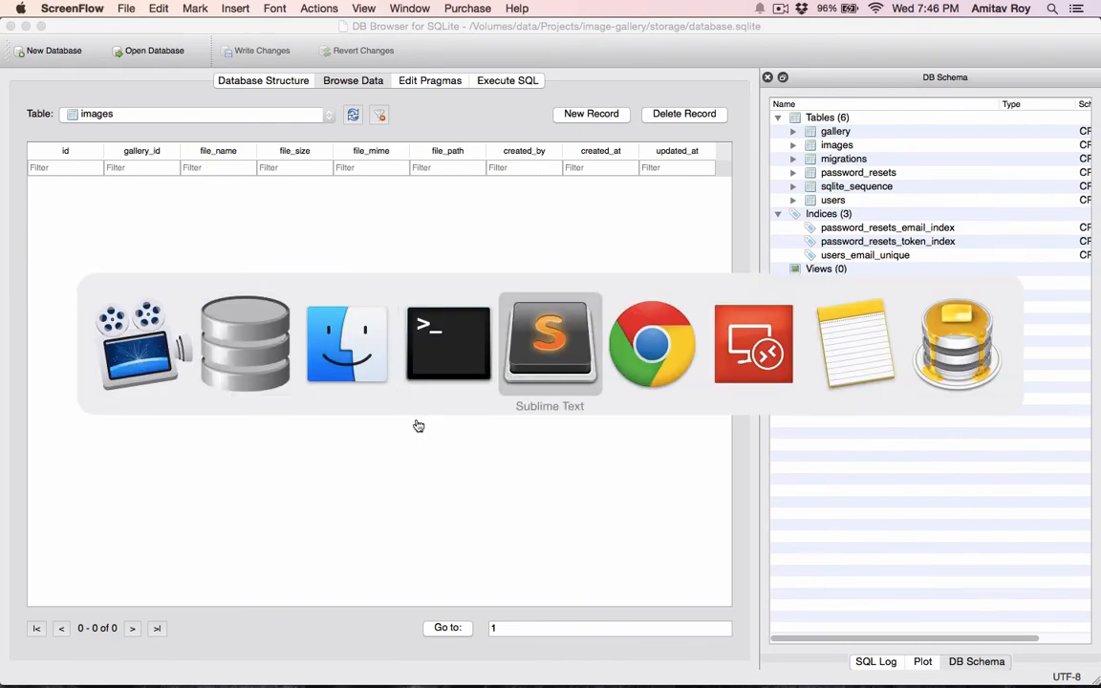
left_click(551, 344)
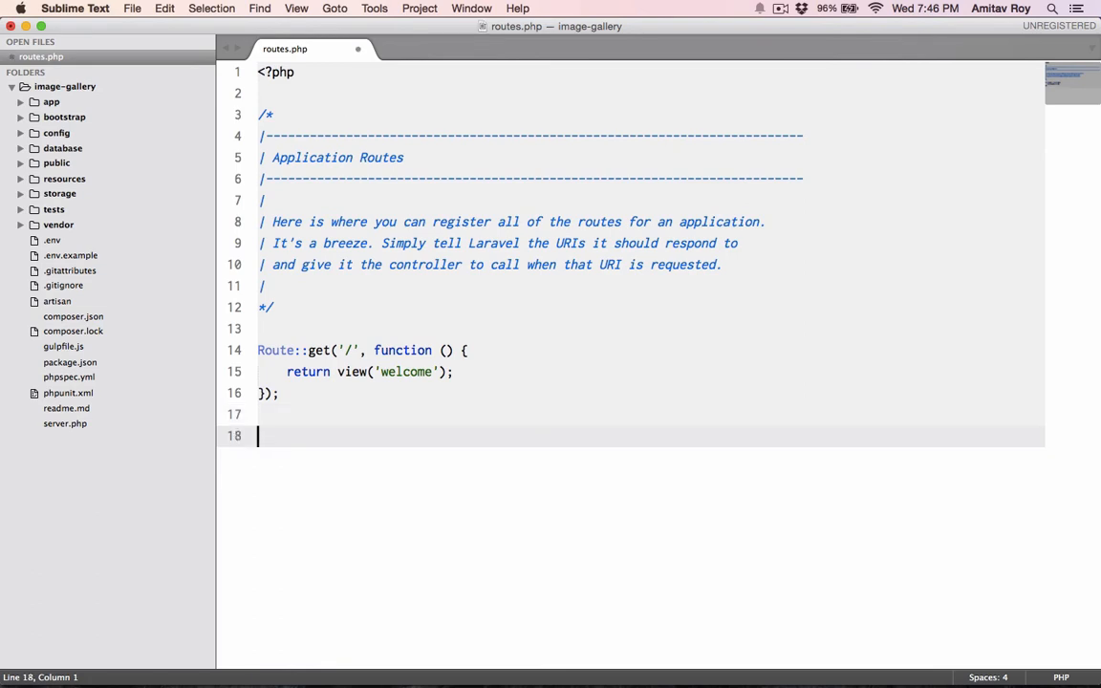
- Write Route::get('gallery/list') pointing to GallerController@viewGalleryList in routes.php
type("Route")
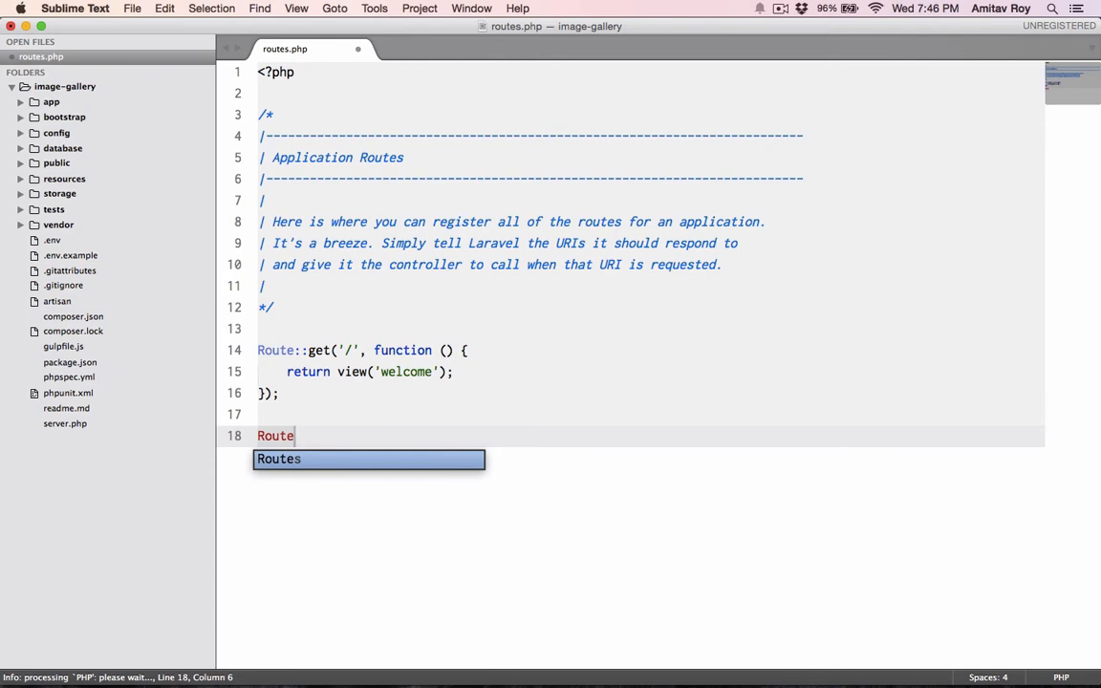
type("::get(")
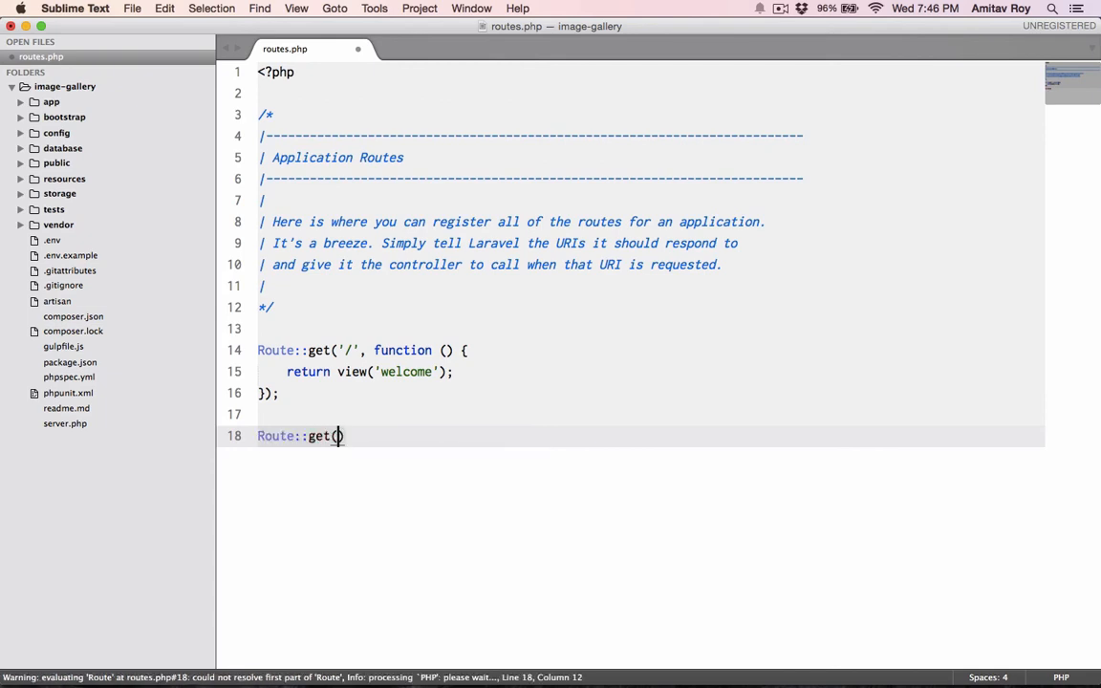
type("''")
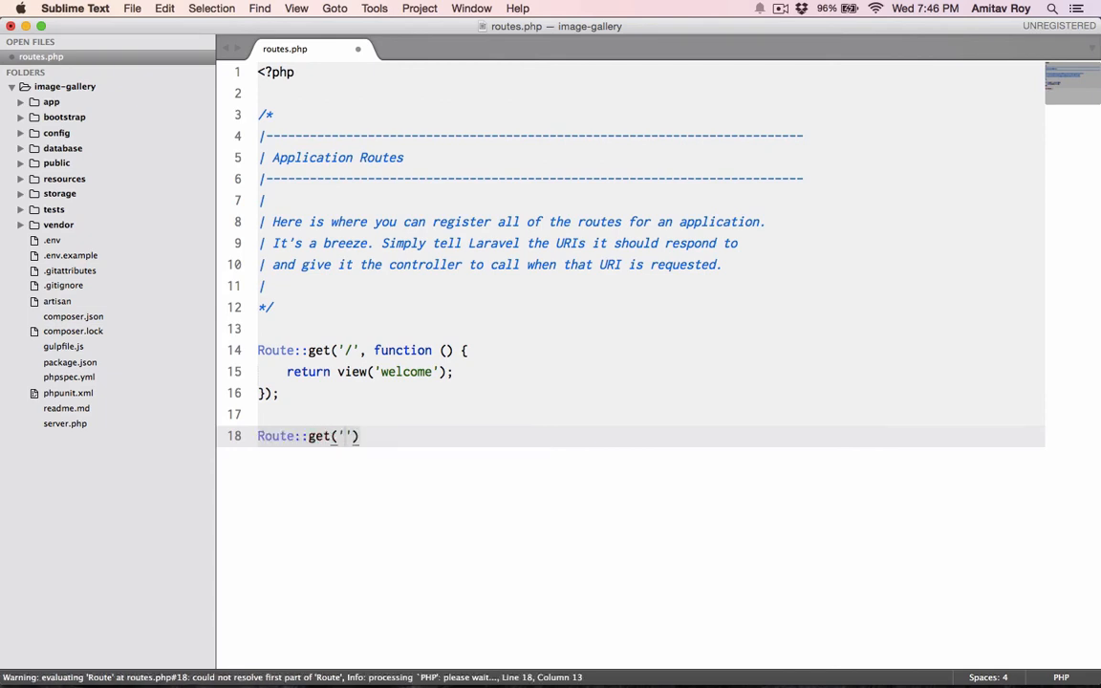
type("gallery/")
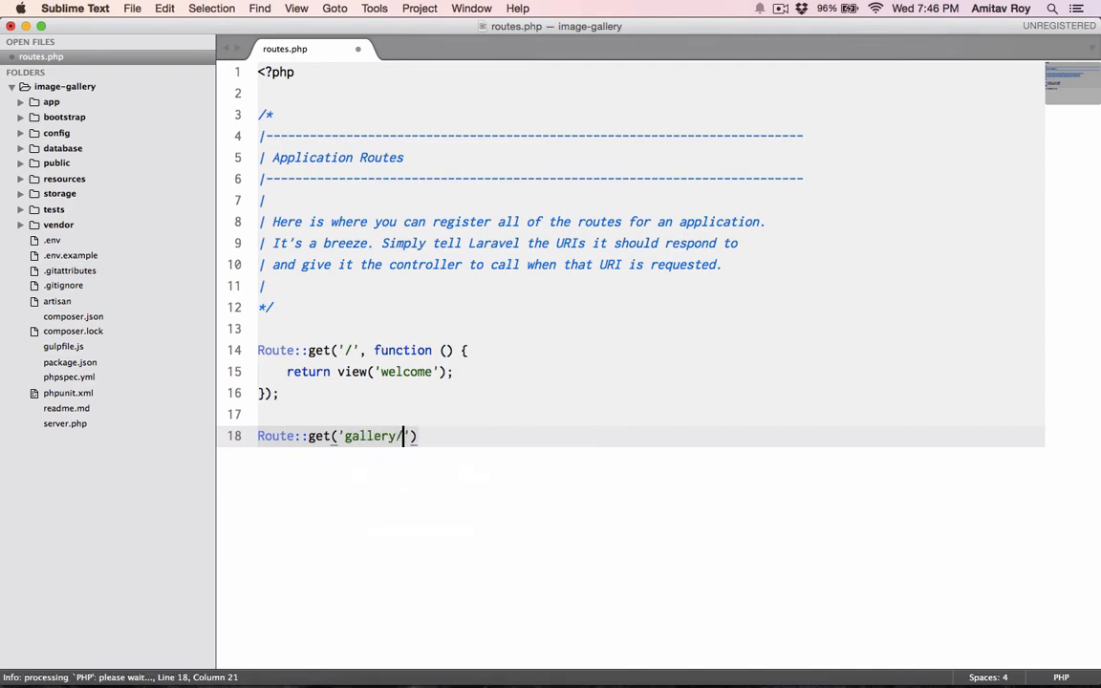
type("list', '")
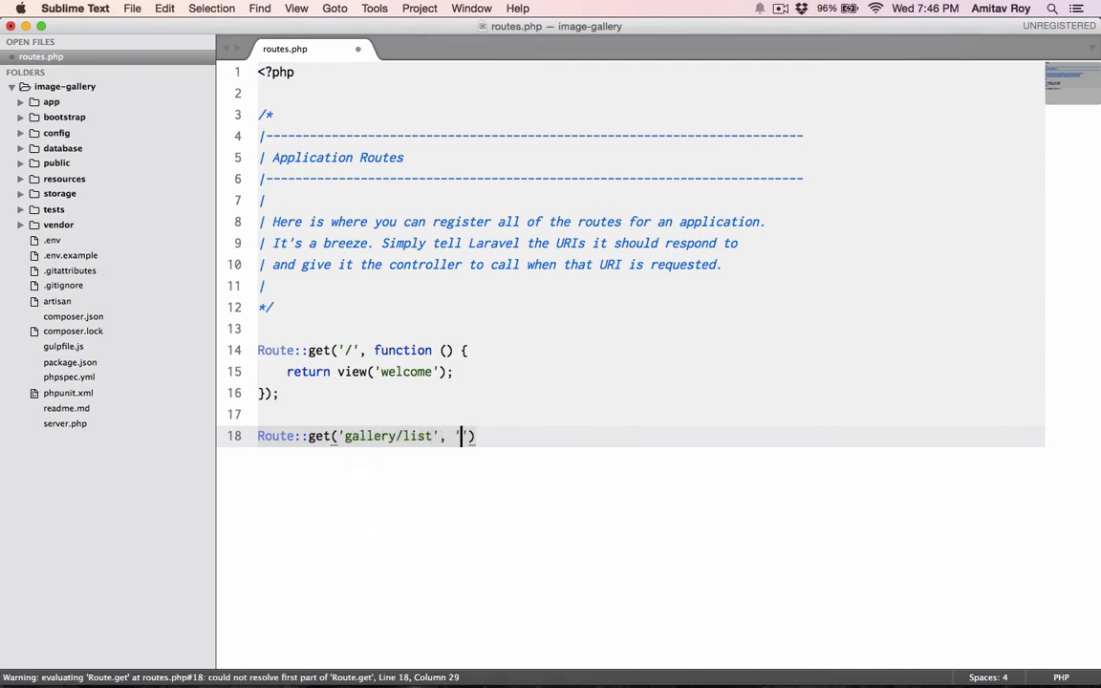
type("GallerController@")
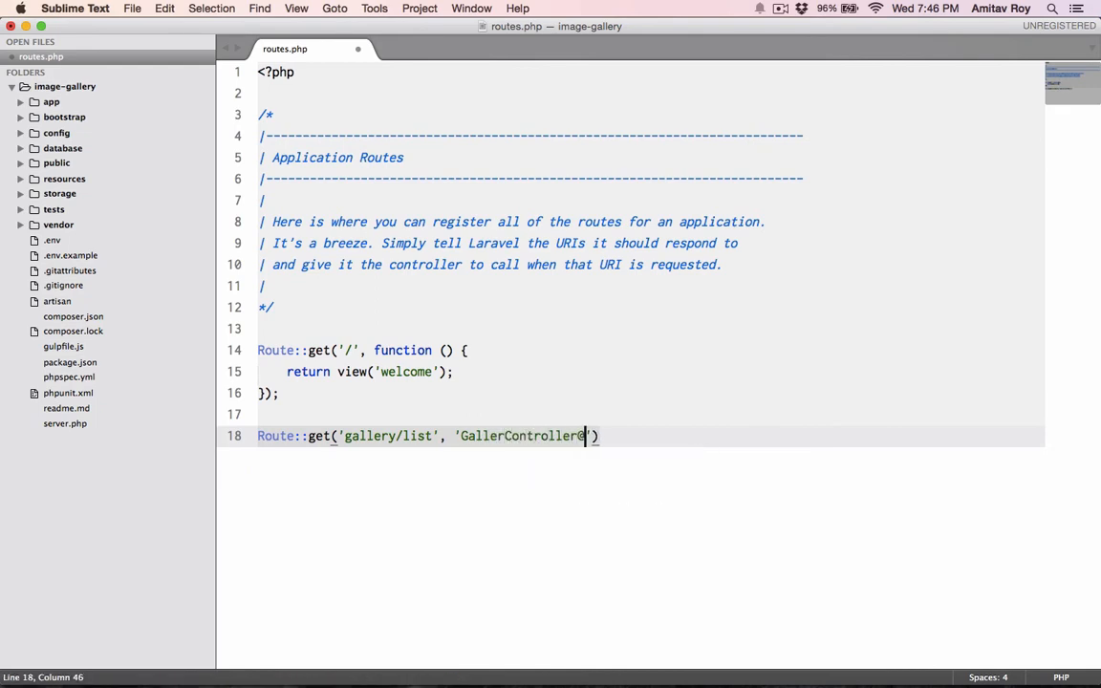
type("viewGa")
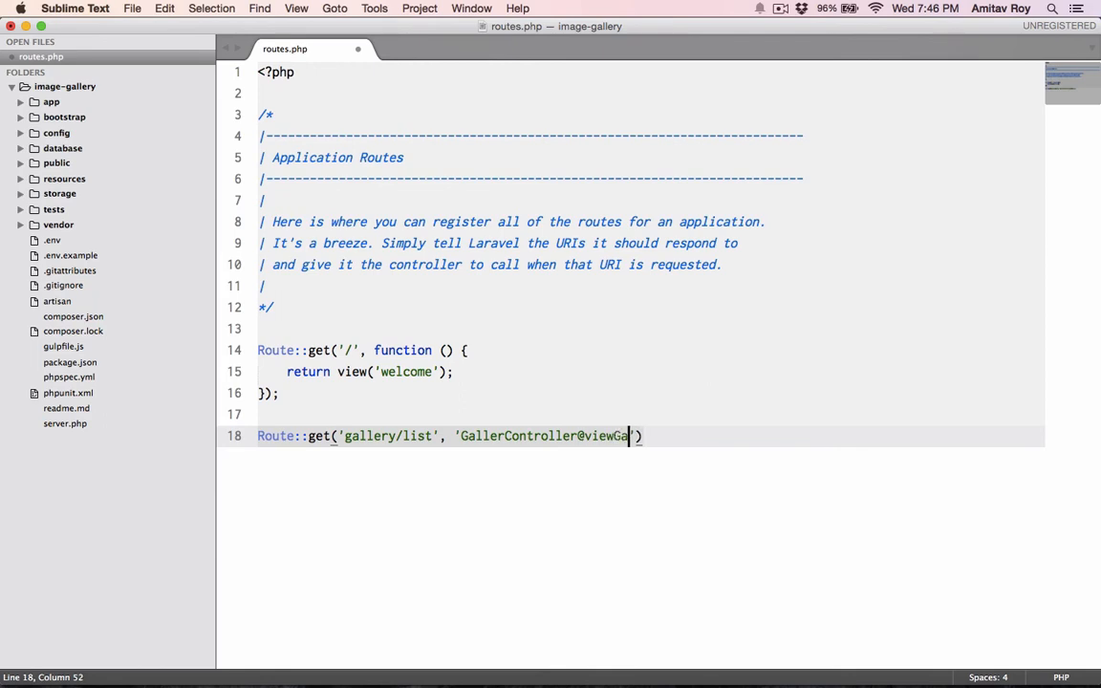
type("lleryList');")
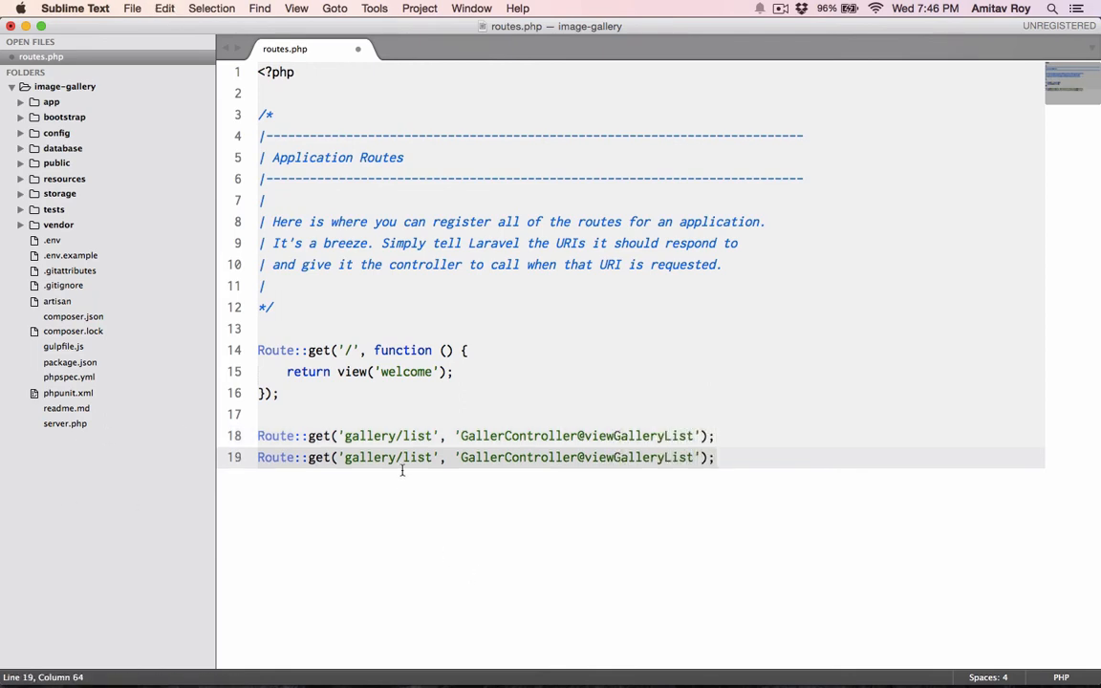
- Turn the copied route into POST gallery/save handled by saveGallery
double_click(417, 457)
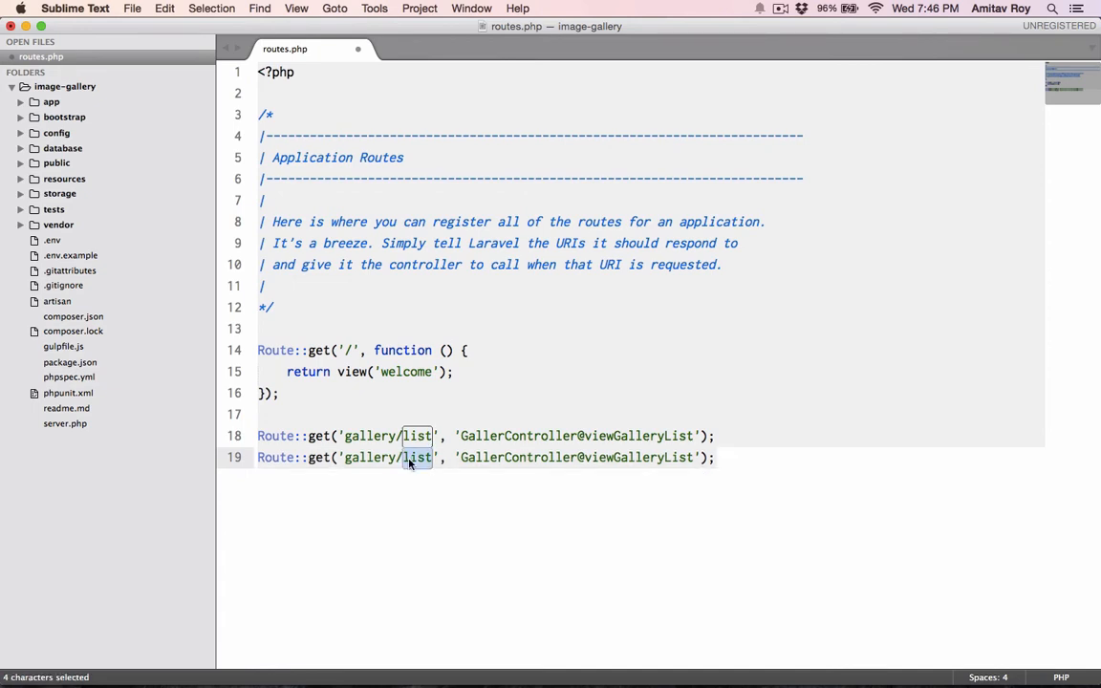
type("save")
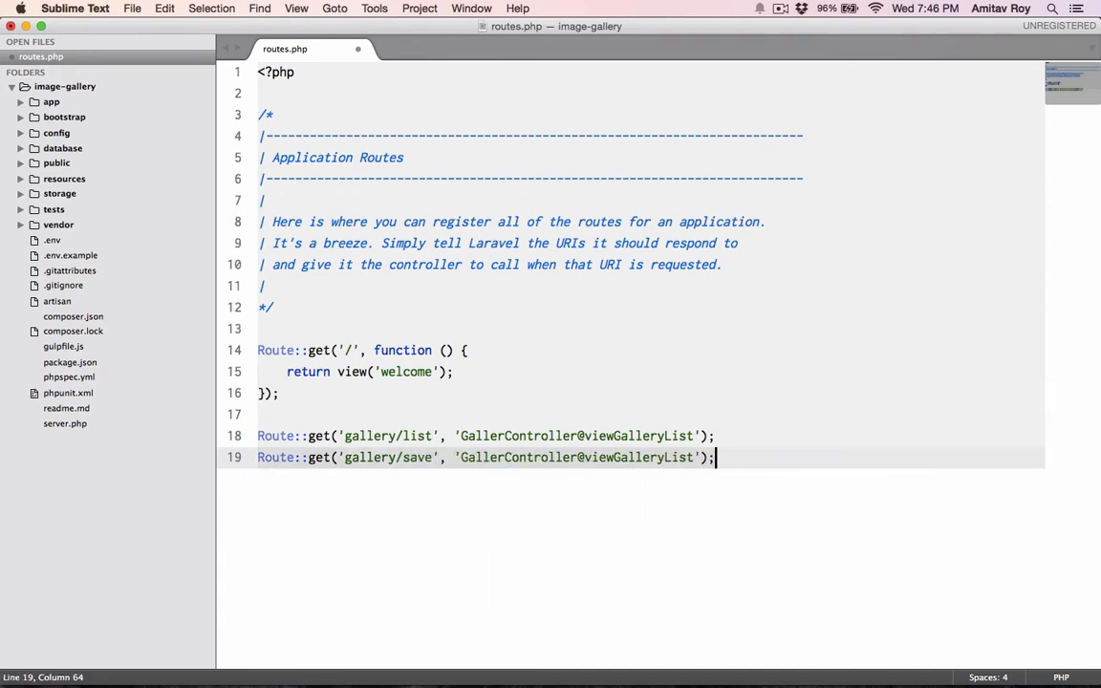
type("save")
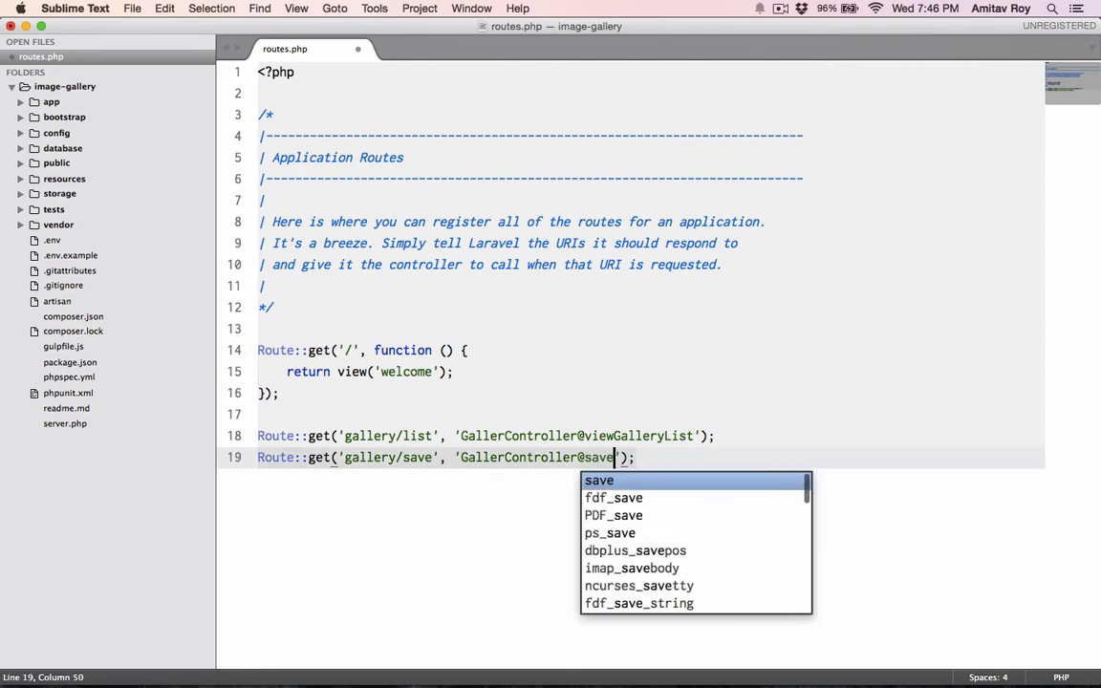
type("Gallery")
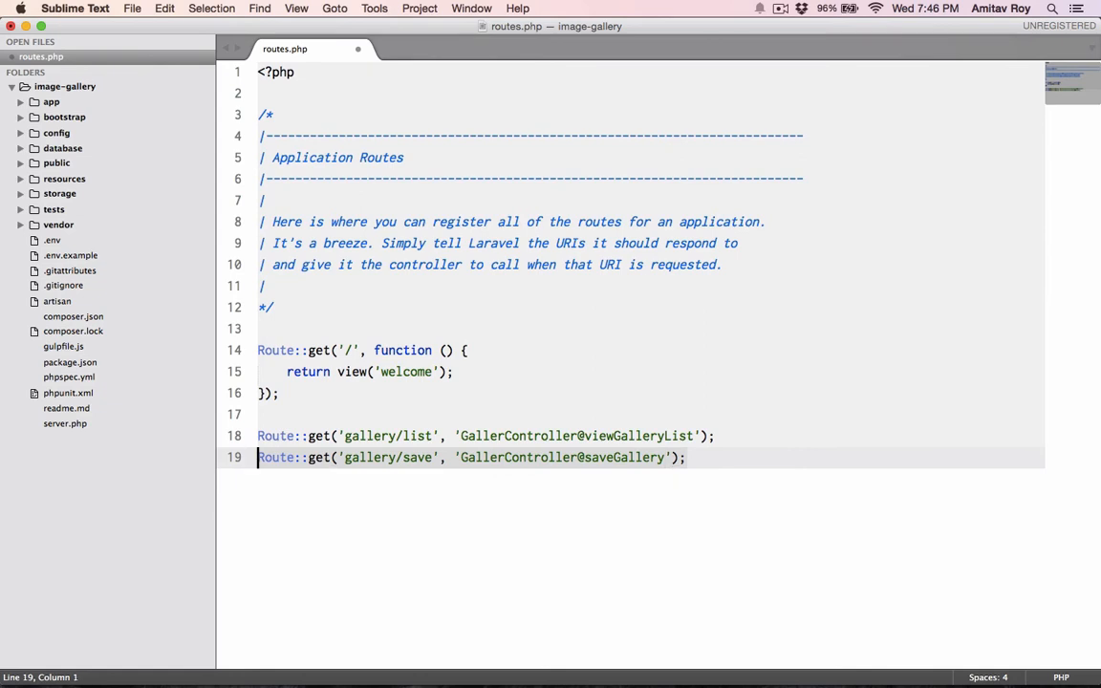
type("post")
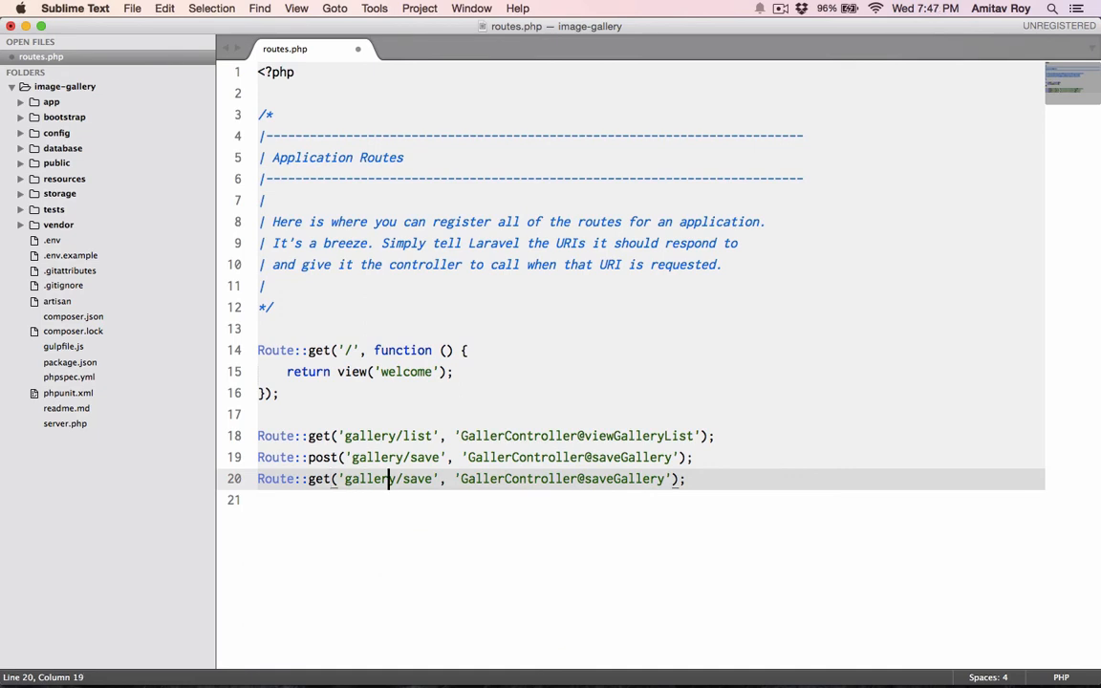
- Edit a route to GET gallery/view/{id} handled by viewGalleryPics
type("view/")
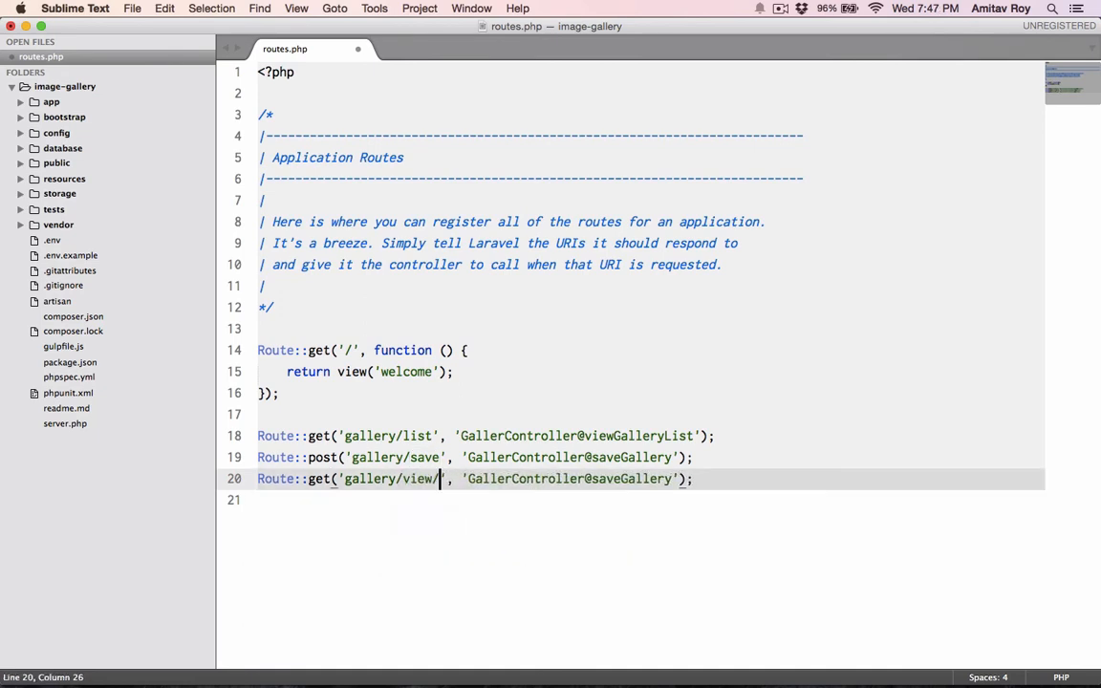
type("{}")
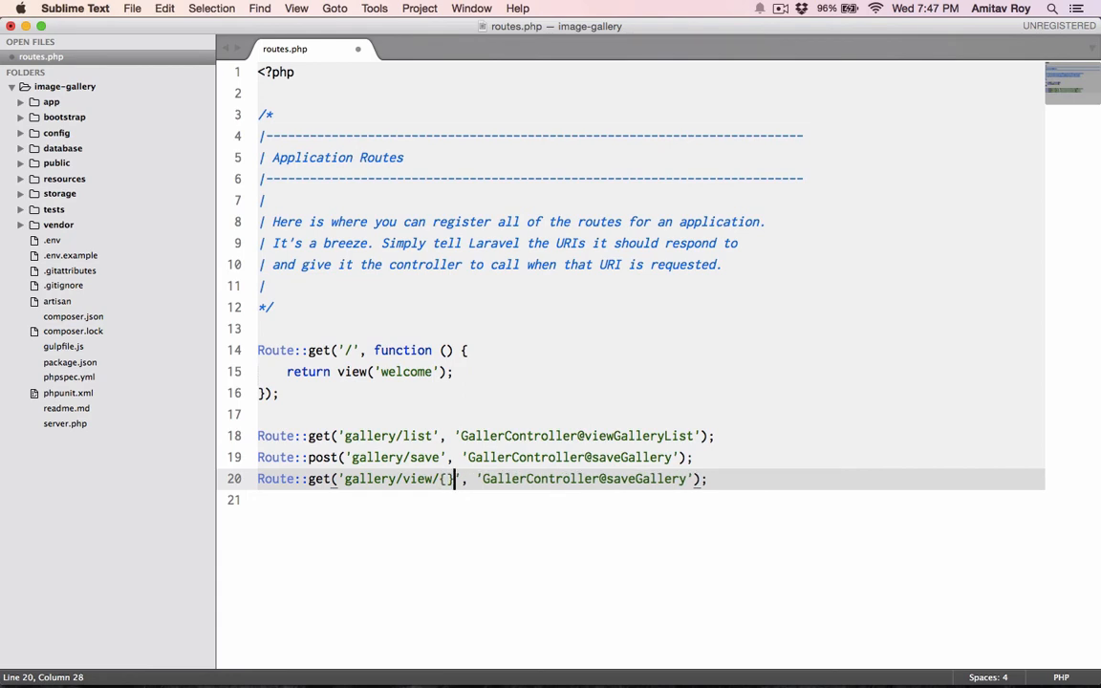
type("id")
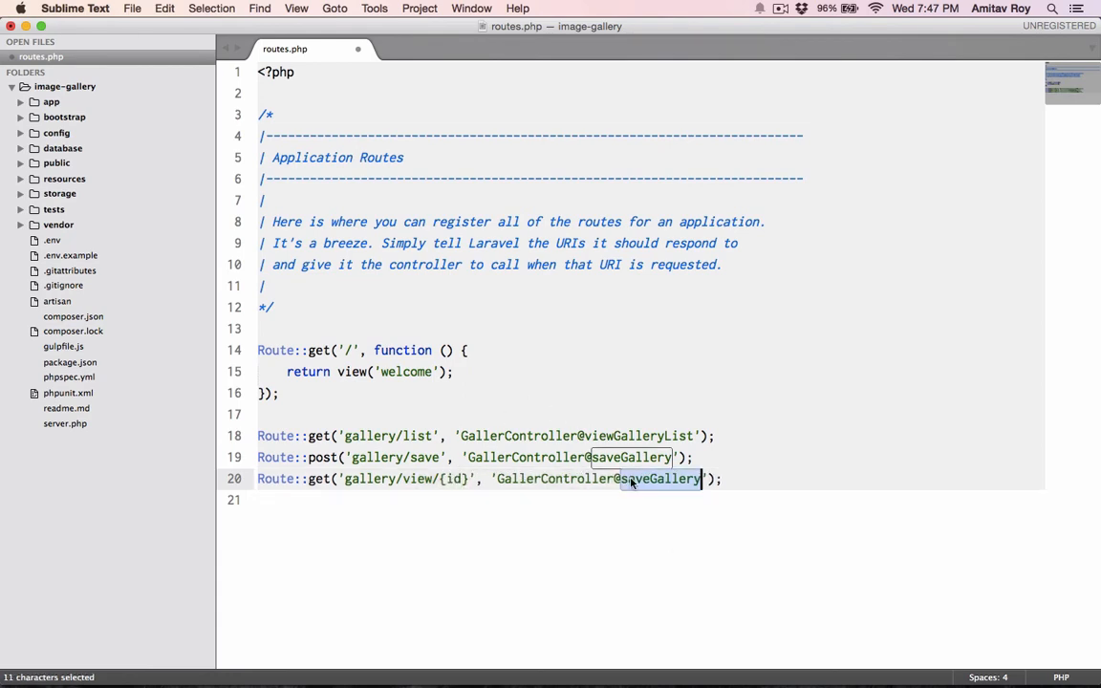
type("view")
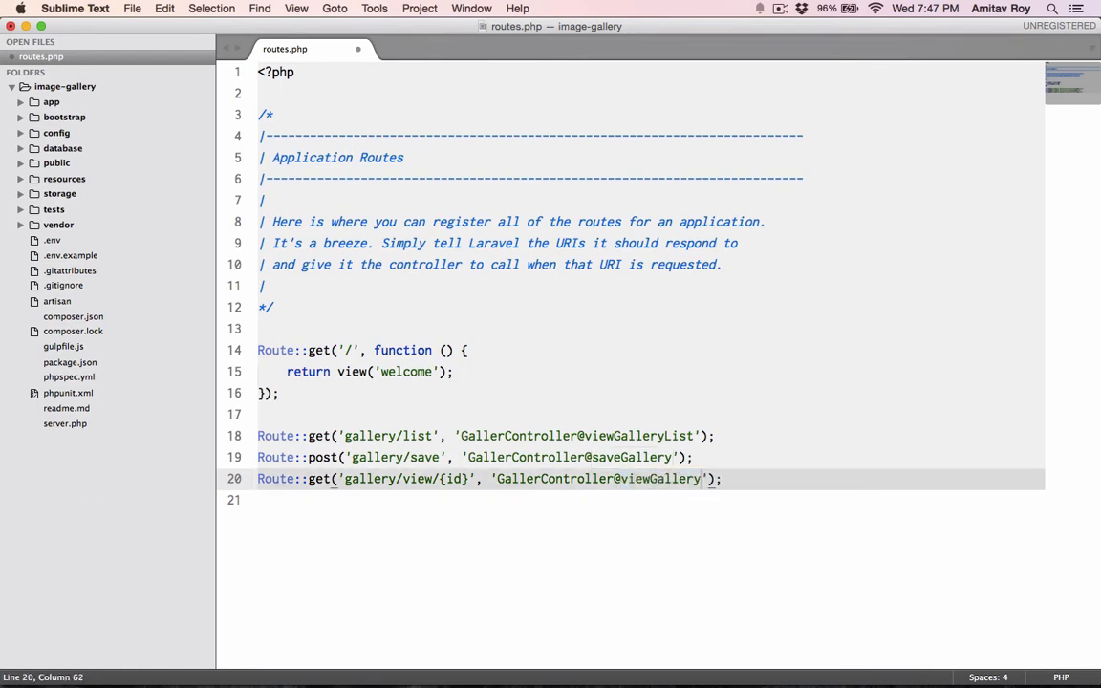
type("Pics")
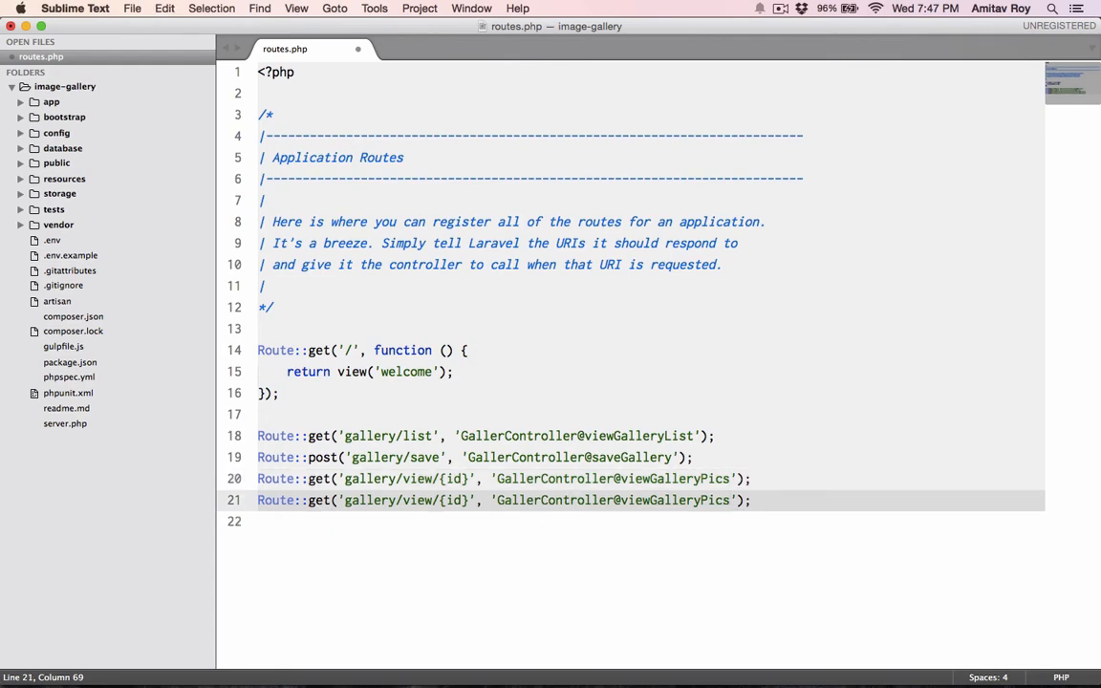
mouse_move(313, 504)
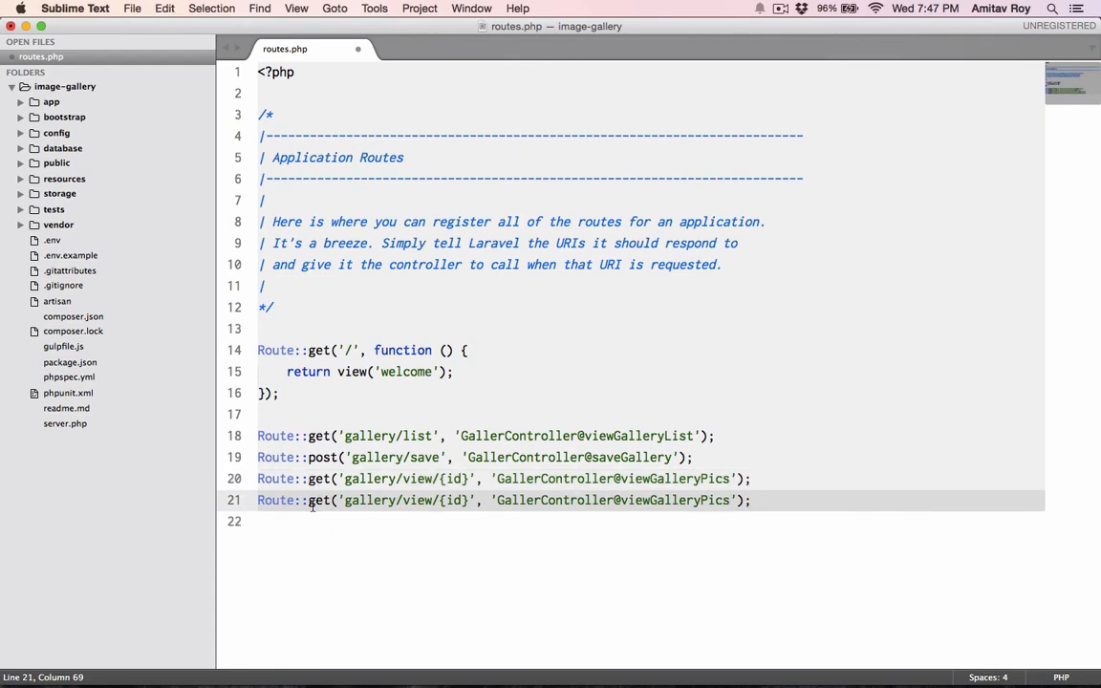
- Edit a route to POST image/do-upload handled by doImageUpload and save routes.php
type("post")
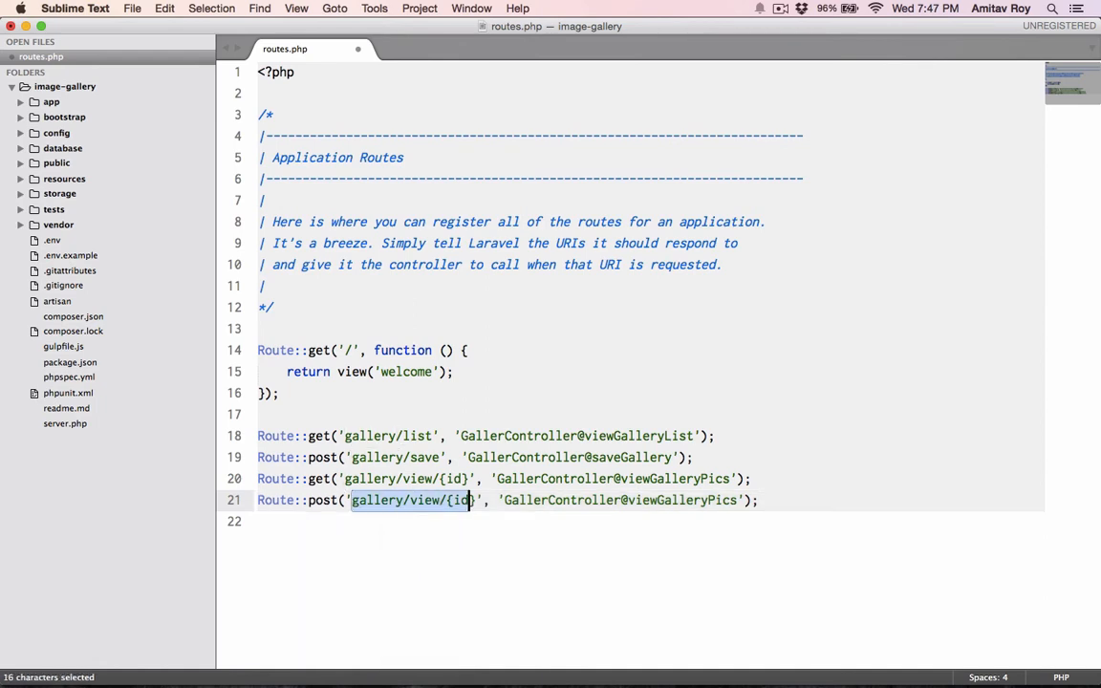
type("i")
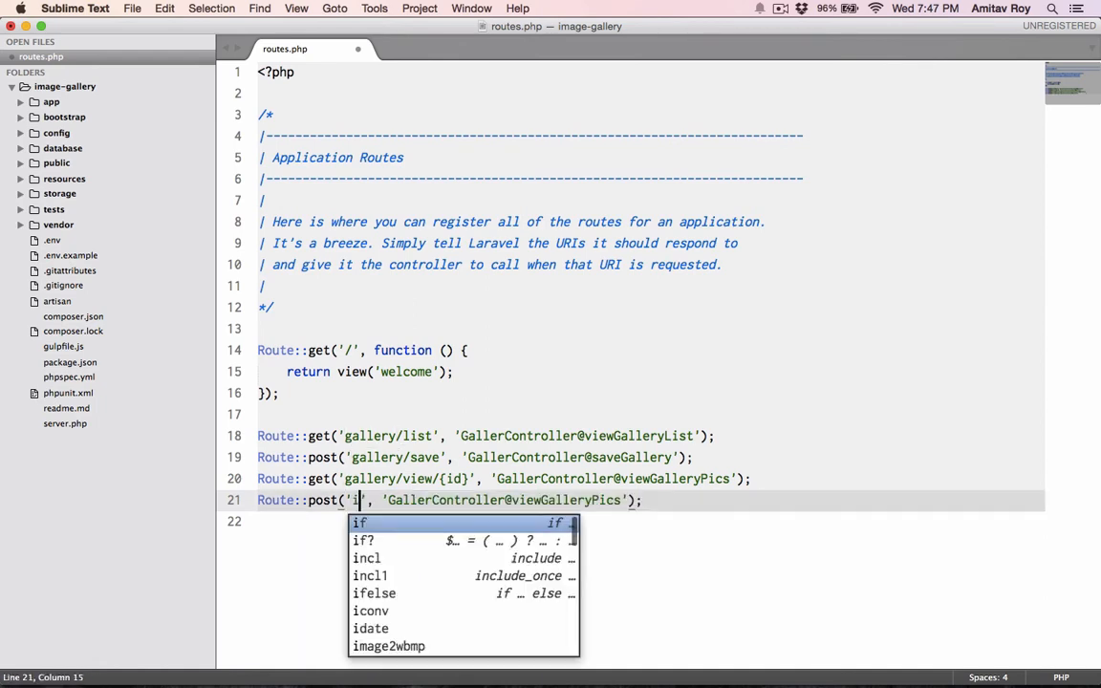
type("mage/do-")
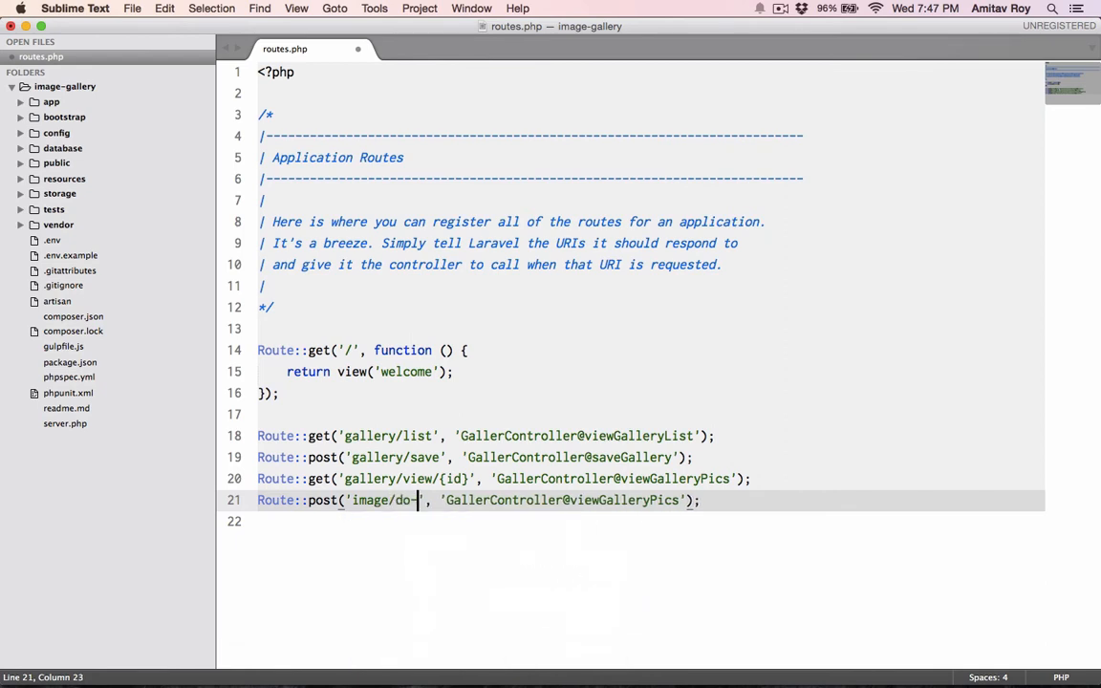
type("upload")
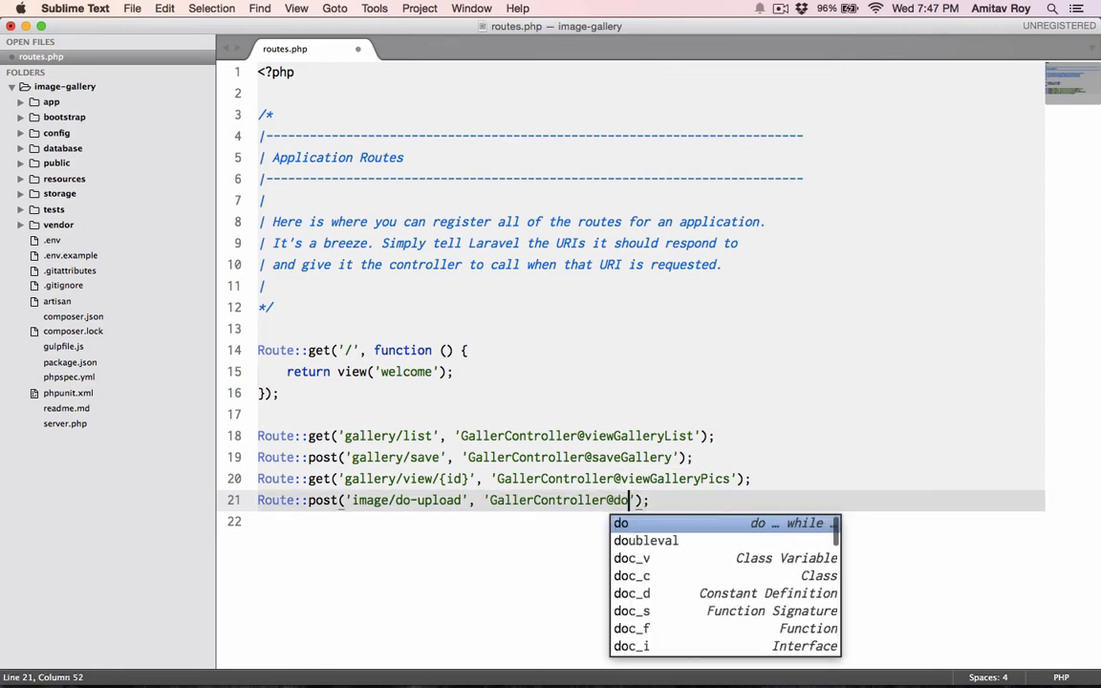
key("escape")
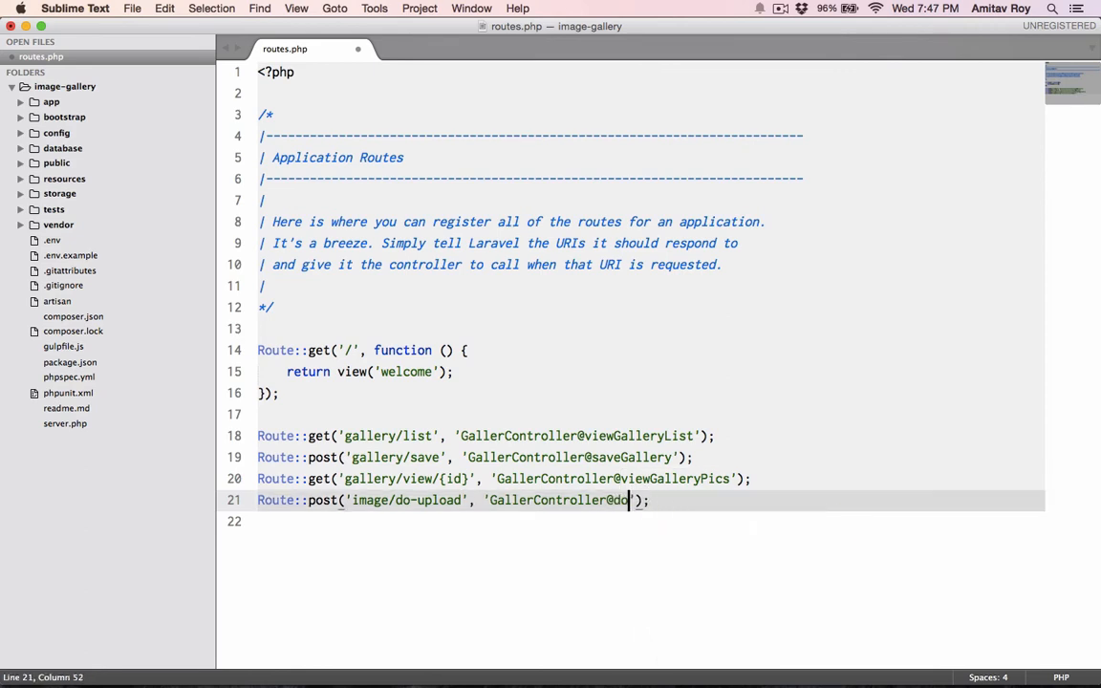
type("ImageUpload")
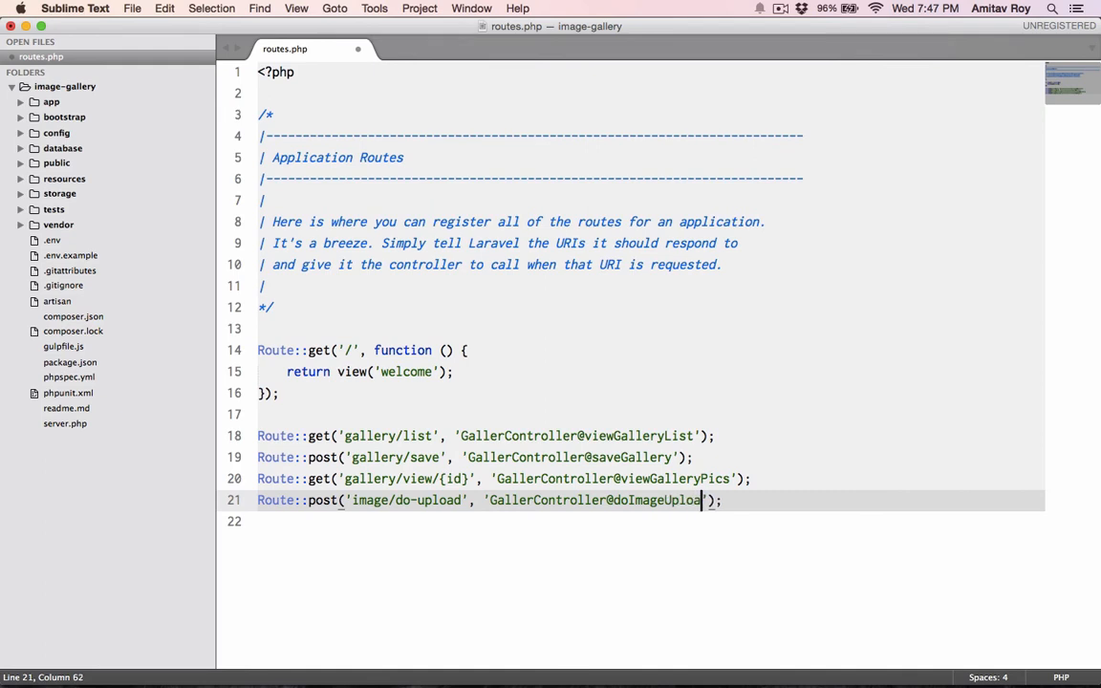
key("cmd+s")
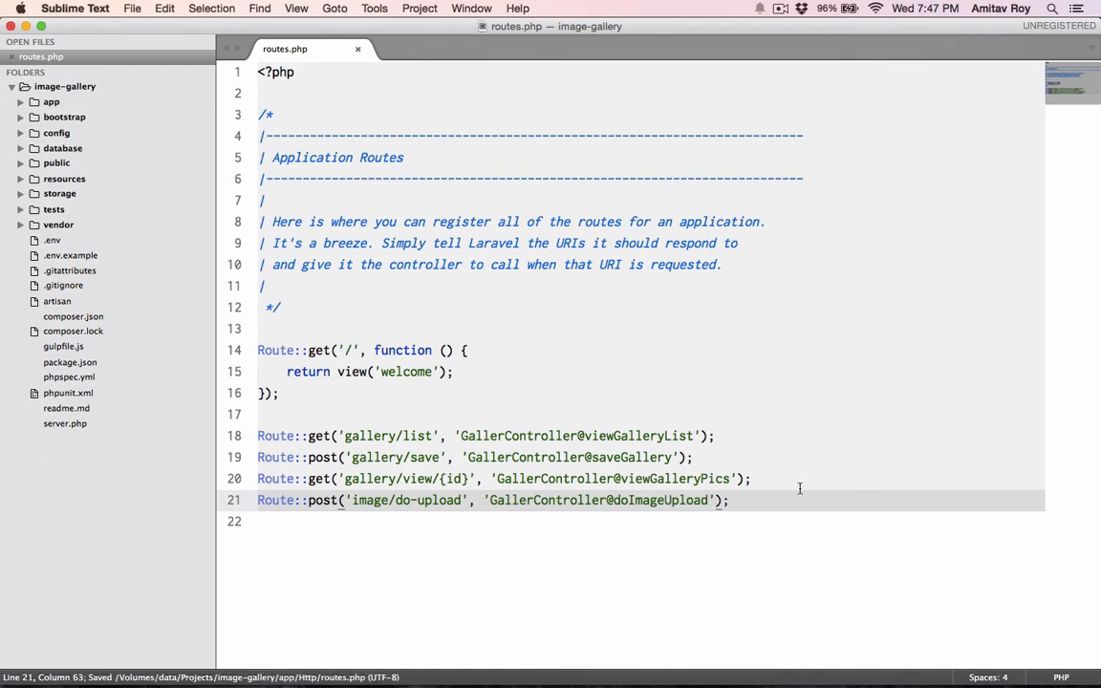
mouse_move(38, 104)
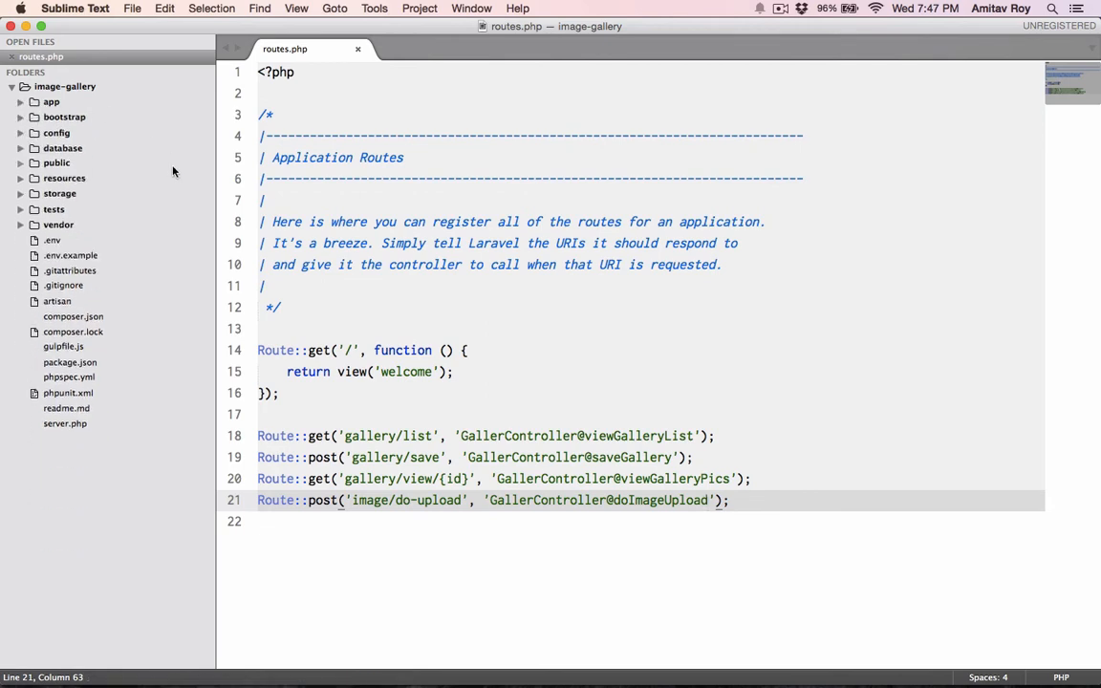
- Enter app/Http/Controllers/ as the path for the new controller file
type("app/")
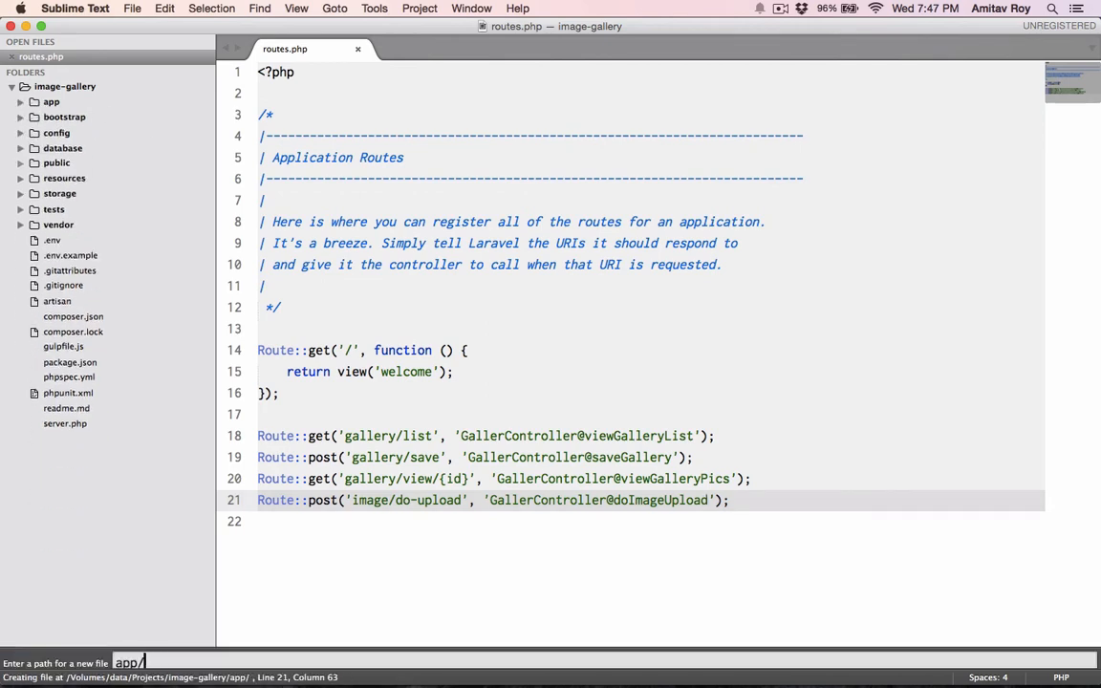
type("Http/")
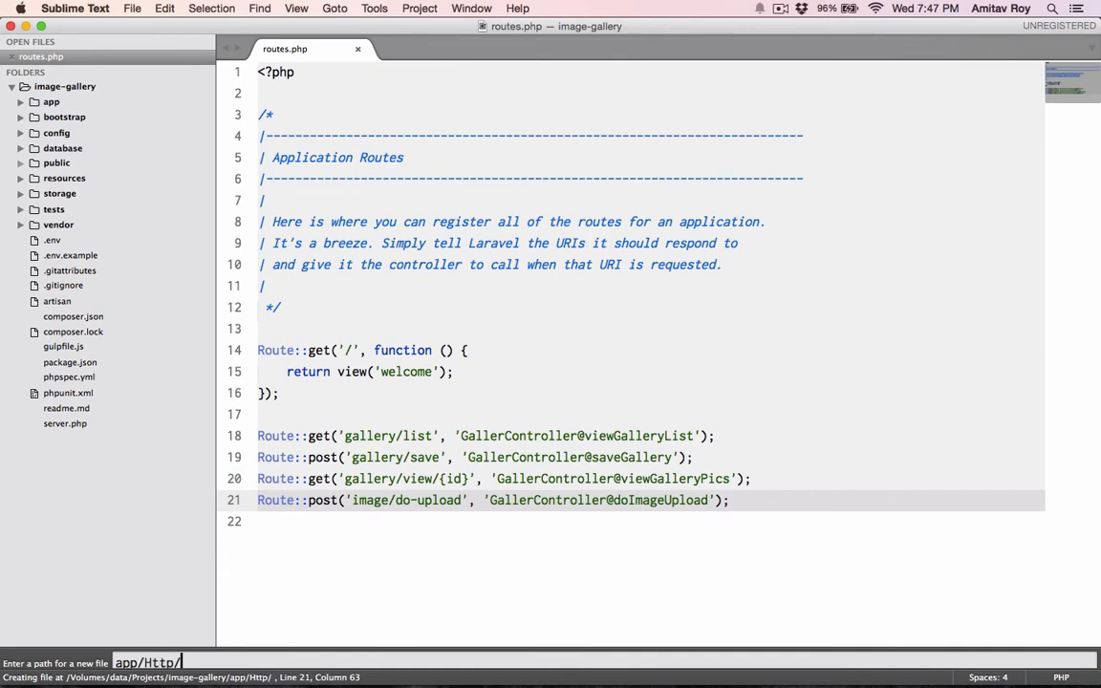
type("Controllers/")
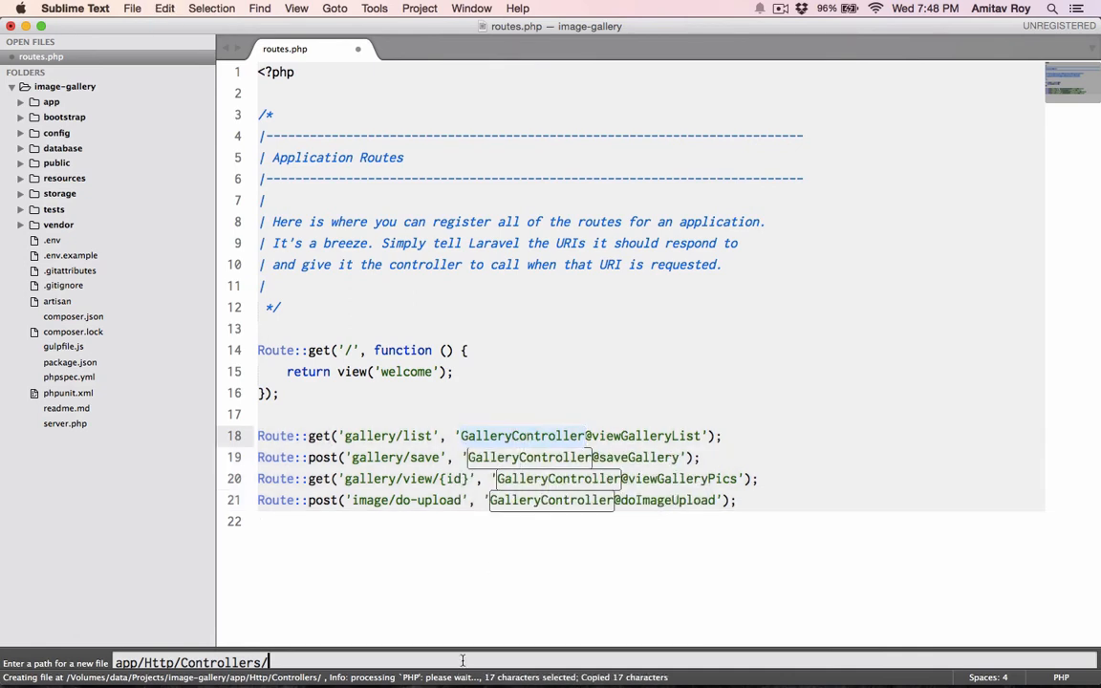
- Create GalleryController.php and declare namespace App\Http after the <?php tag
key("enter")
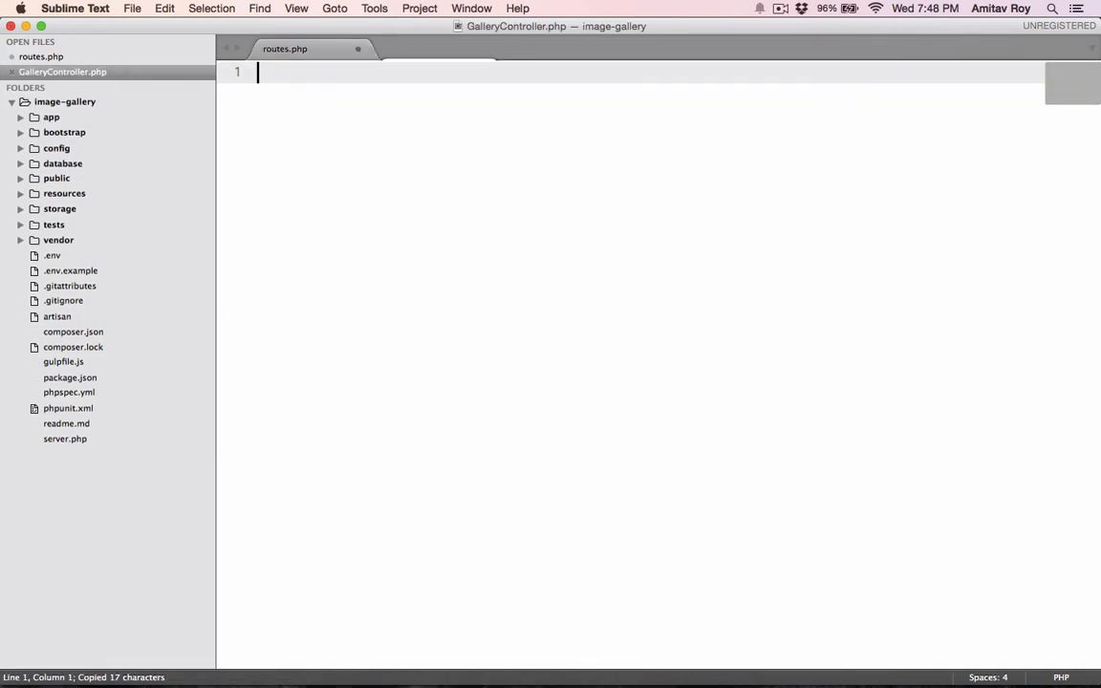
type("<?ph")
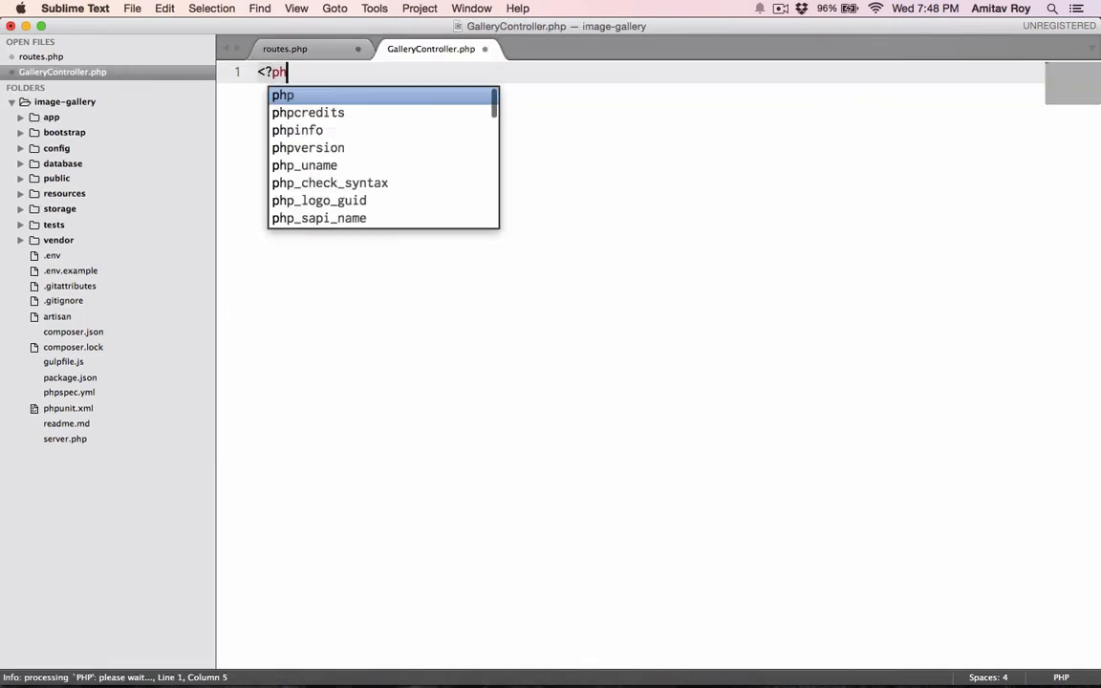
type("name")
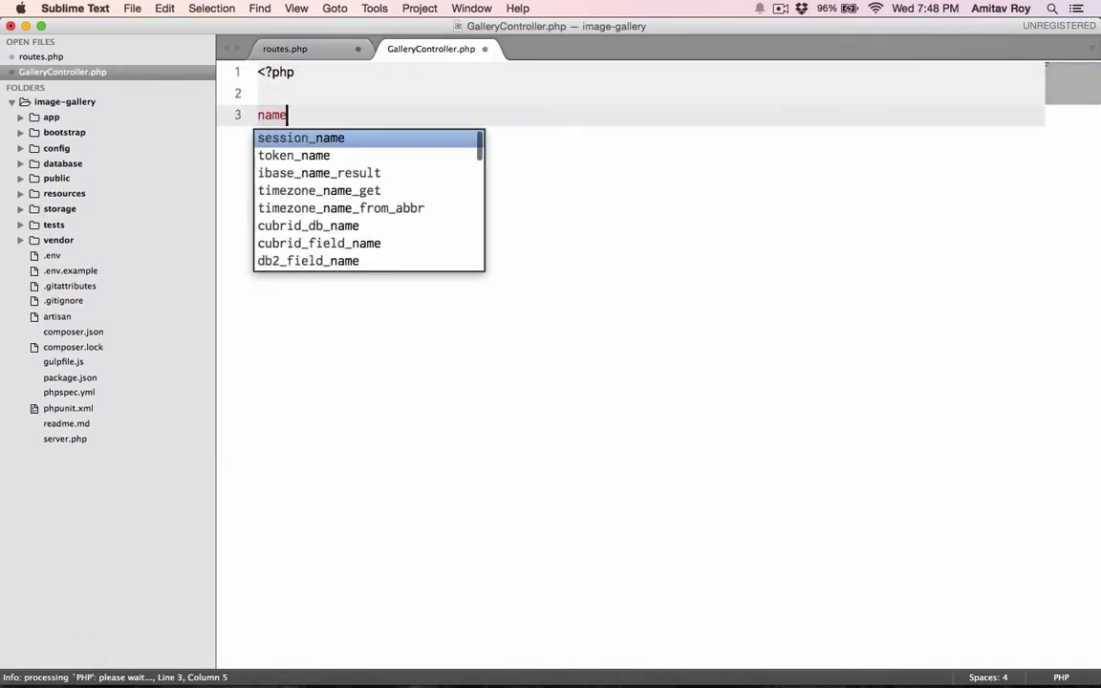
type("namespace App")
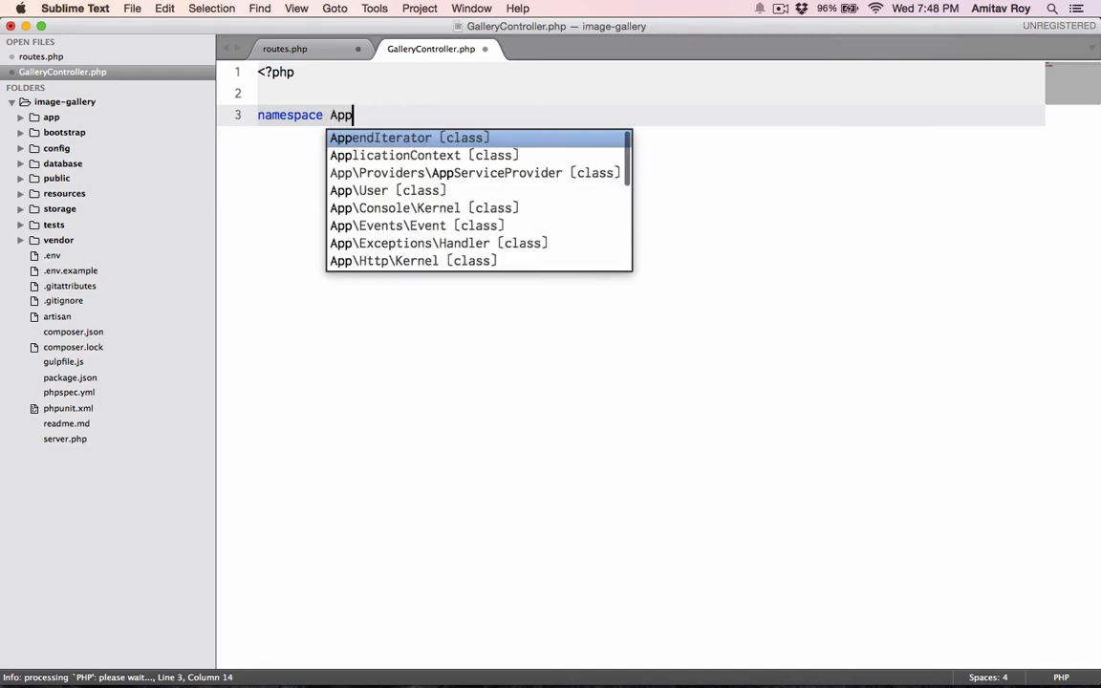
type("\\H")
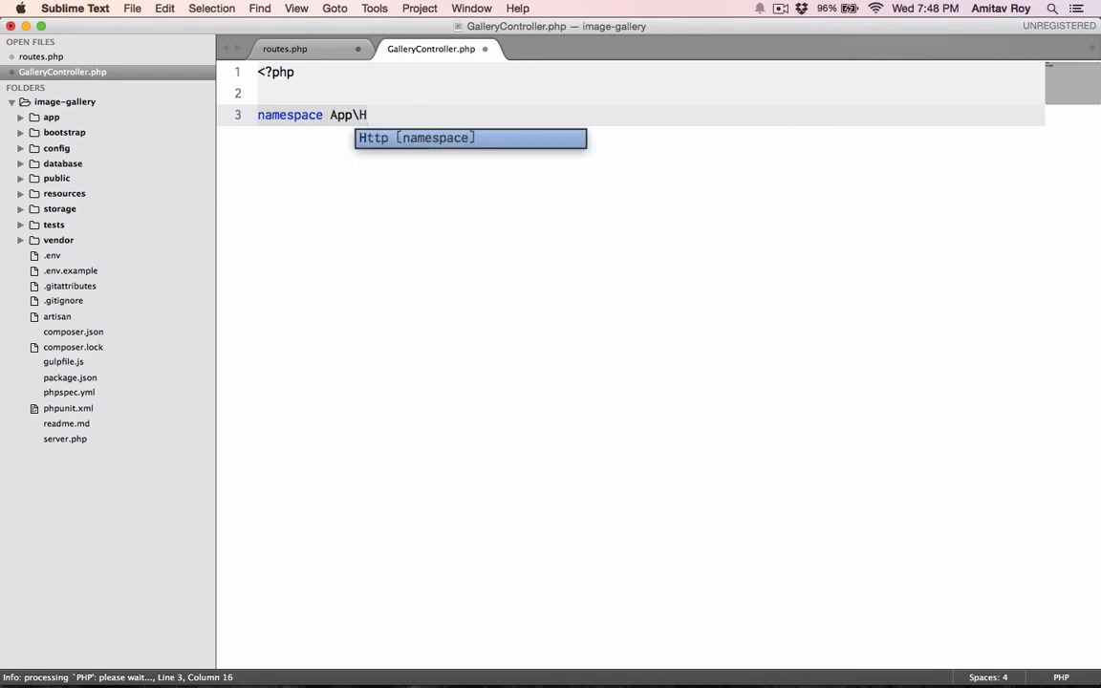
type("ttp\\")
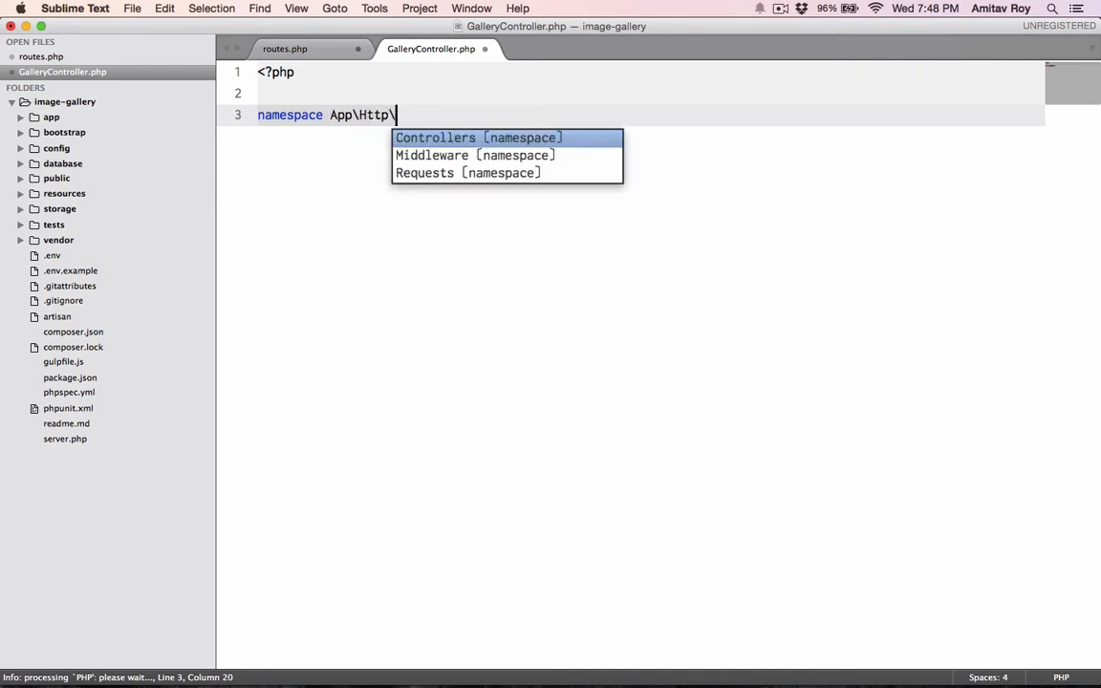
key("backspace")
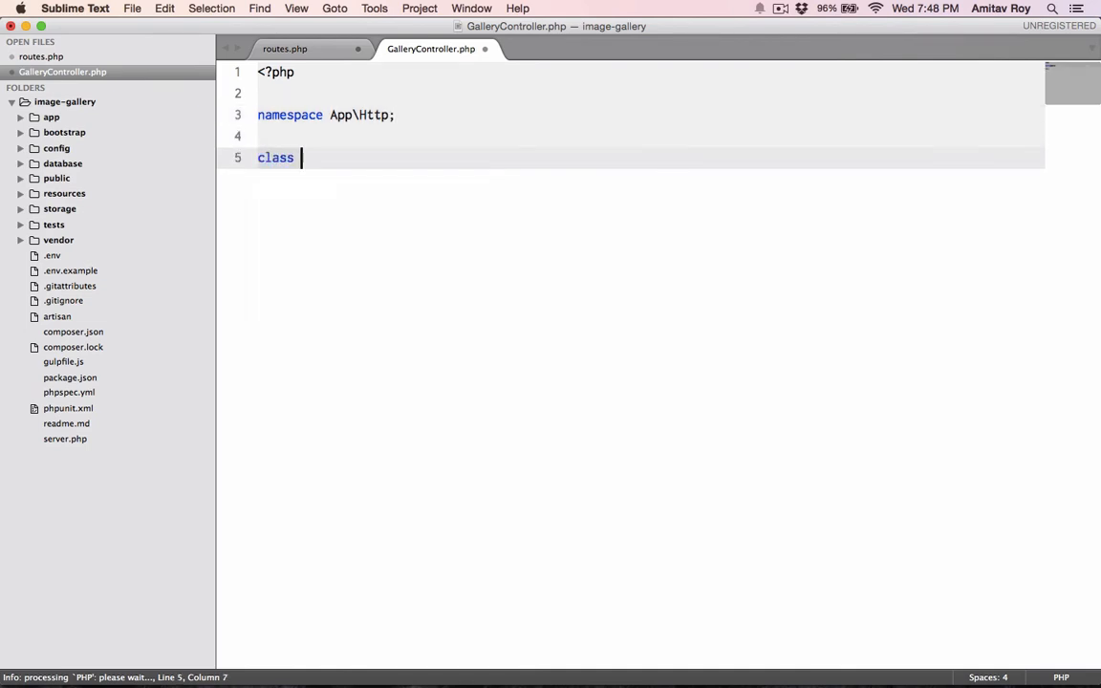
- Declare class GalleryController extends Controller
type("GalleryController e")
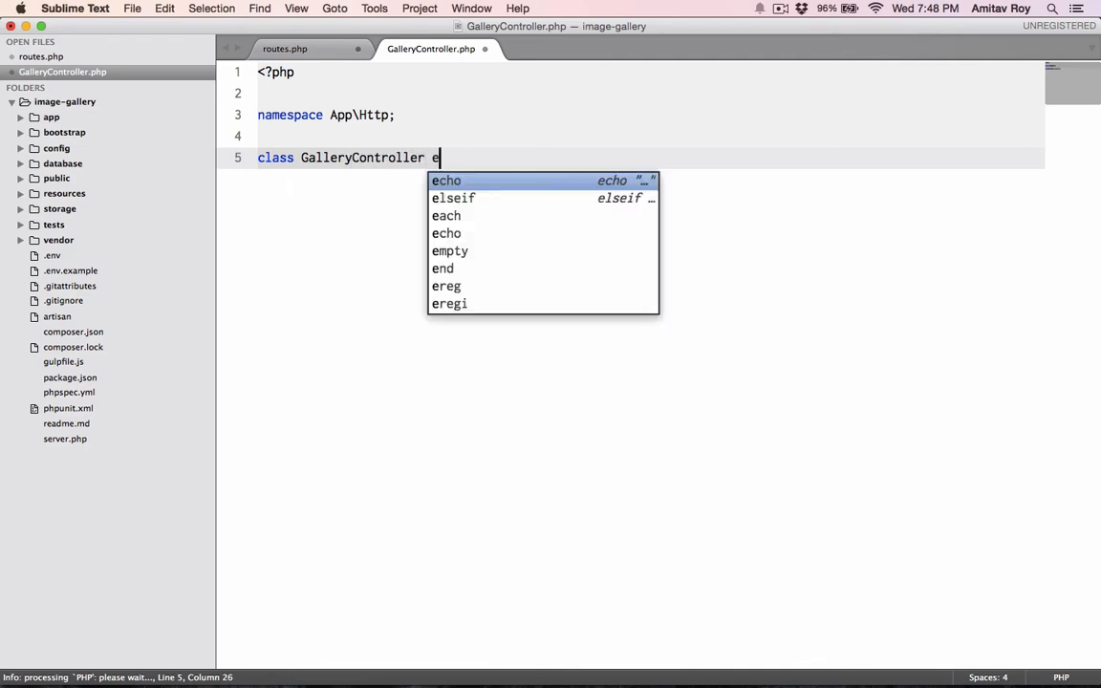
type("xtends C")
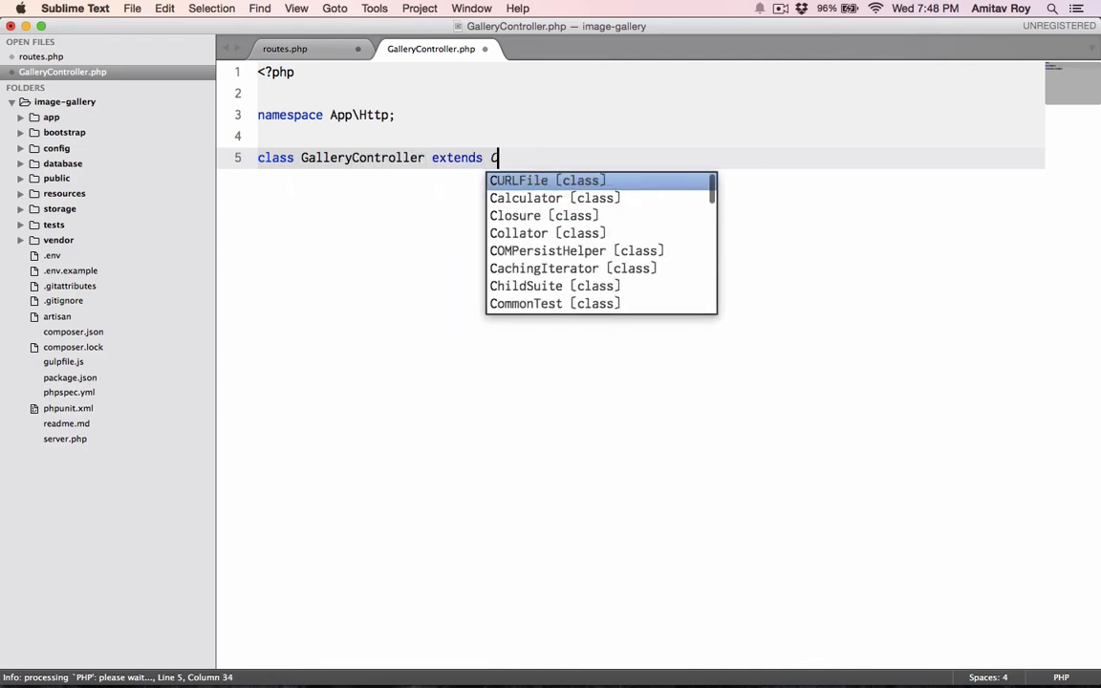
type("ontroller")
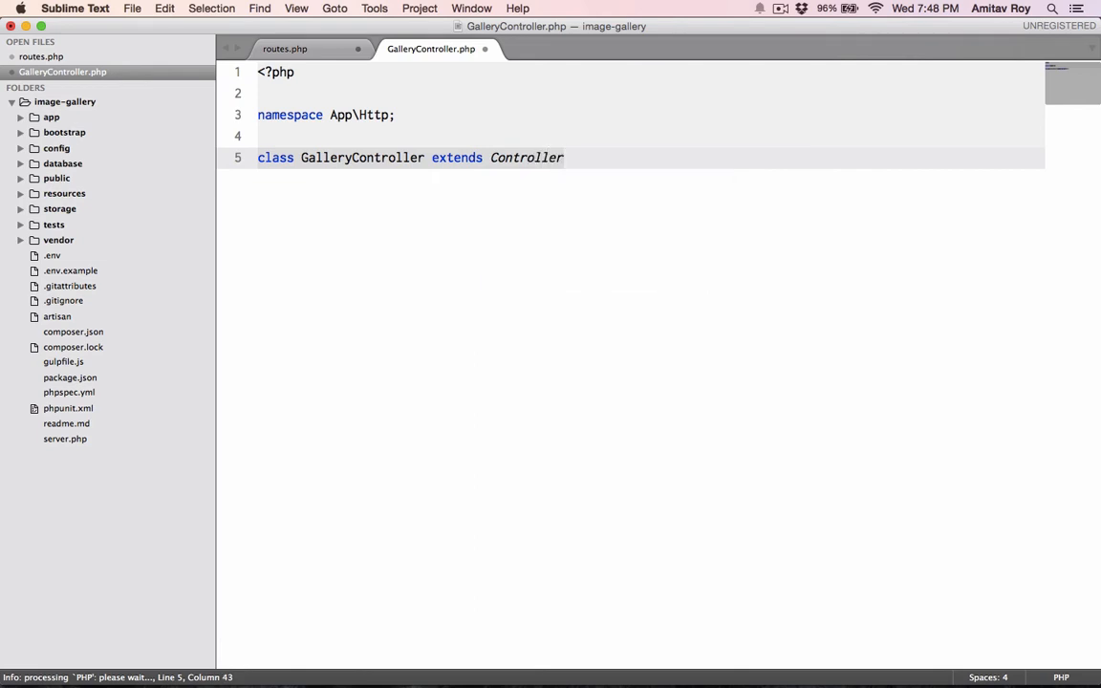
- Open the class body and stub viewGalleryList copied from routes.php
type("{")
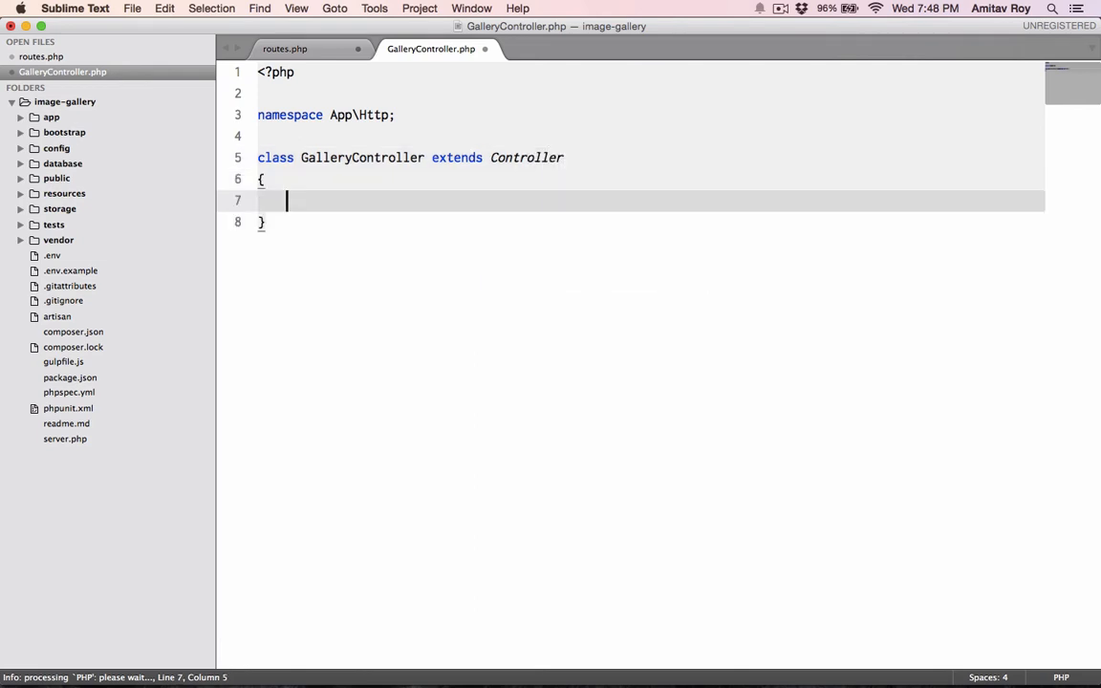
left_click(283, 50)
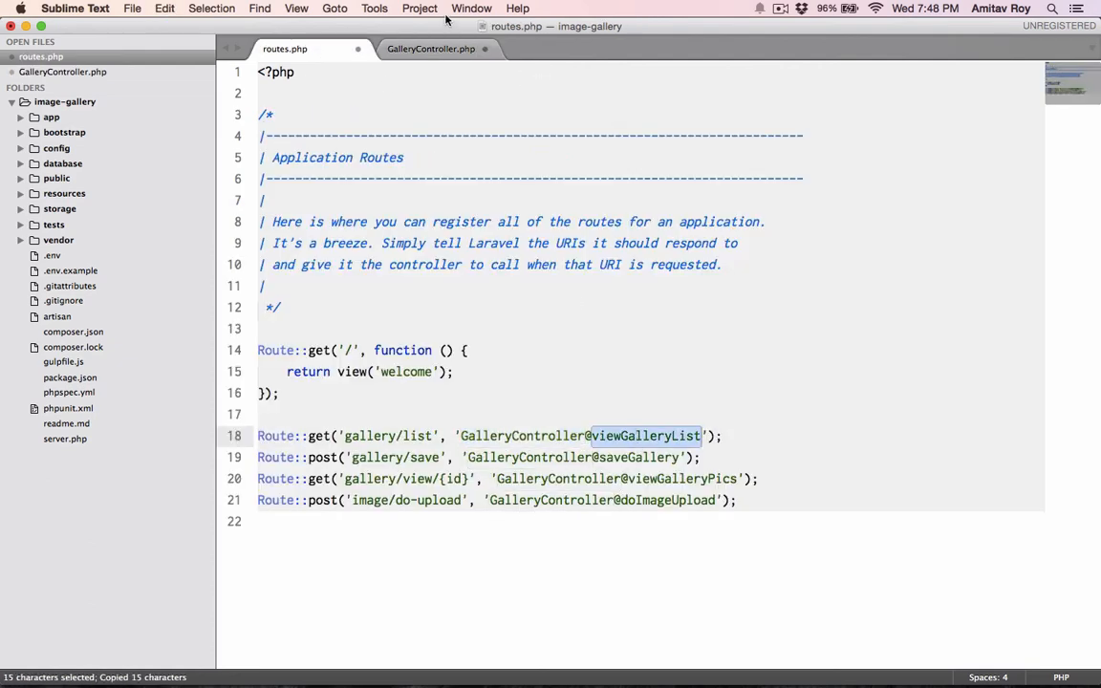
left_click(431, 50)
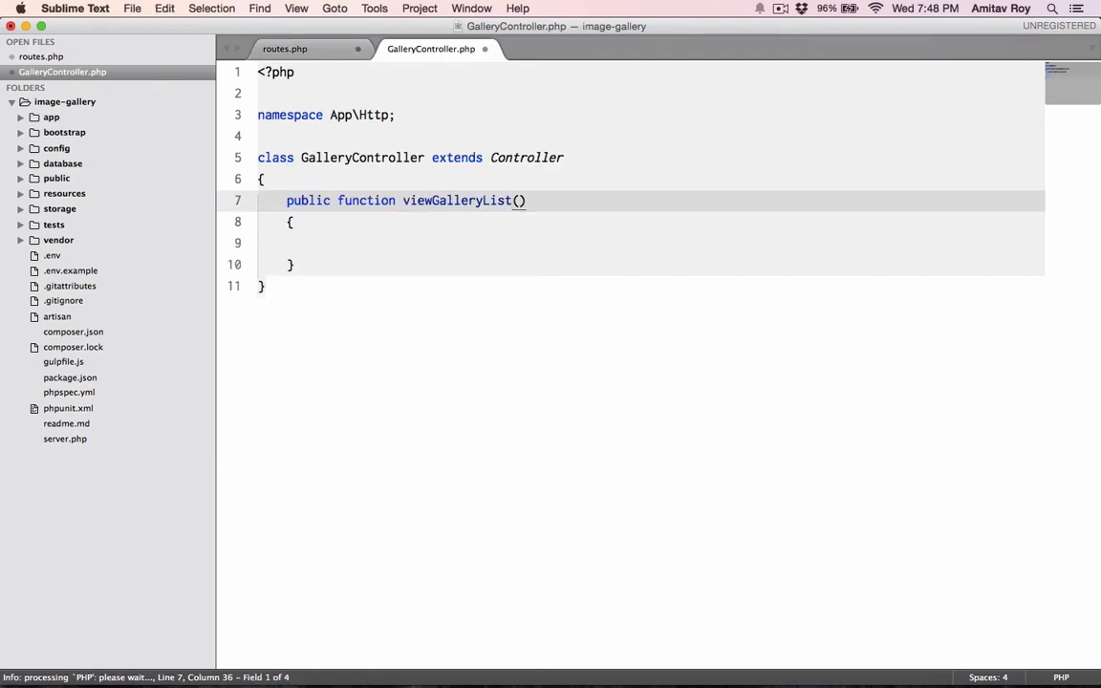
- Add a public saveGallery method taking Request $request
left_click(283, 50)
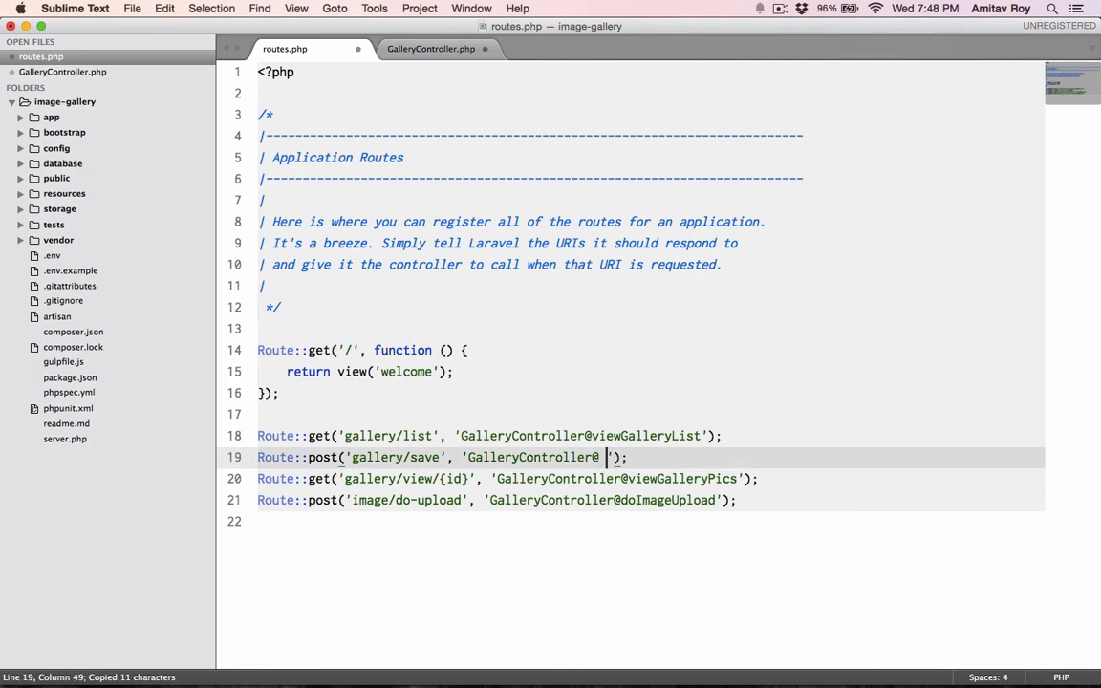
type("saveGallery")
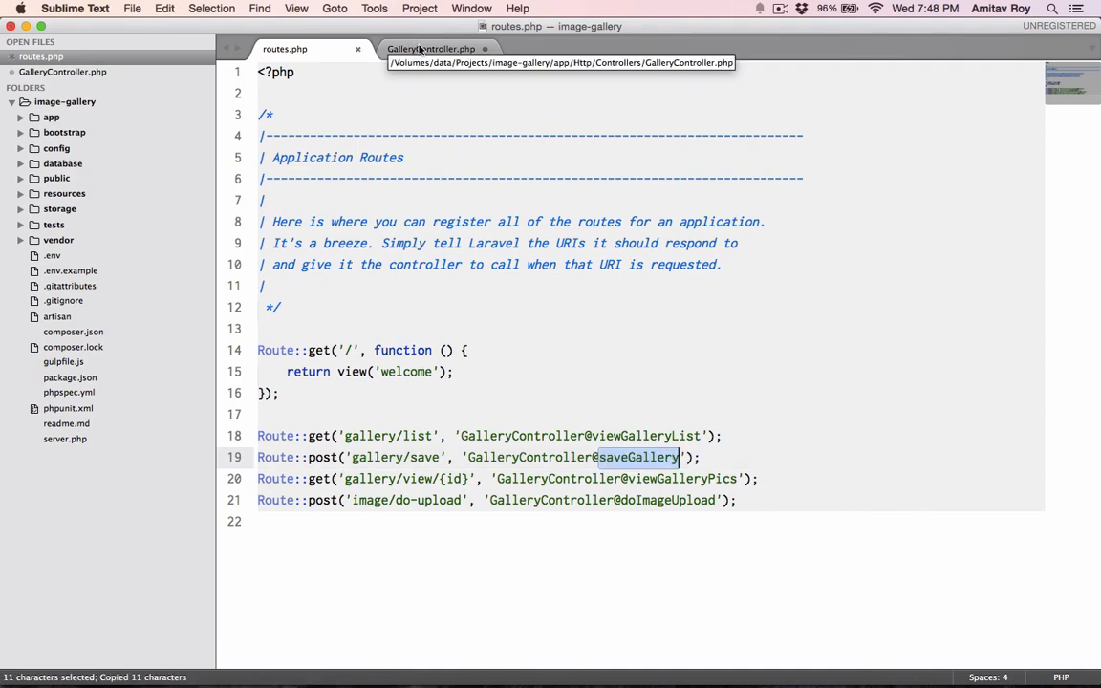
left_click(432, 49)
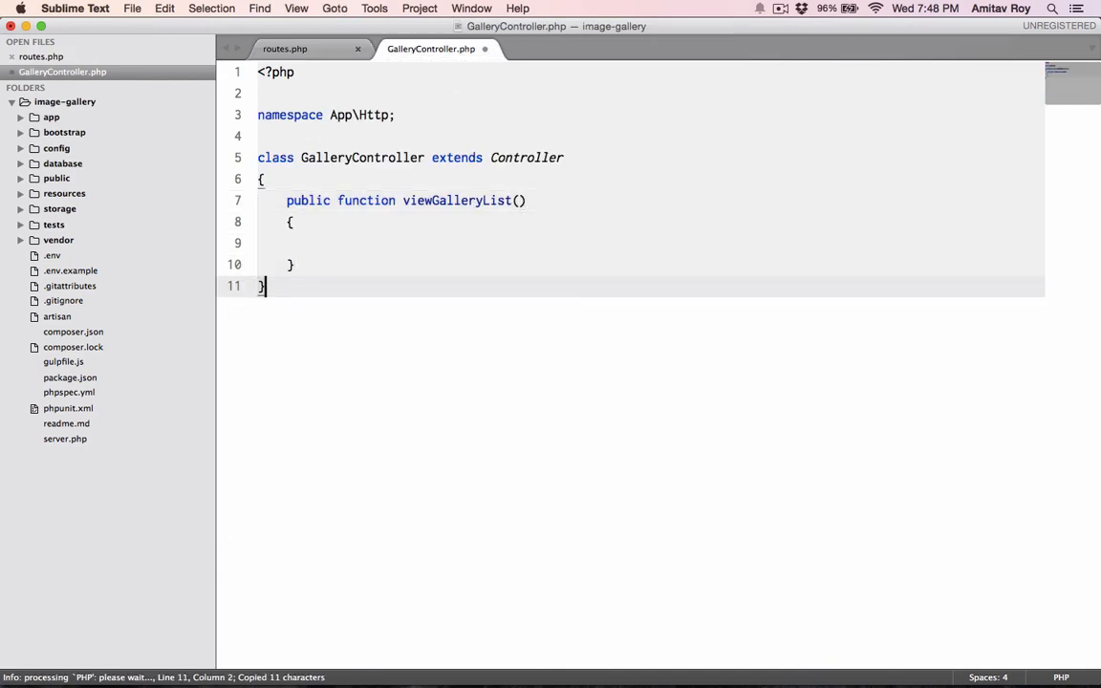
type("amp")
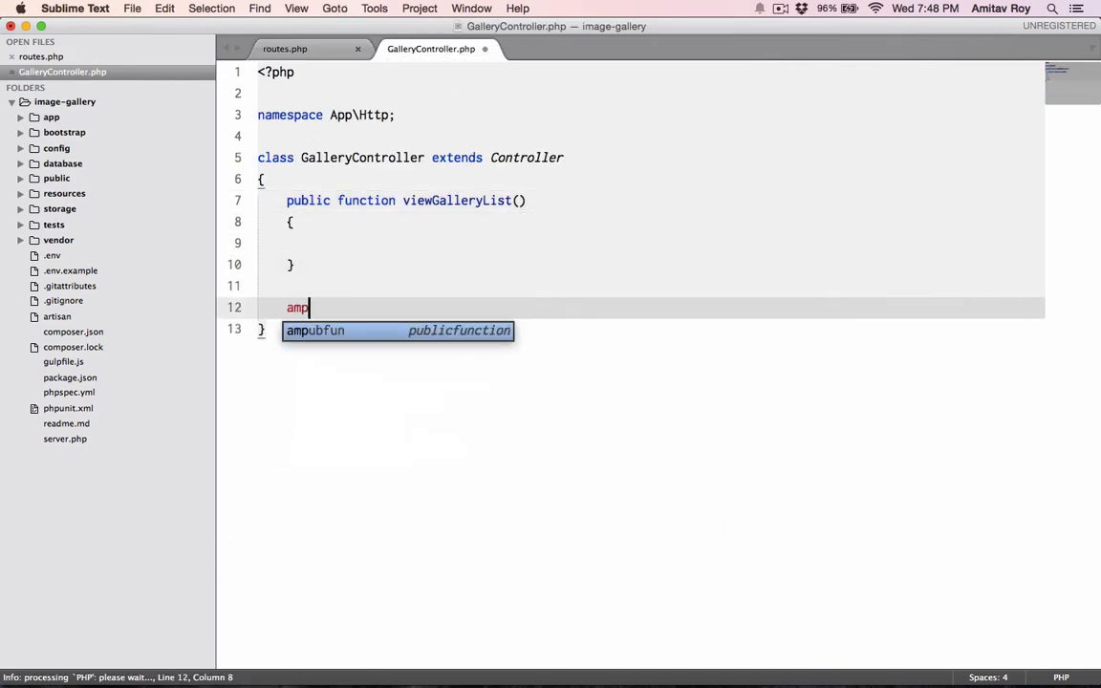
key("tab")
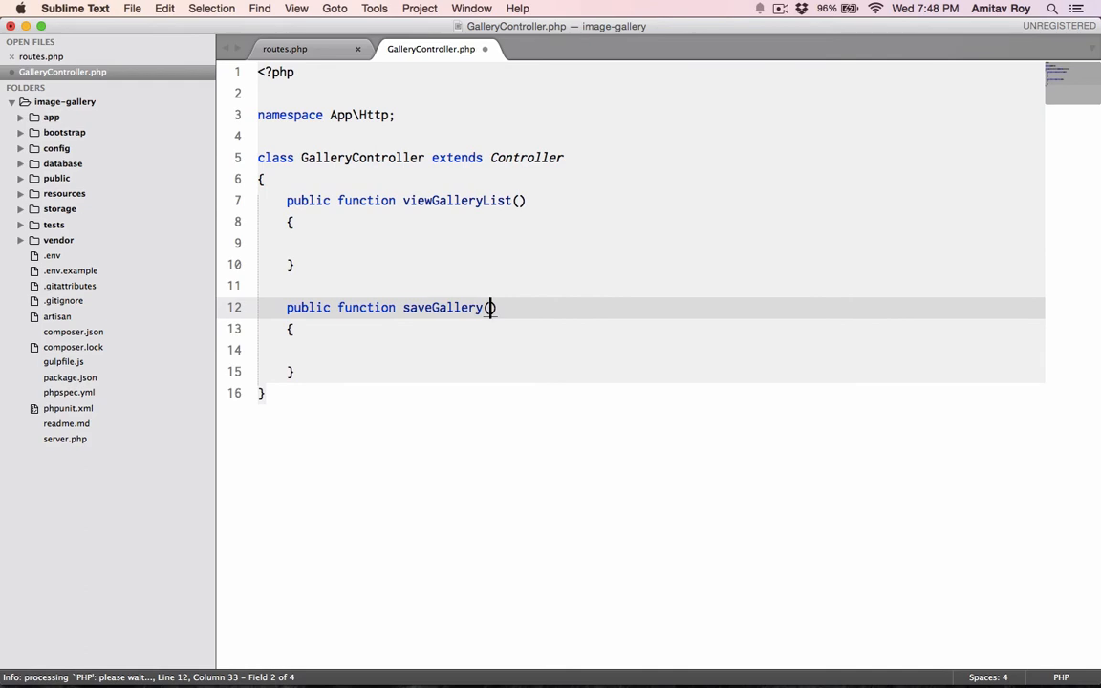
type("R")
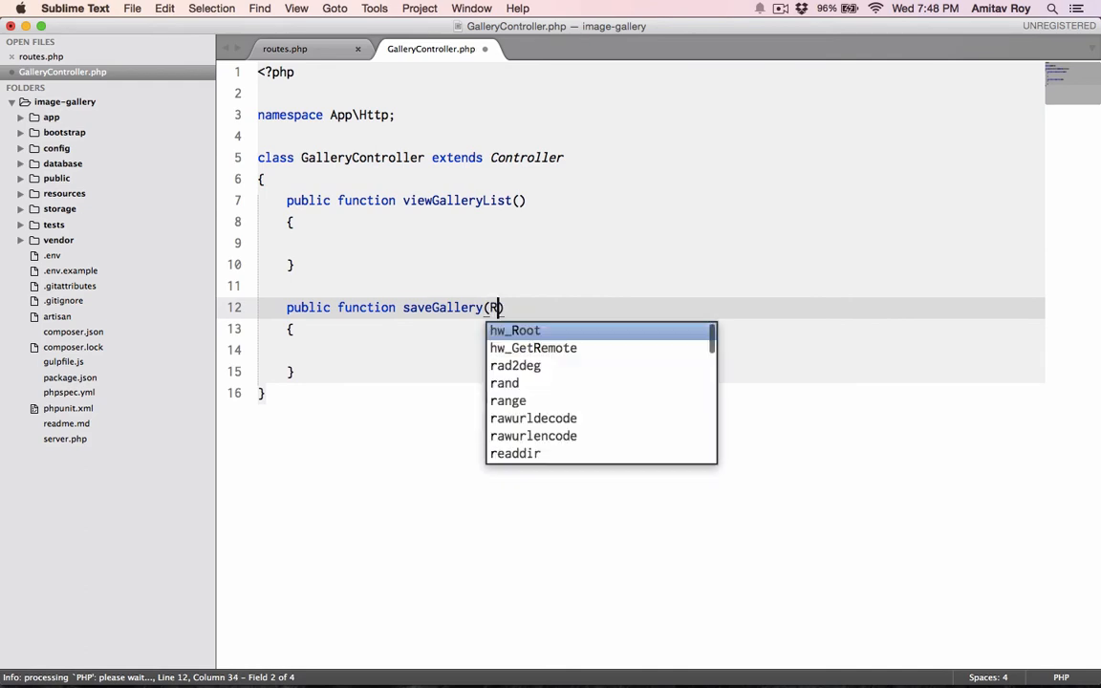
type("equest $req")
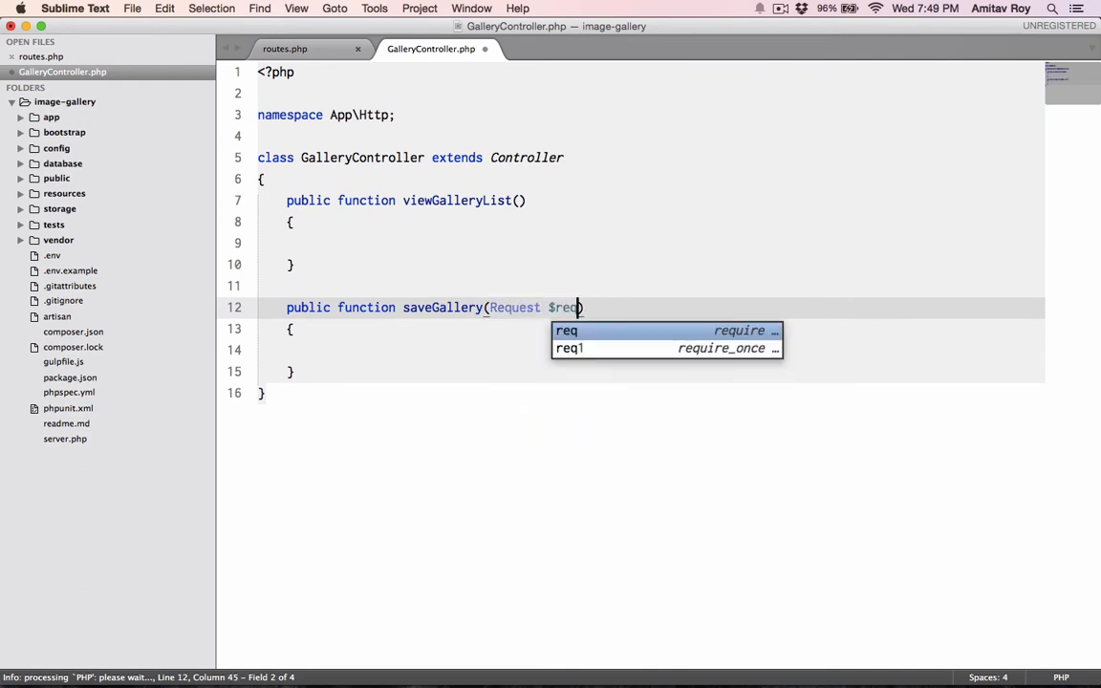
- Add a public viewGalleryPics method copied from the routes file
left_click(285, 50)
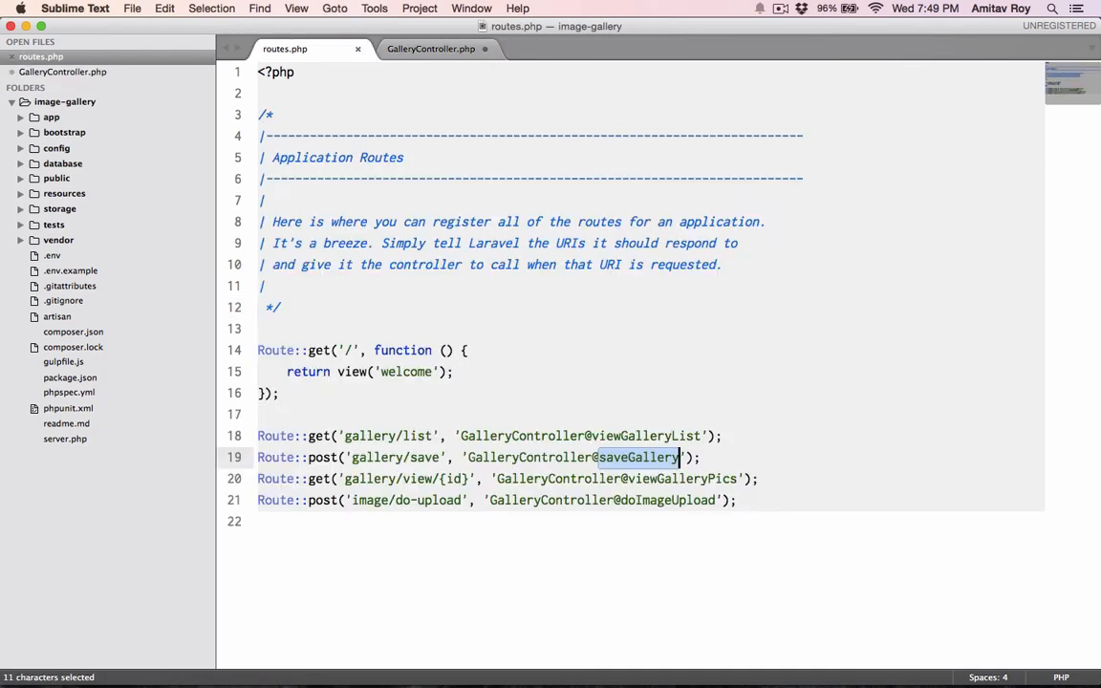
double_click(682, 478)
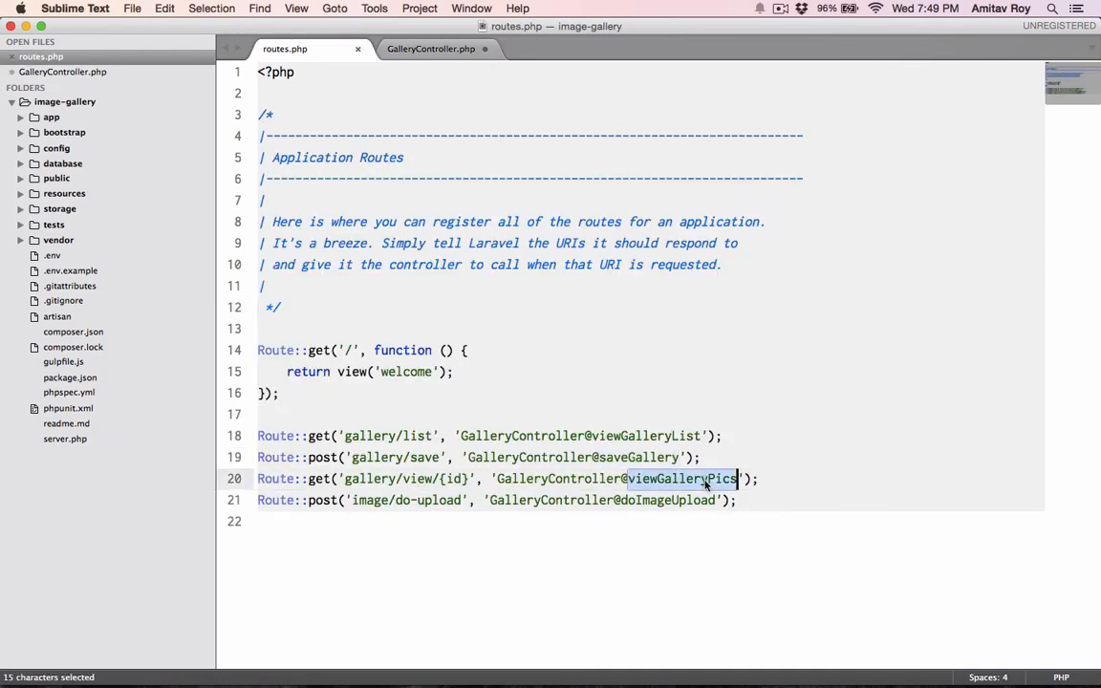
left_click(432, 49)
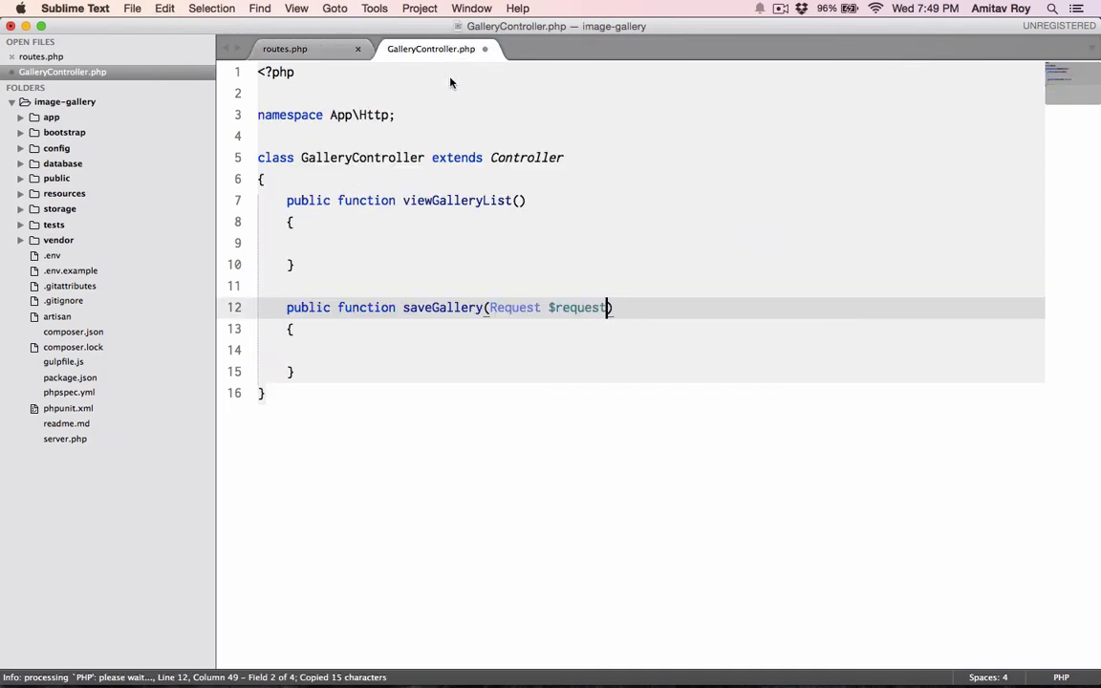
type("am")
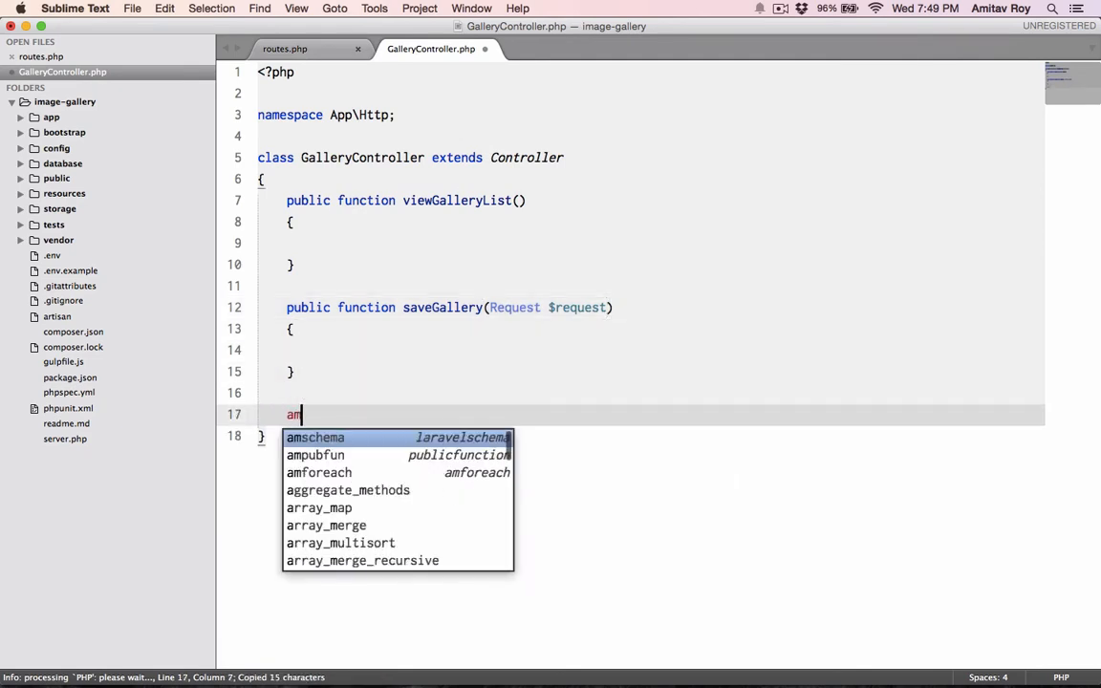
- Add a public doImageUpload method taking a Request parameter
left_click(283, 50)
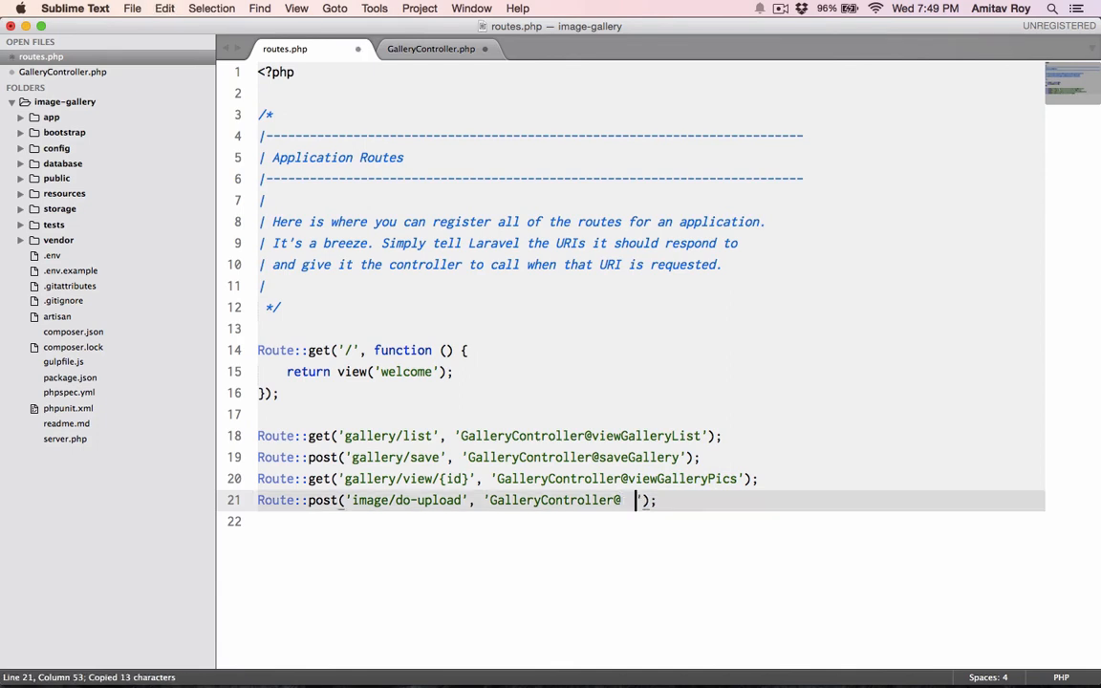
type("doImageUpload")
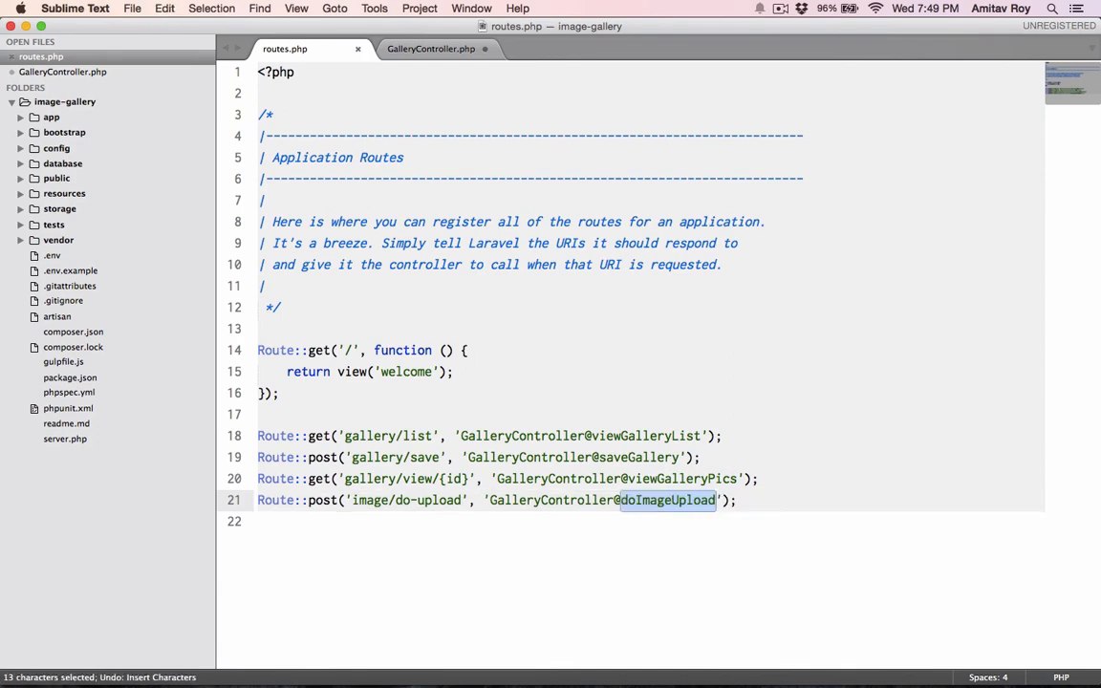
left_click(432, 50)
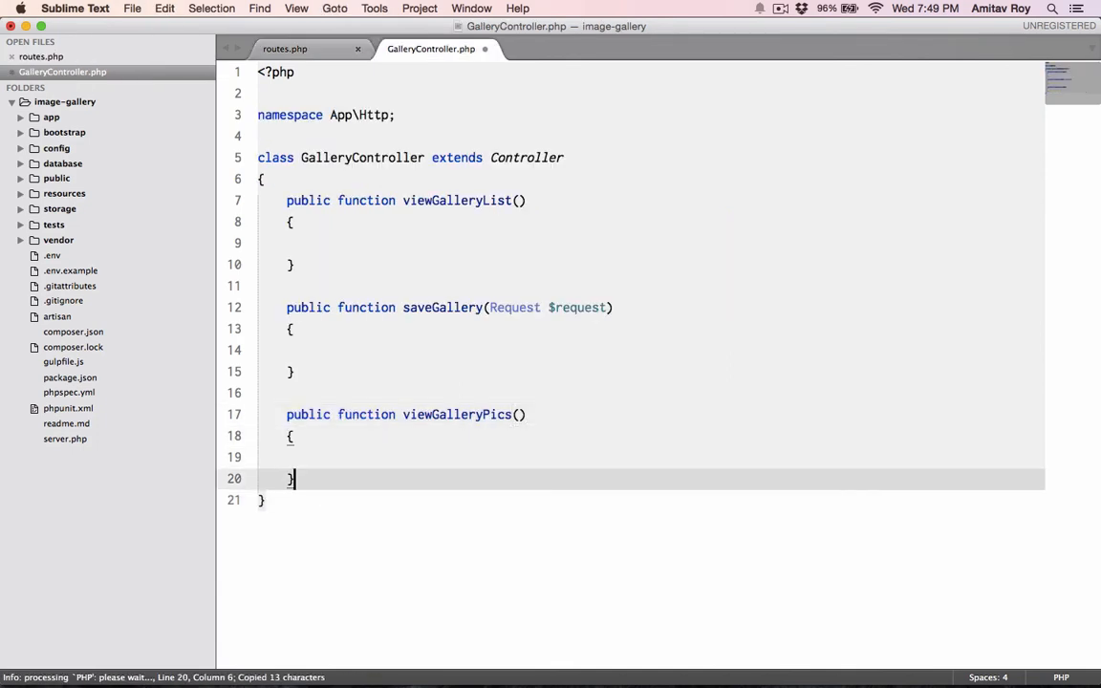
type("public function doImageUpload()")
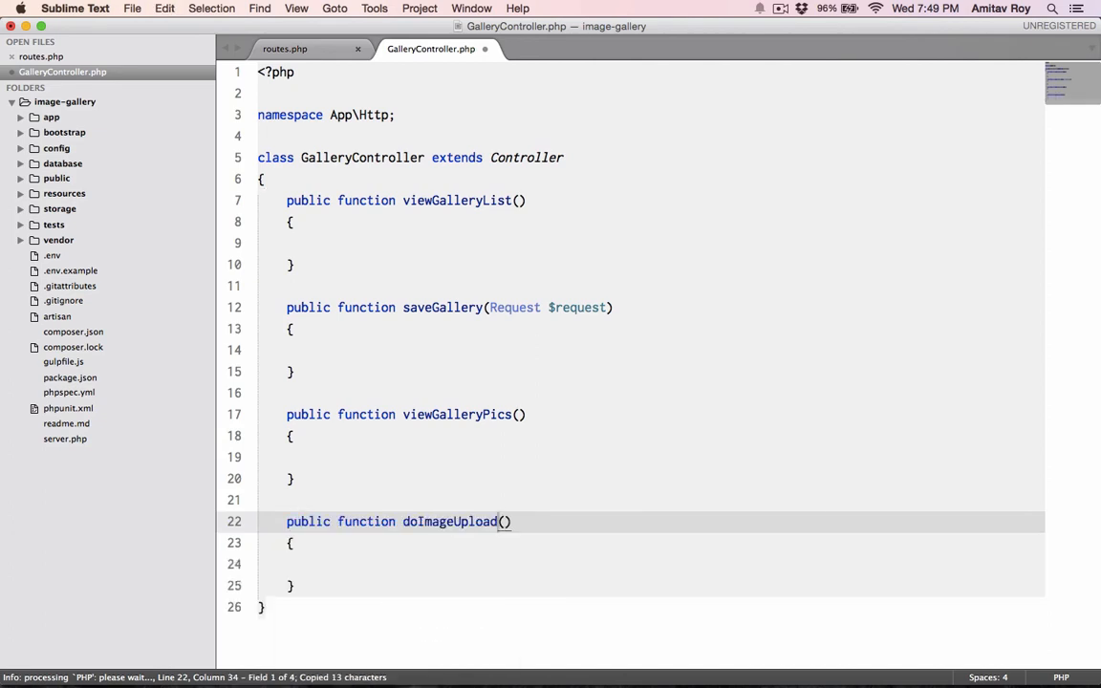
type("Request $request")
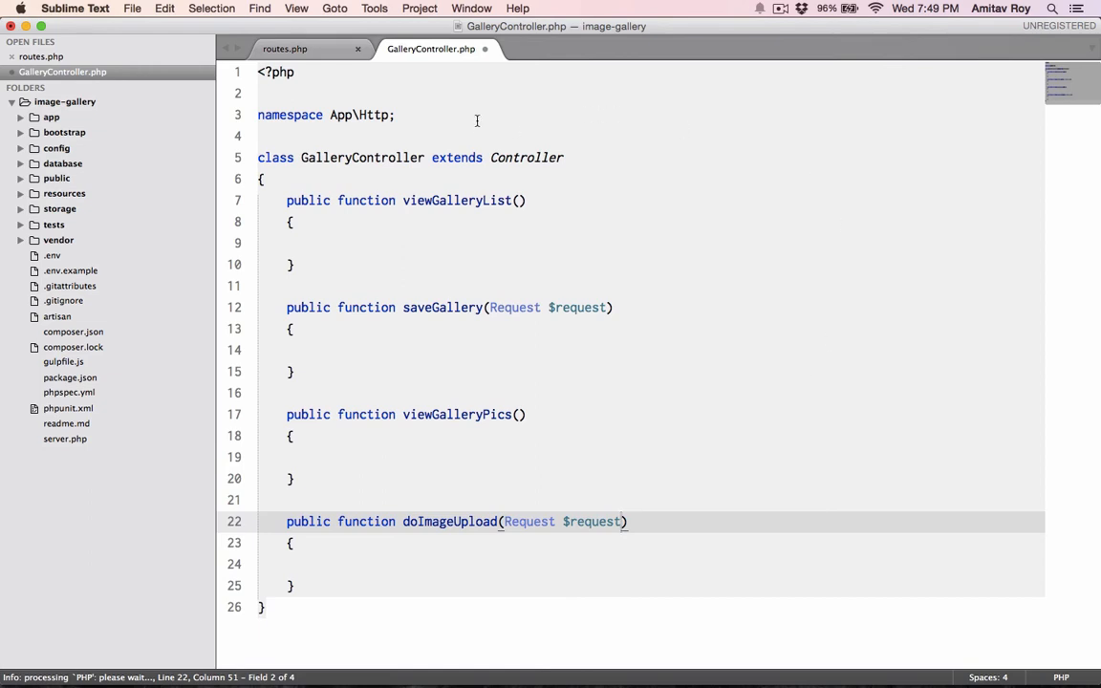
- Import Illuminate\Http\Request with a use statement, check it against routes.php, and save
type("use")
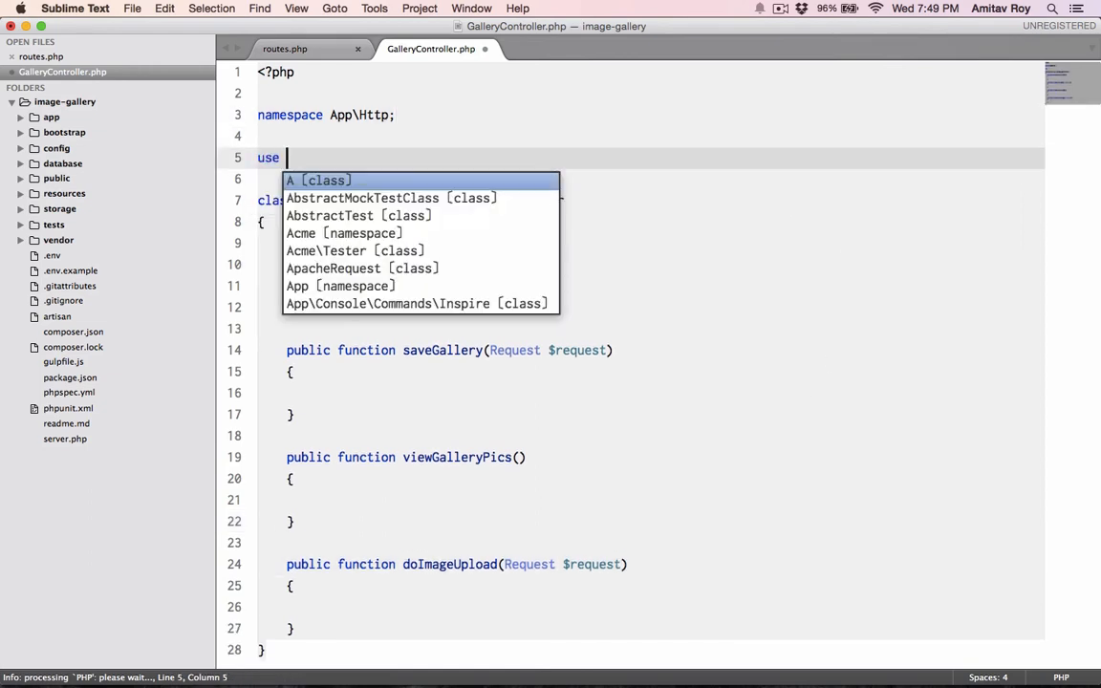
type("Illuminate\\")
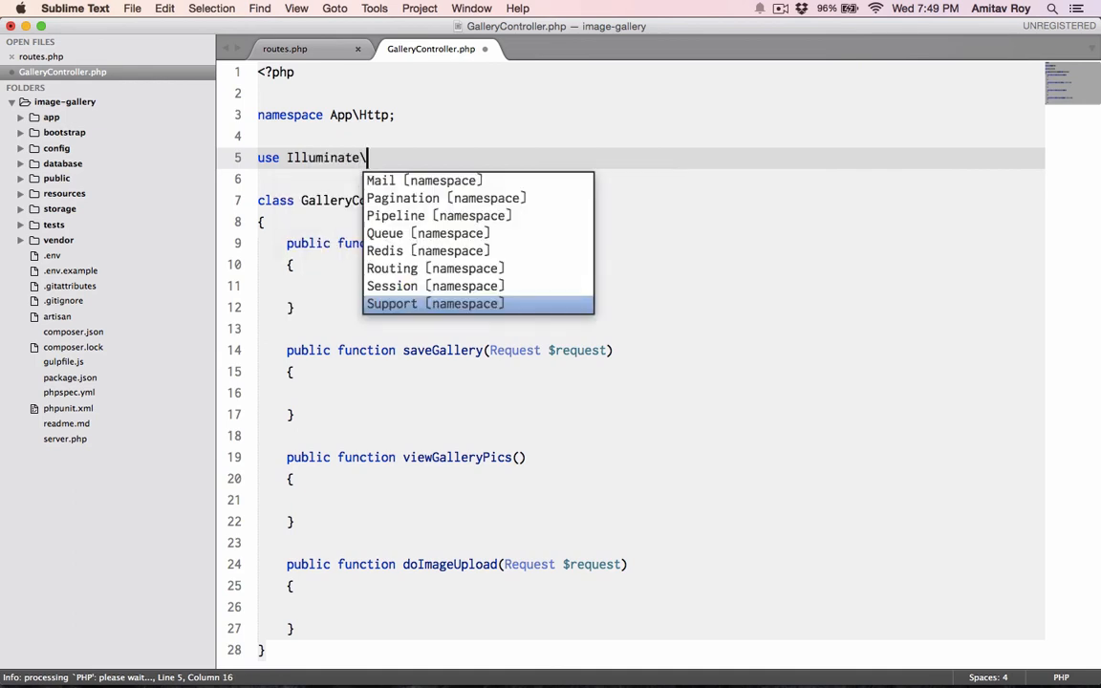
type("Http\\")
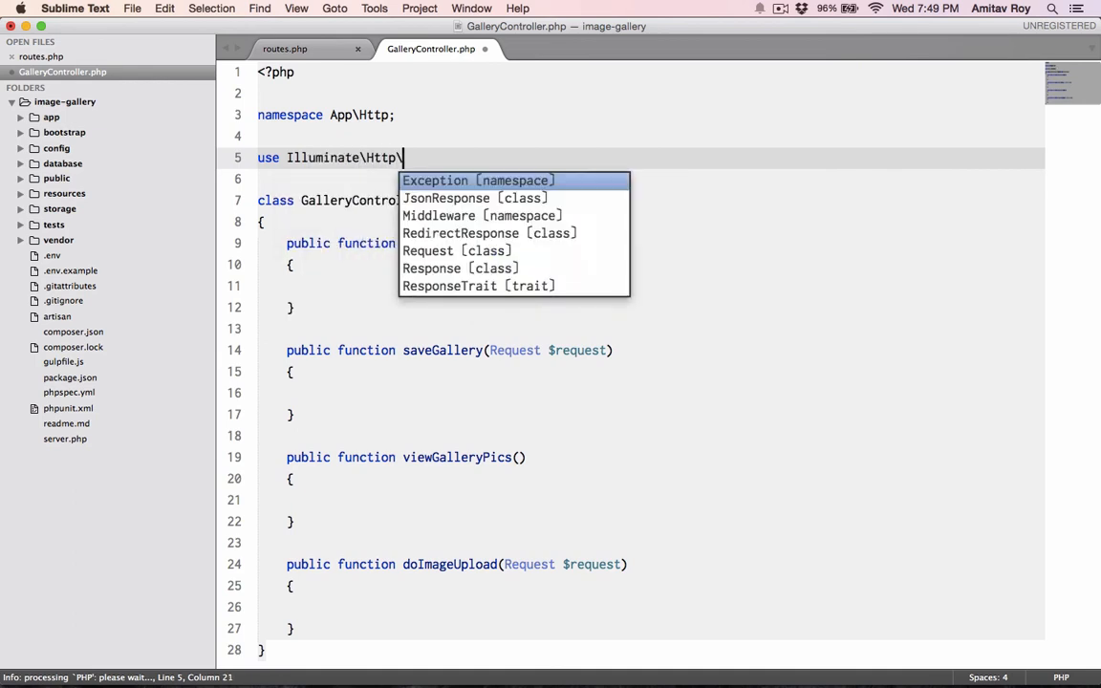
type("Request")
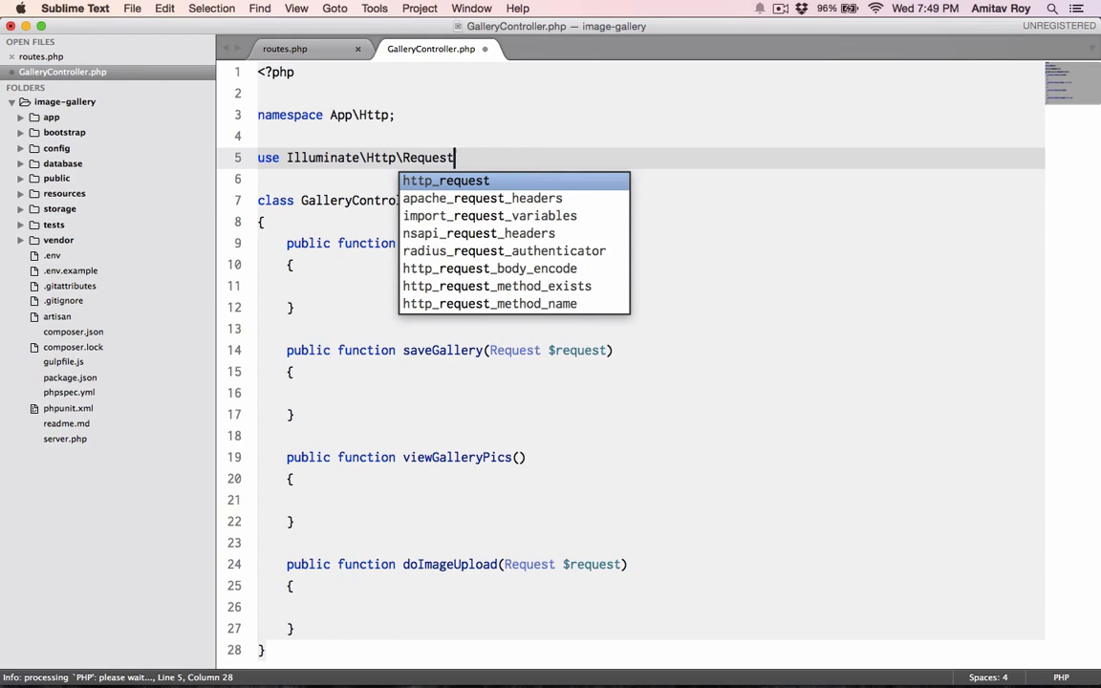
type(";")
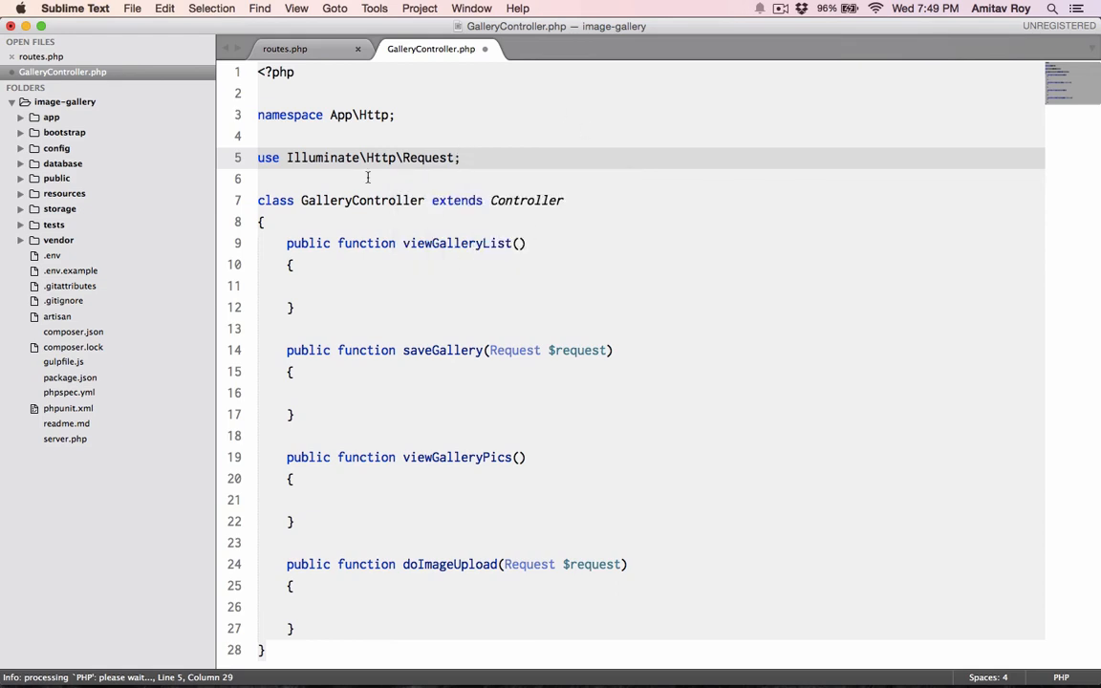
left_click(505, 350)
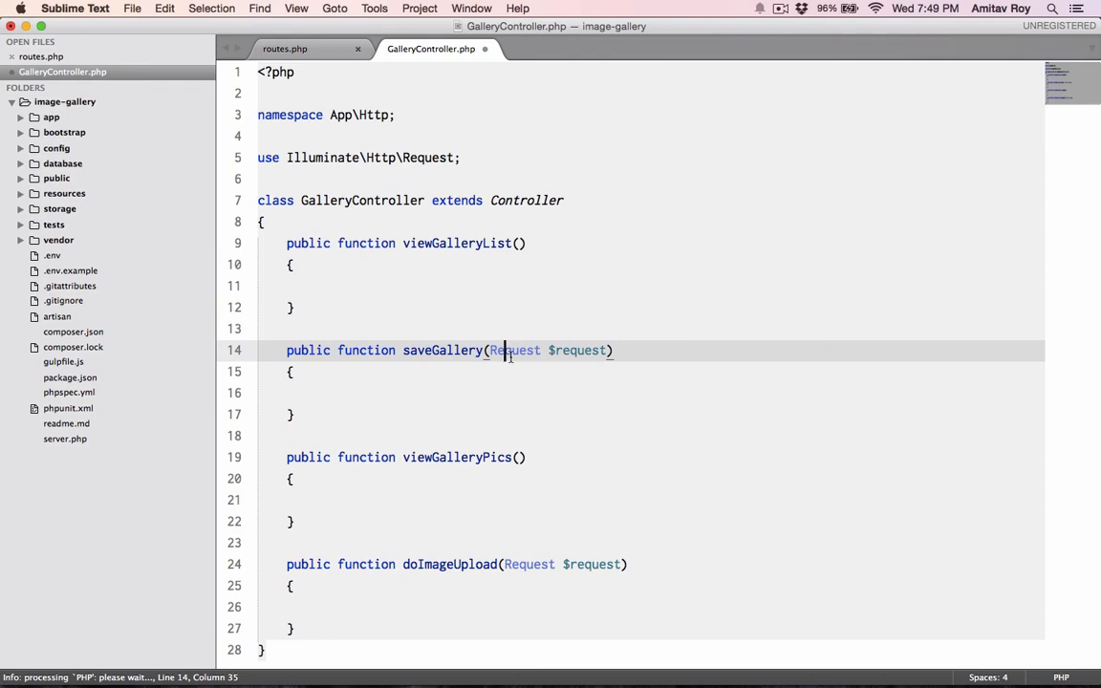
mouse_move(378, 329)
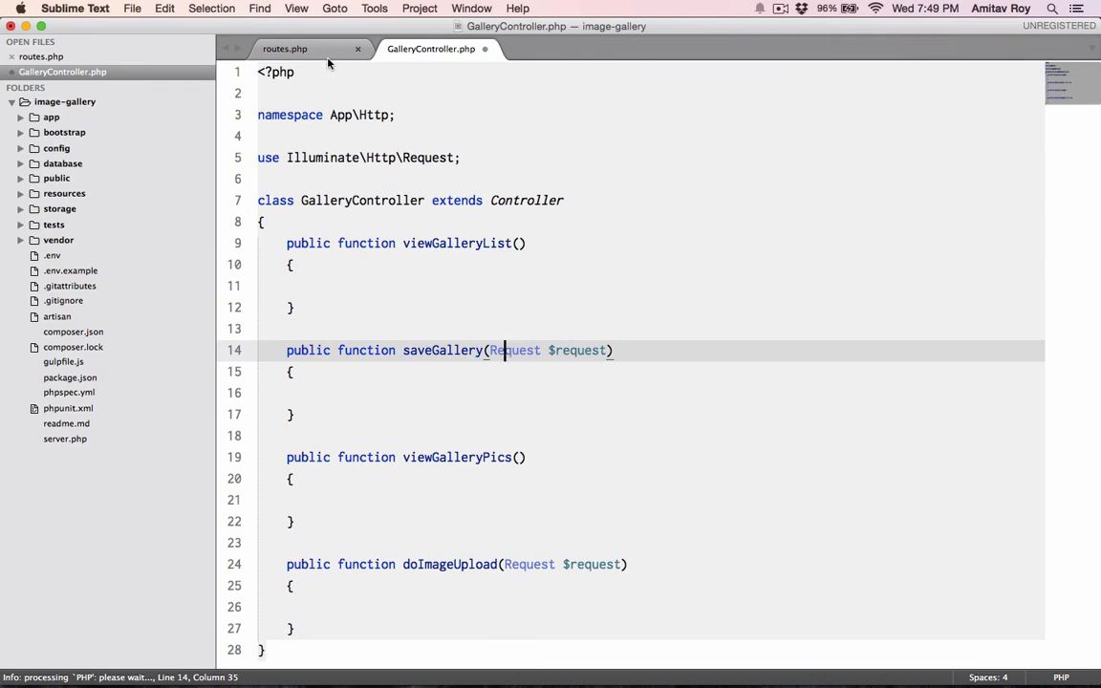
left_click(285, 49)
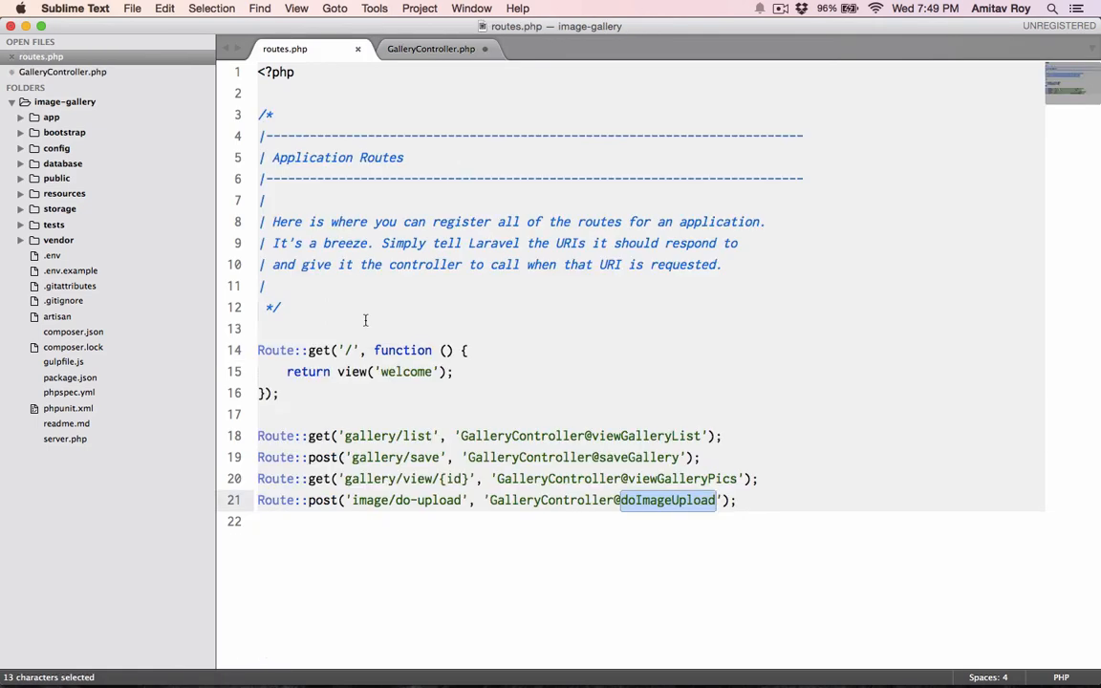
left_click(432, 50)
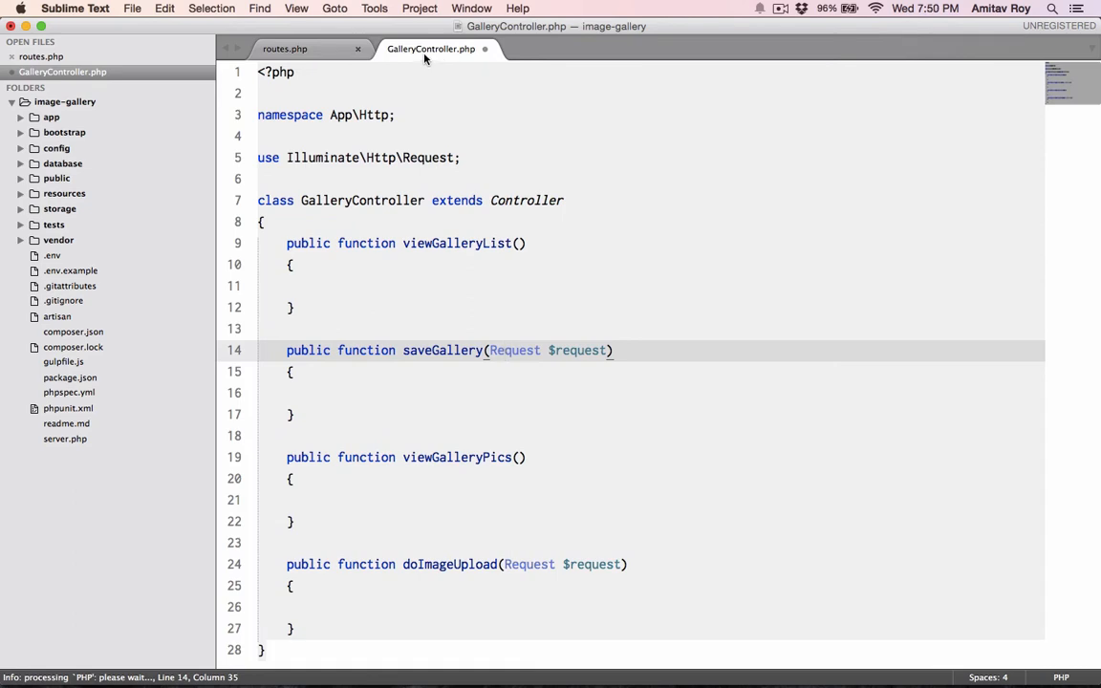
mouse_move(285, 49)
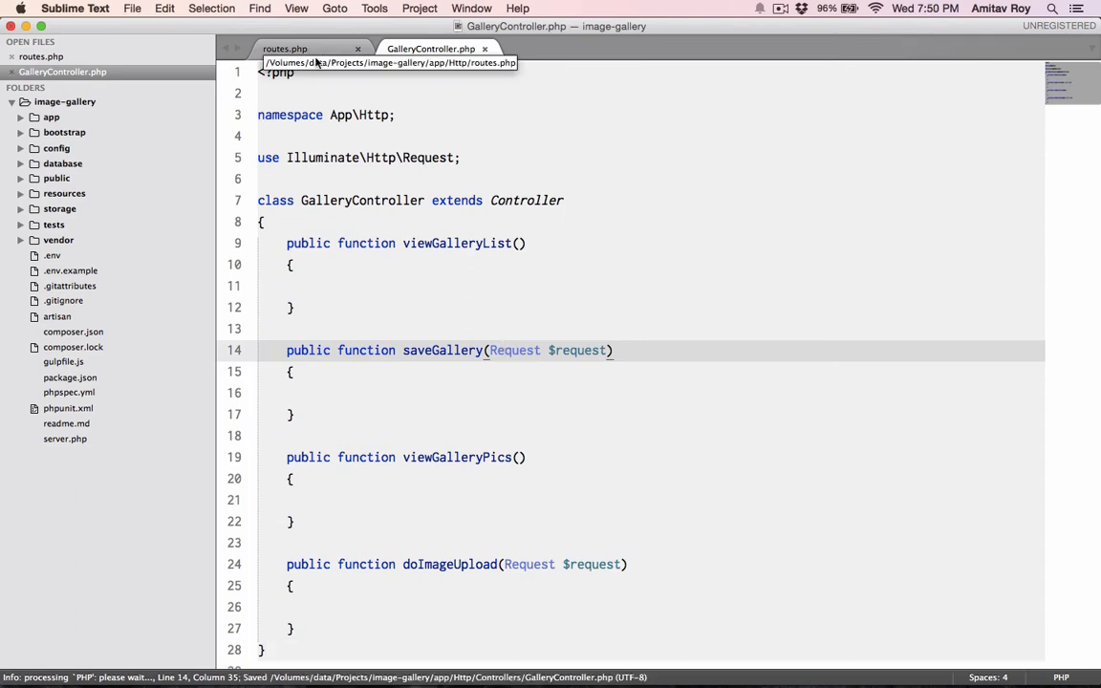
- Switch back to routes.php listing the four GalleryController routes
left_click(285, 50)
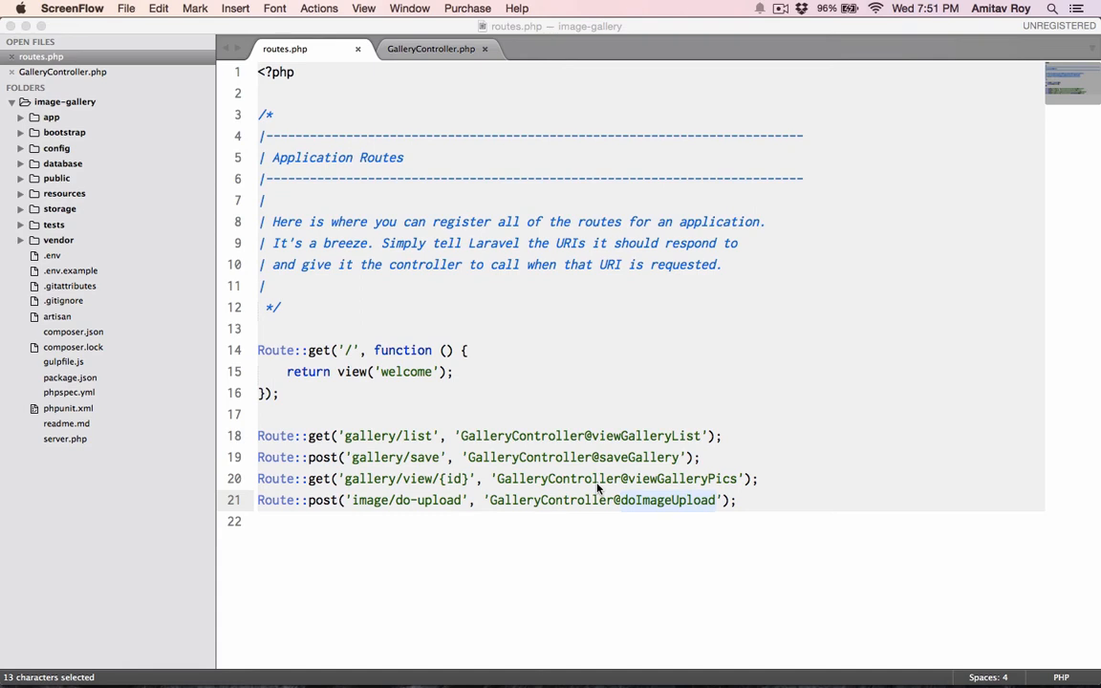
- Create a new file resources/views/master.blade.php
left_click(622, 501)
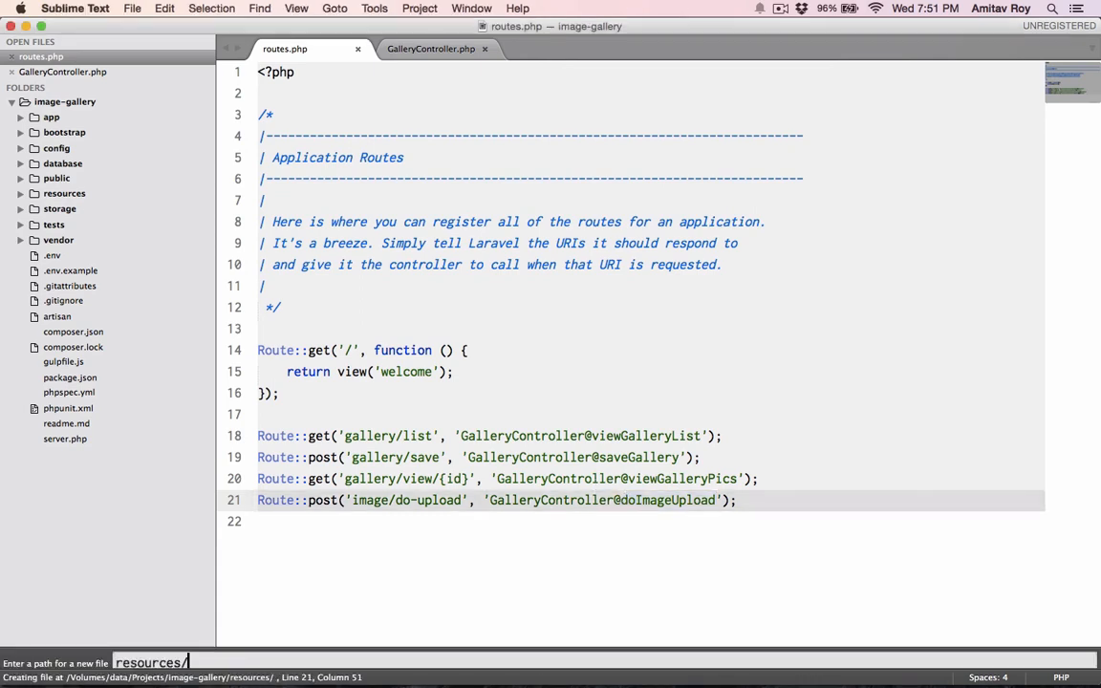
type("views/mast")
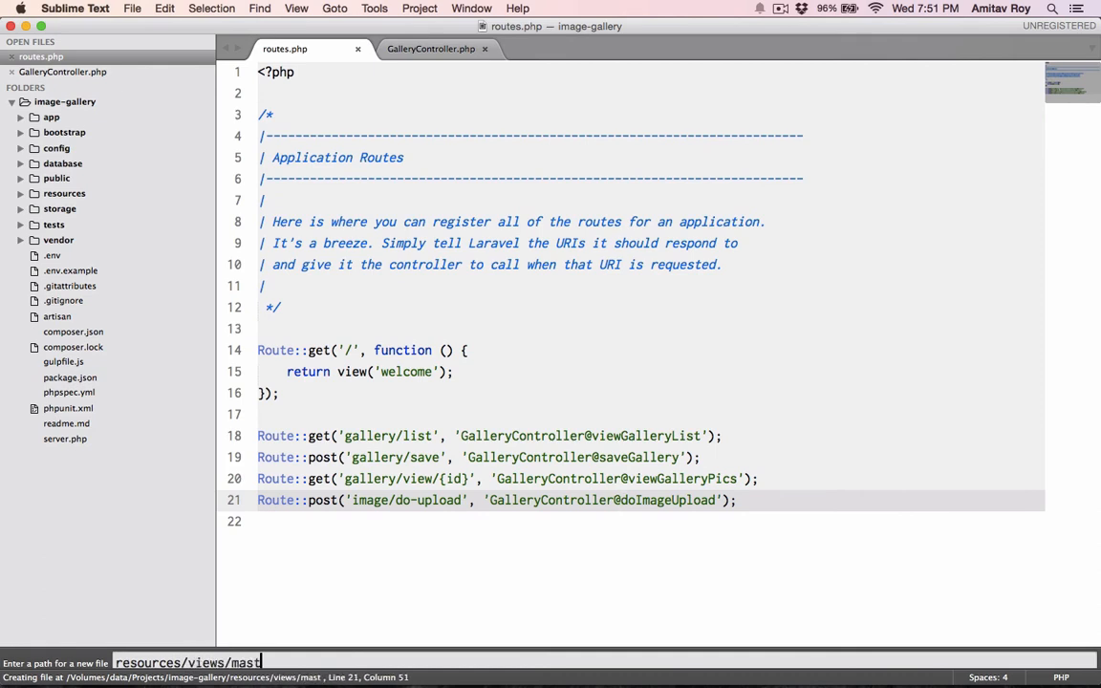
type("er.blade.php")
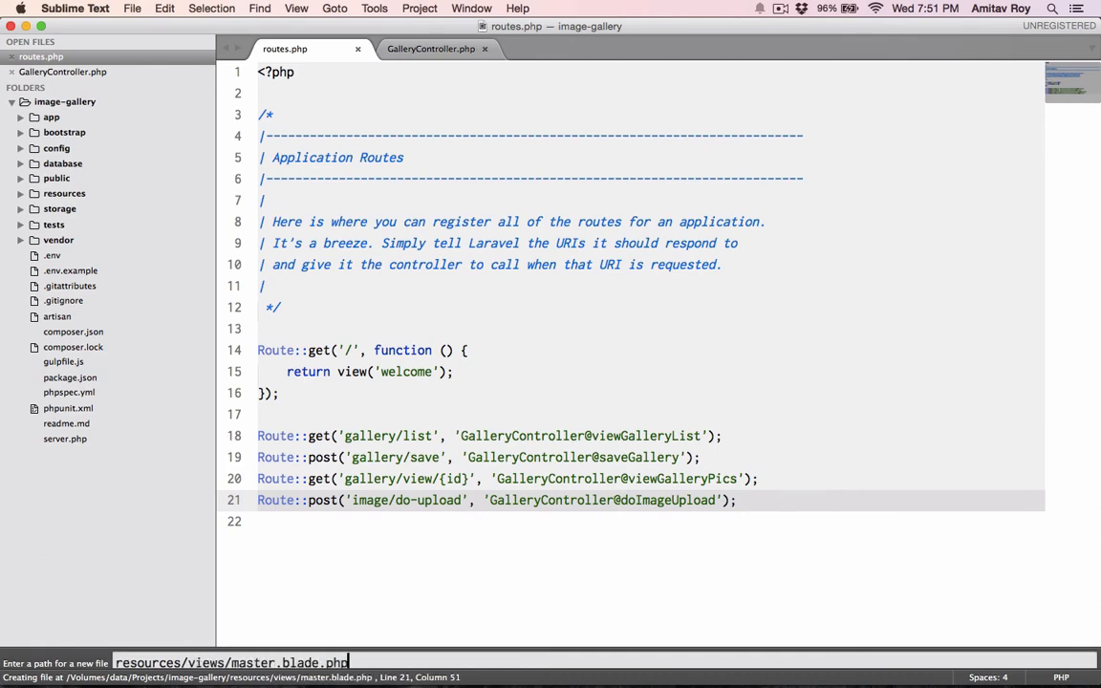
key("enter")
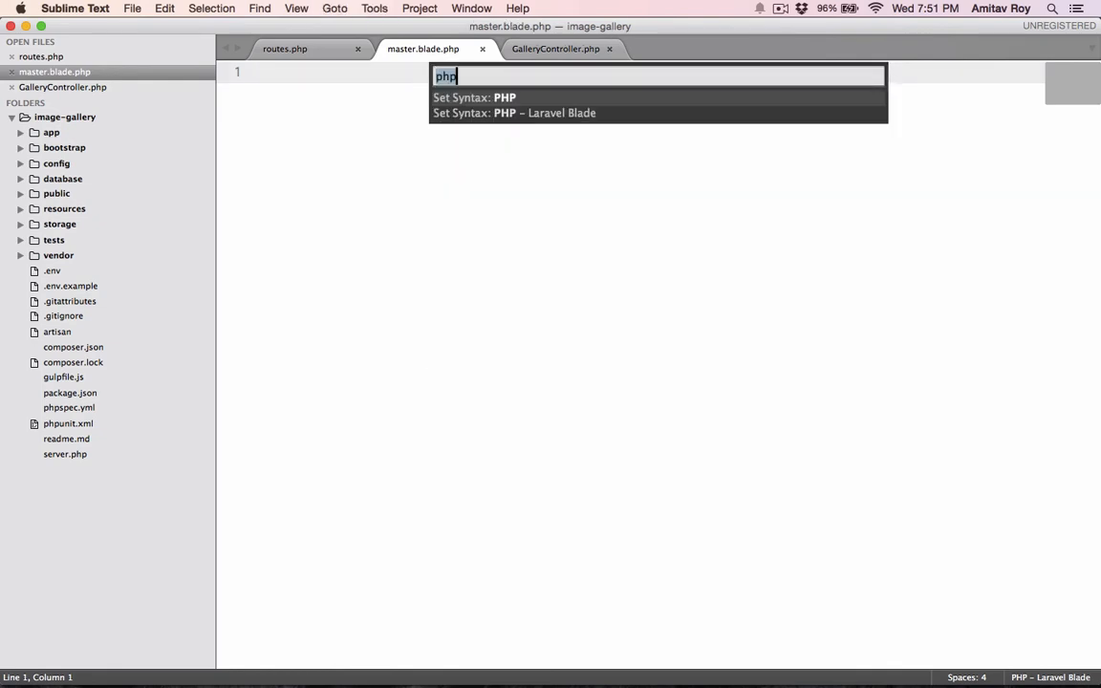
- Expand an HTML skeleton titled My Gallery App with a div.container in the body
type("ht")
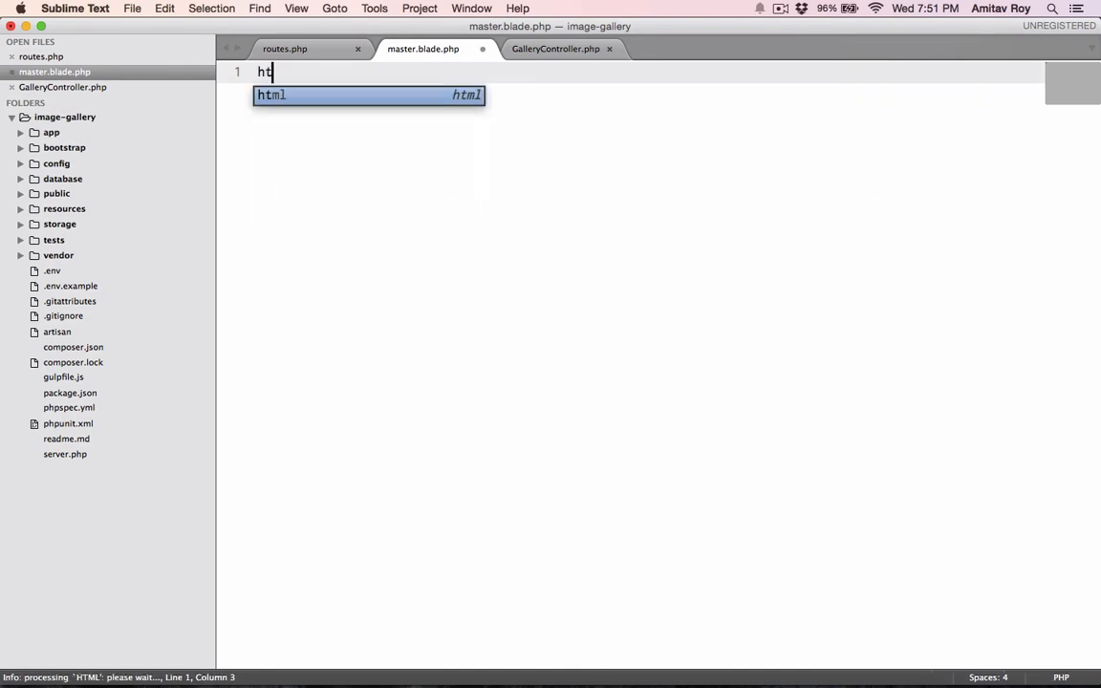
key("Tab")
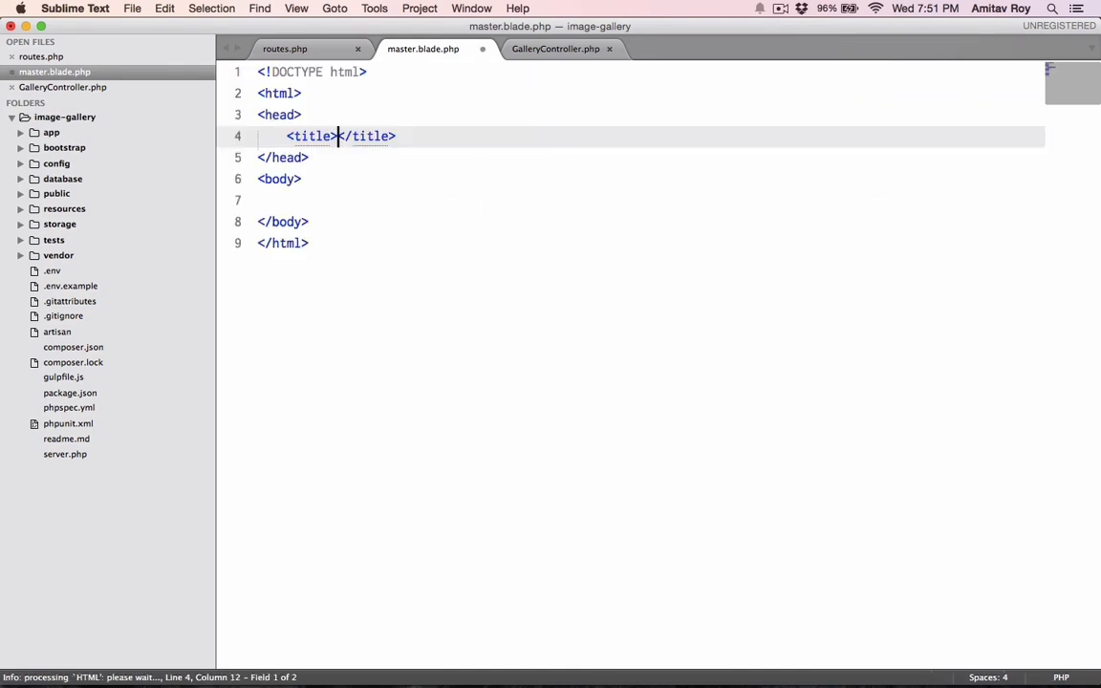
type("My Gallery")
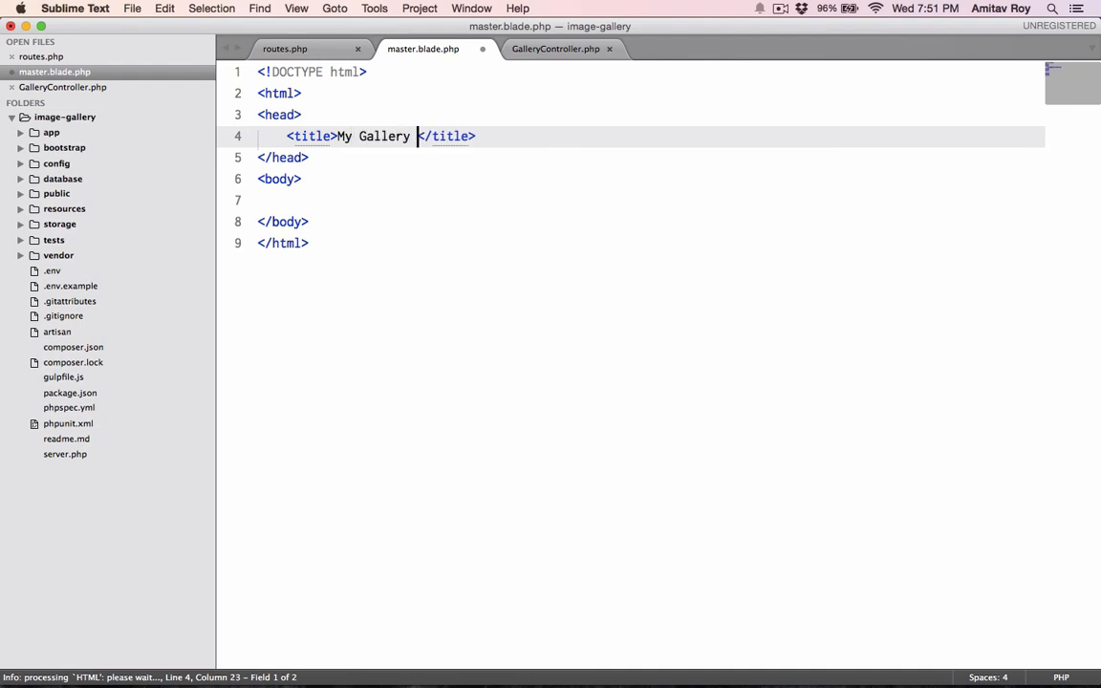
type("App")
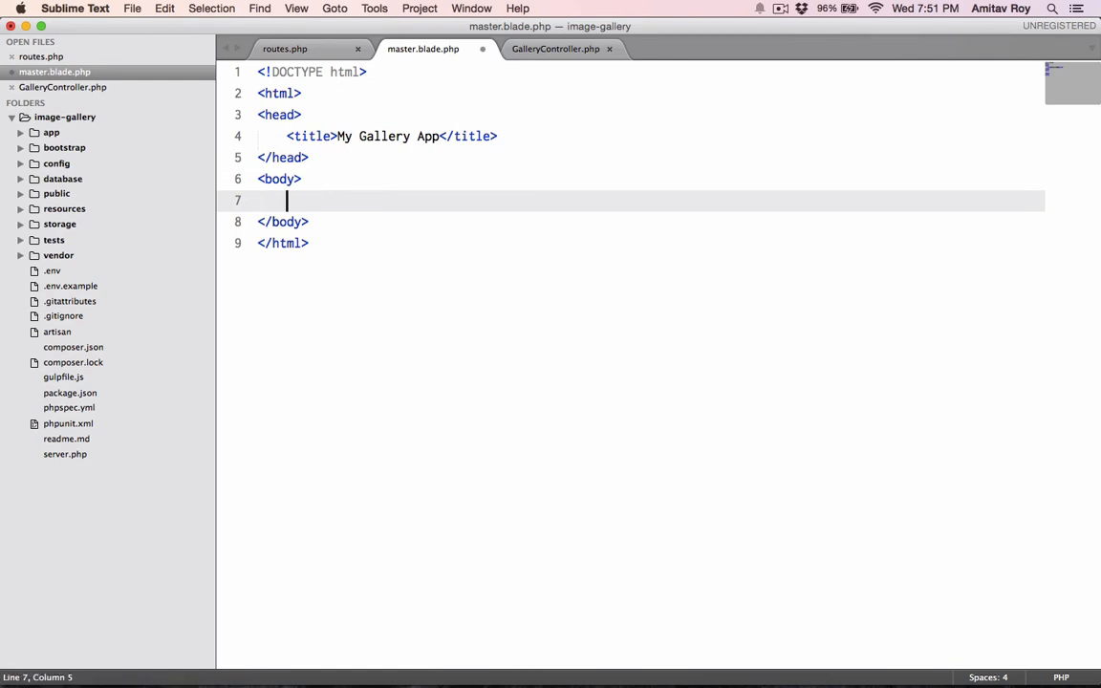
type("div.")
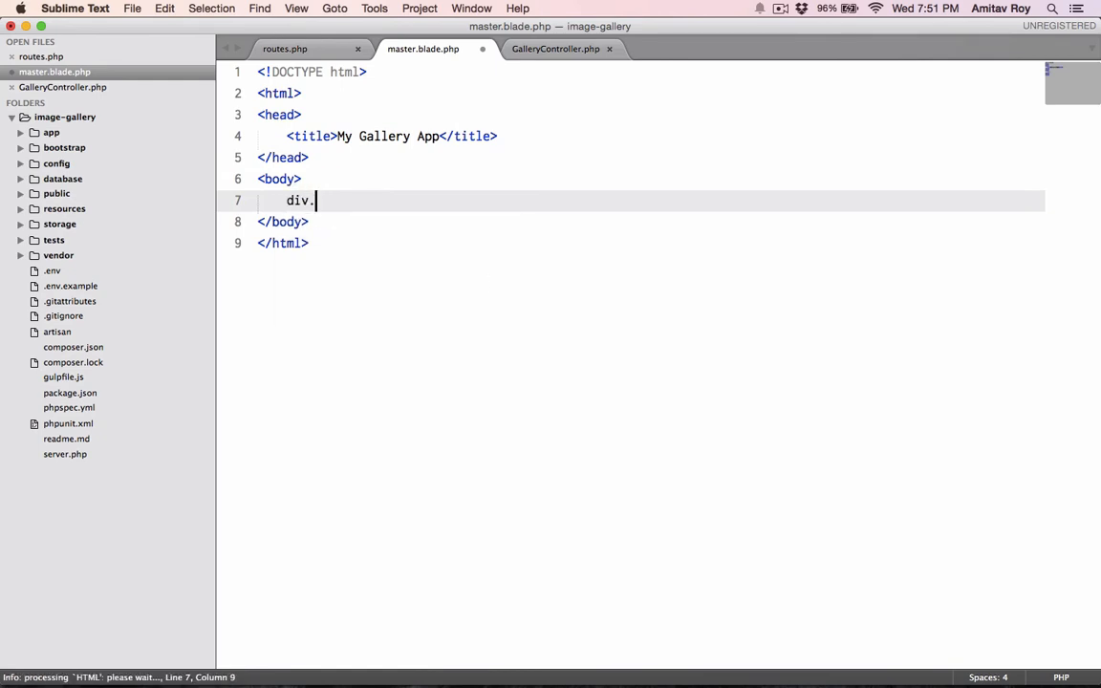
type("cont")
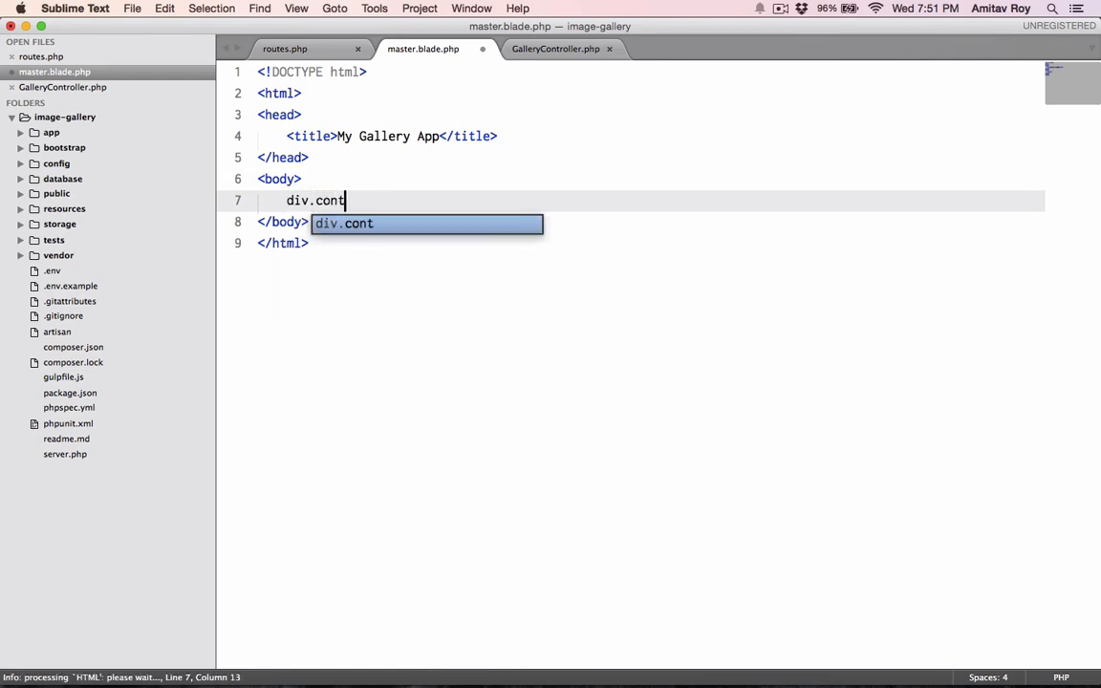
key("Tab")
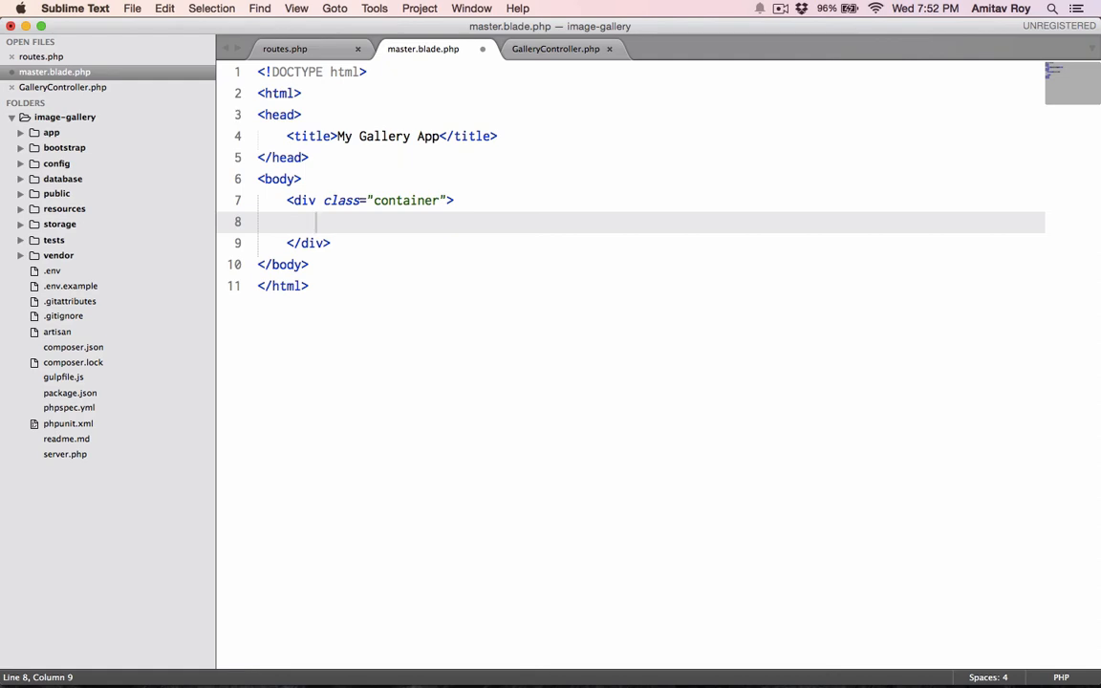
type("@y")
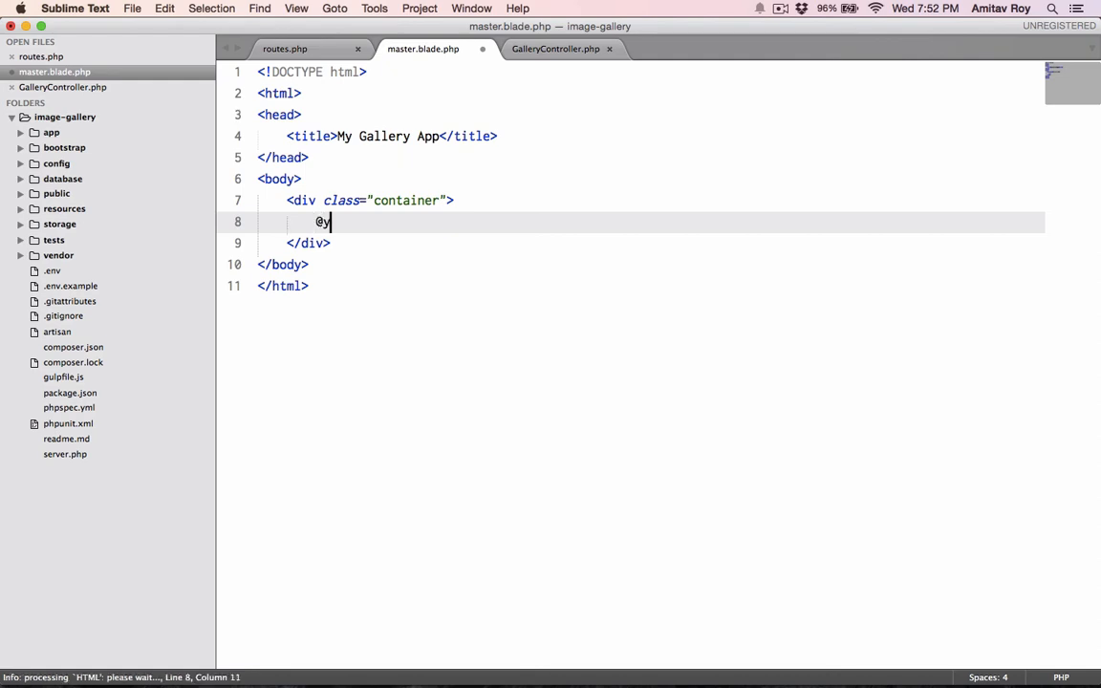
type("yield('cont'")
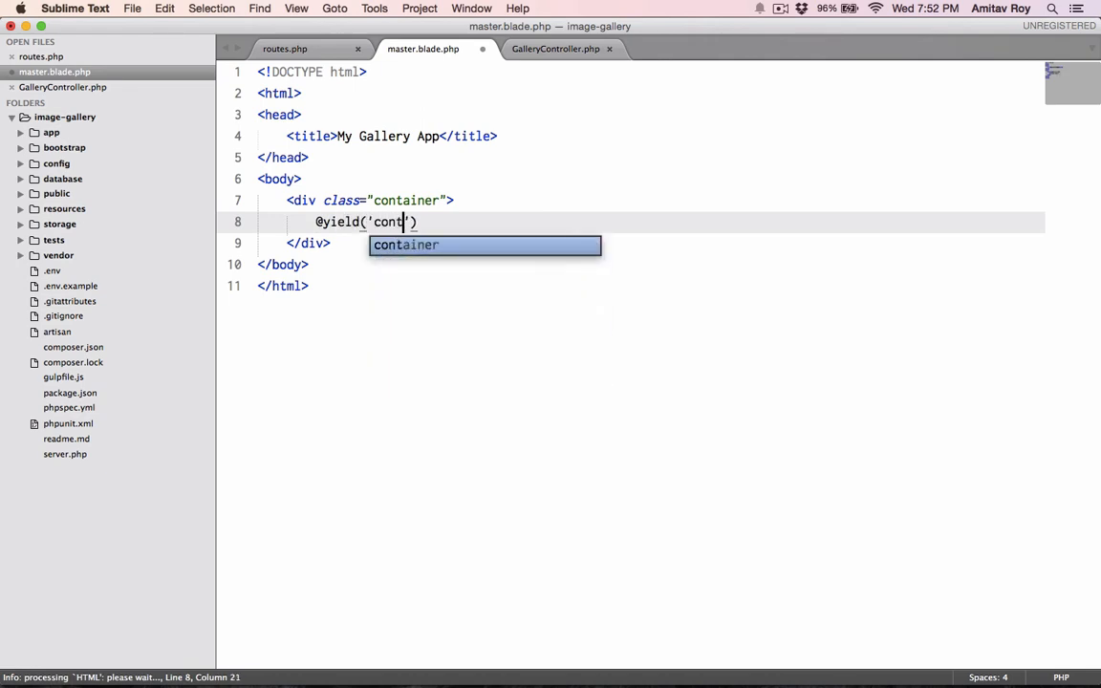
type("ent')")
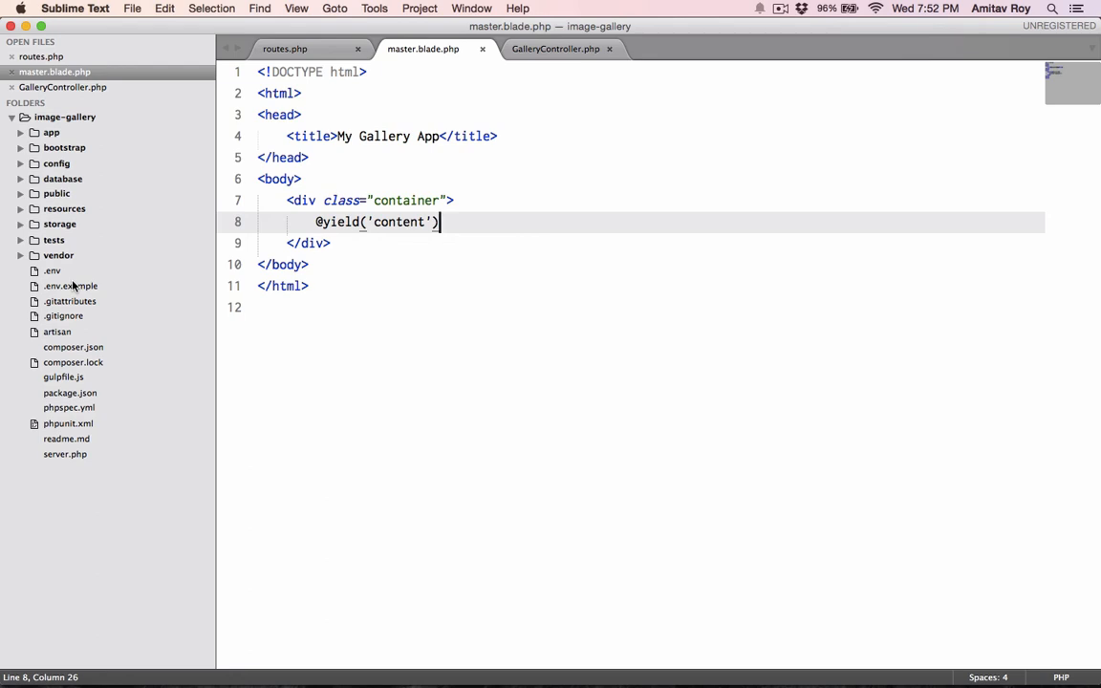
key("cmd+n")
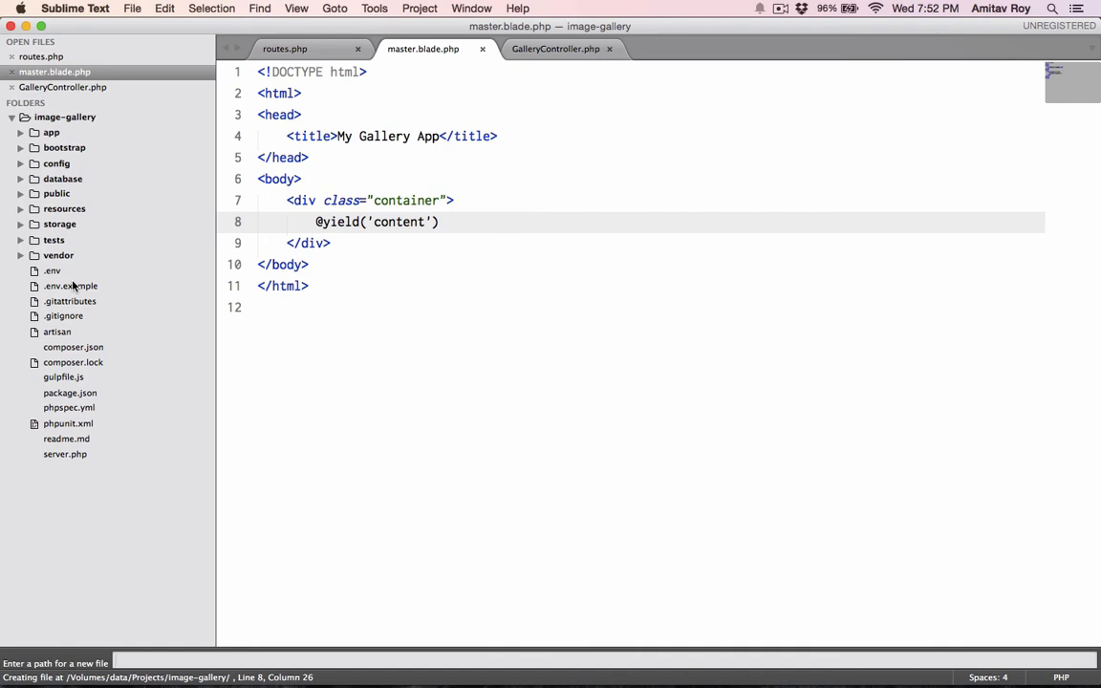
- Create a new file resources/views/gallery/gallery.blade.php
type("resources/views/")
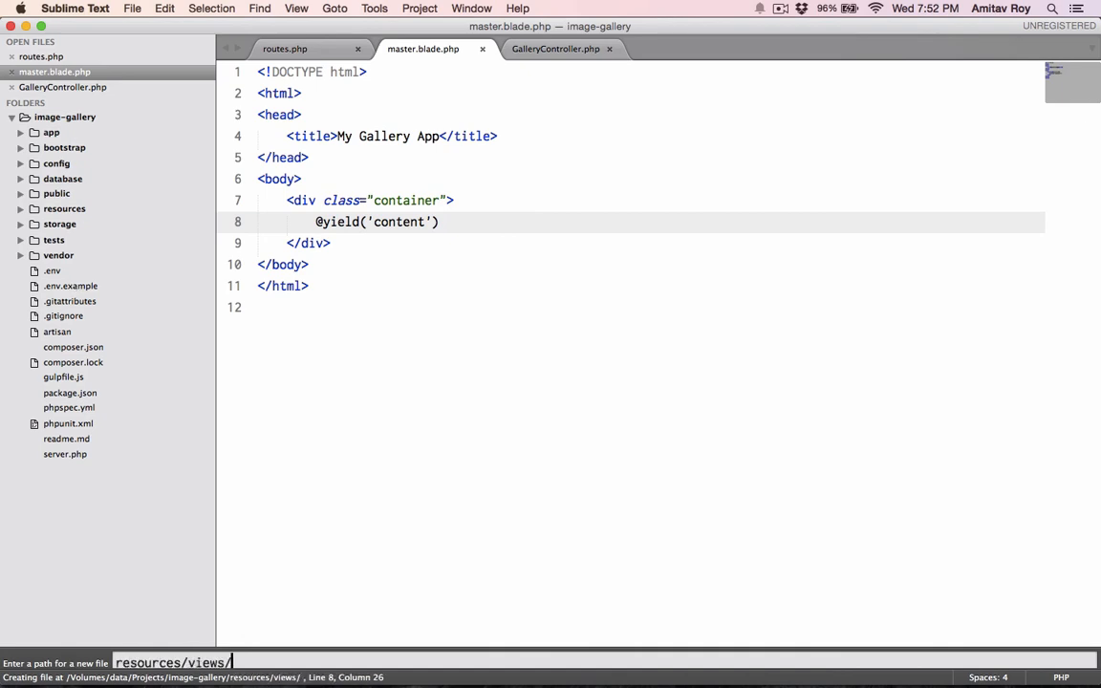
type("gallery/")
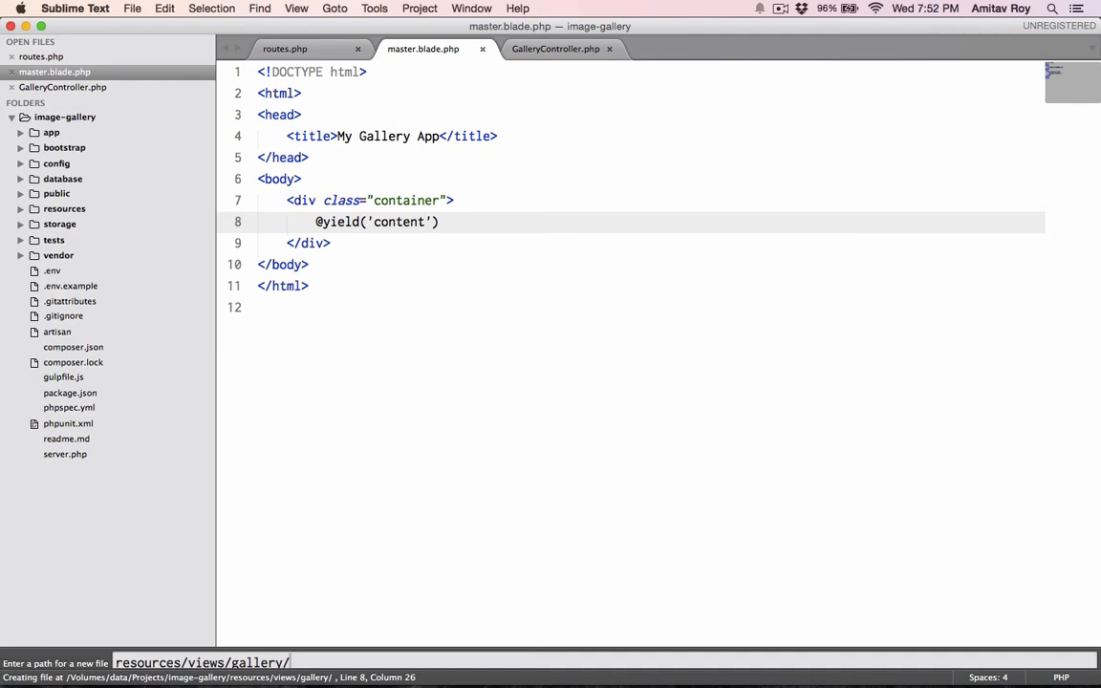
type("galler")
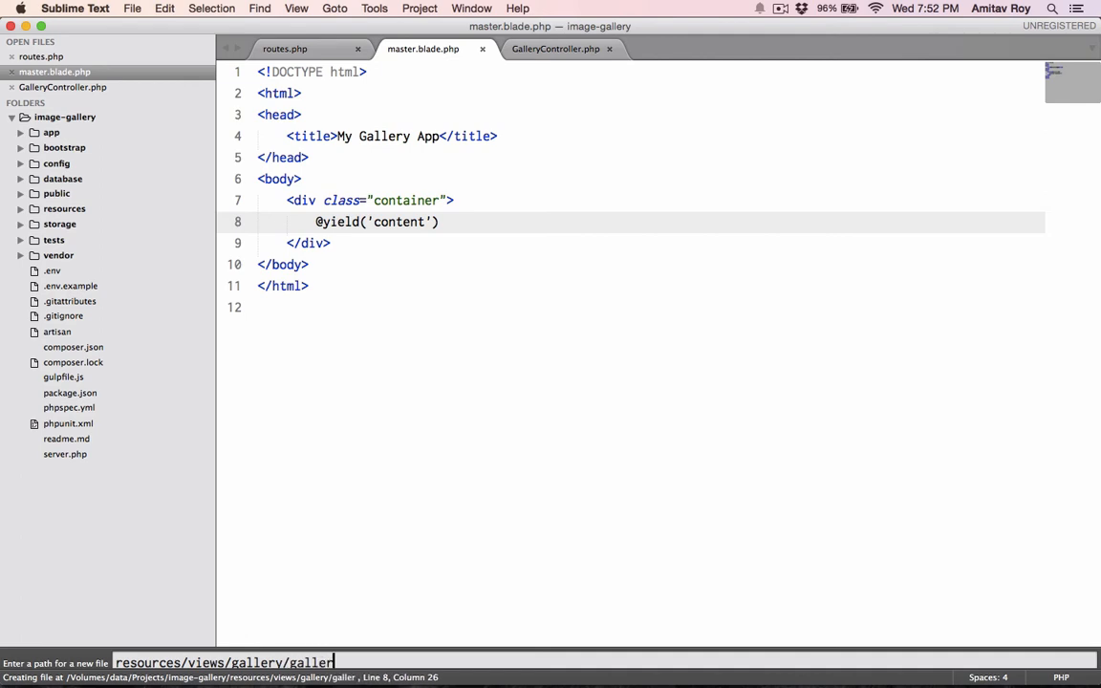
key("enter")
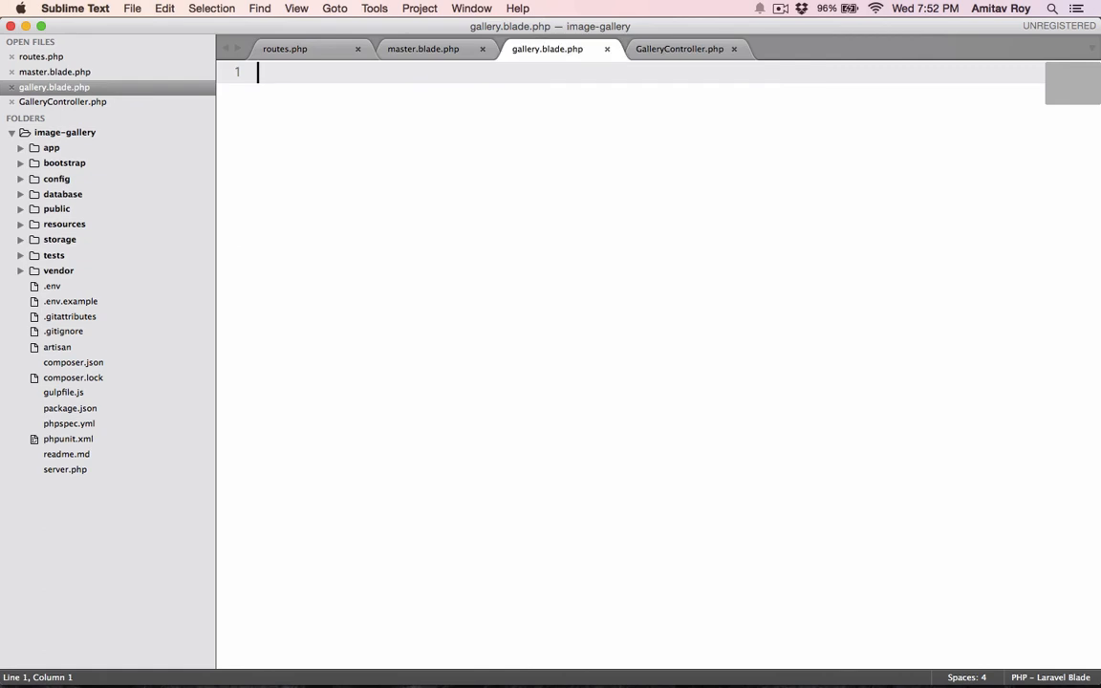
type("@extend")
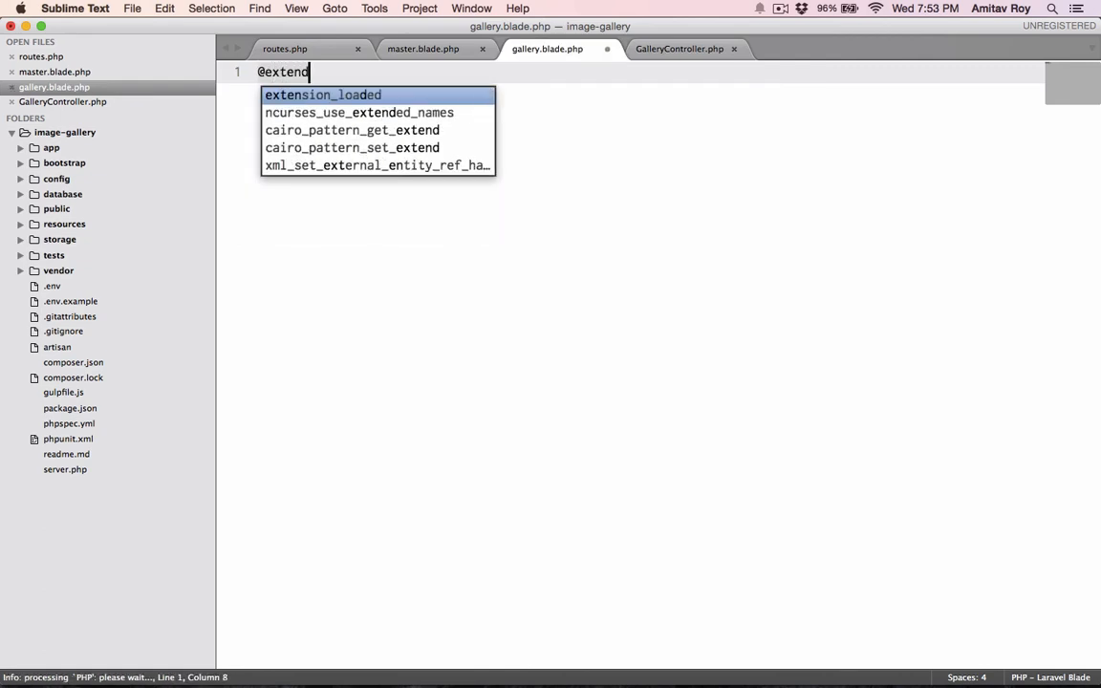
type("('')")
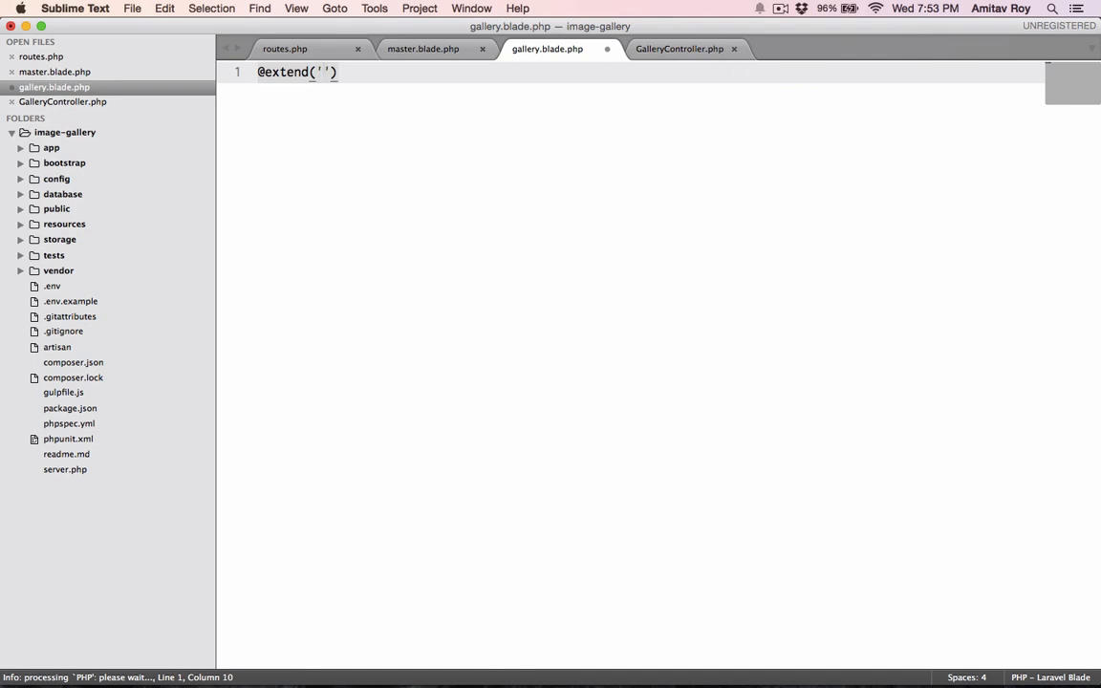
type("master")
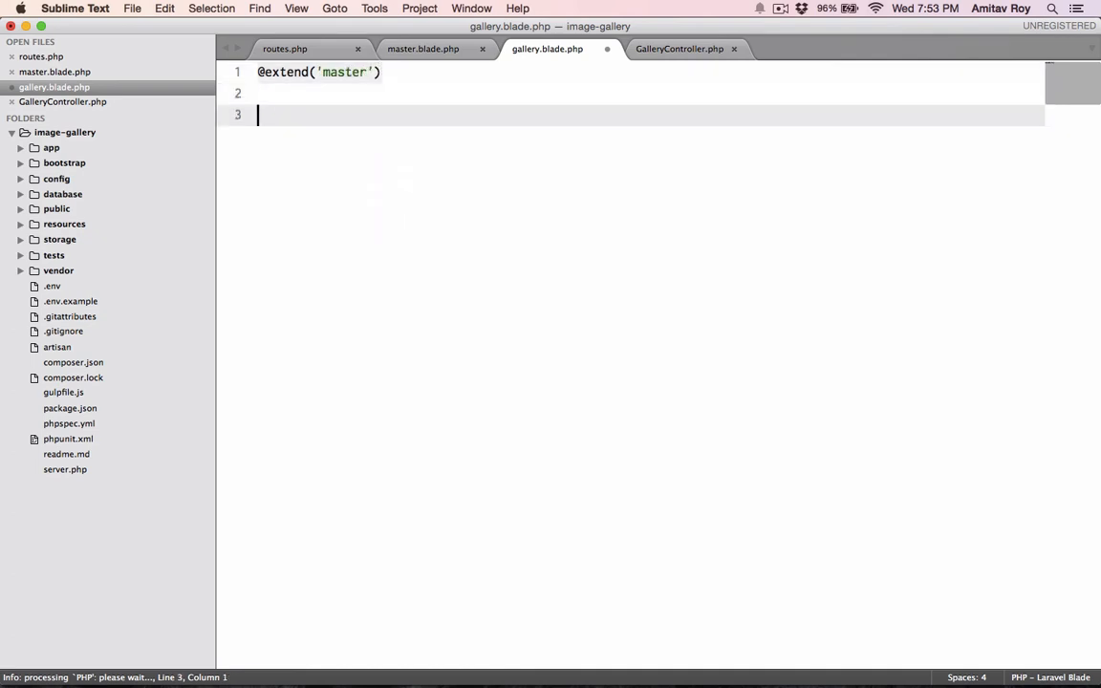
type("@section(")
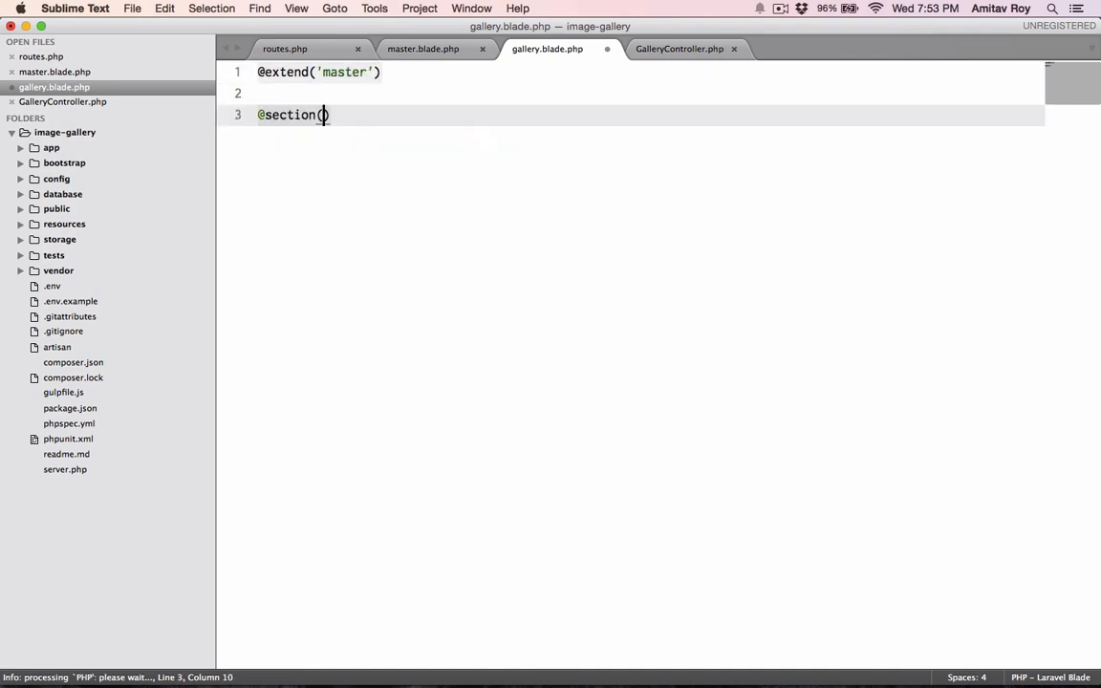
type("'content")
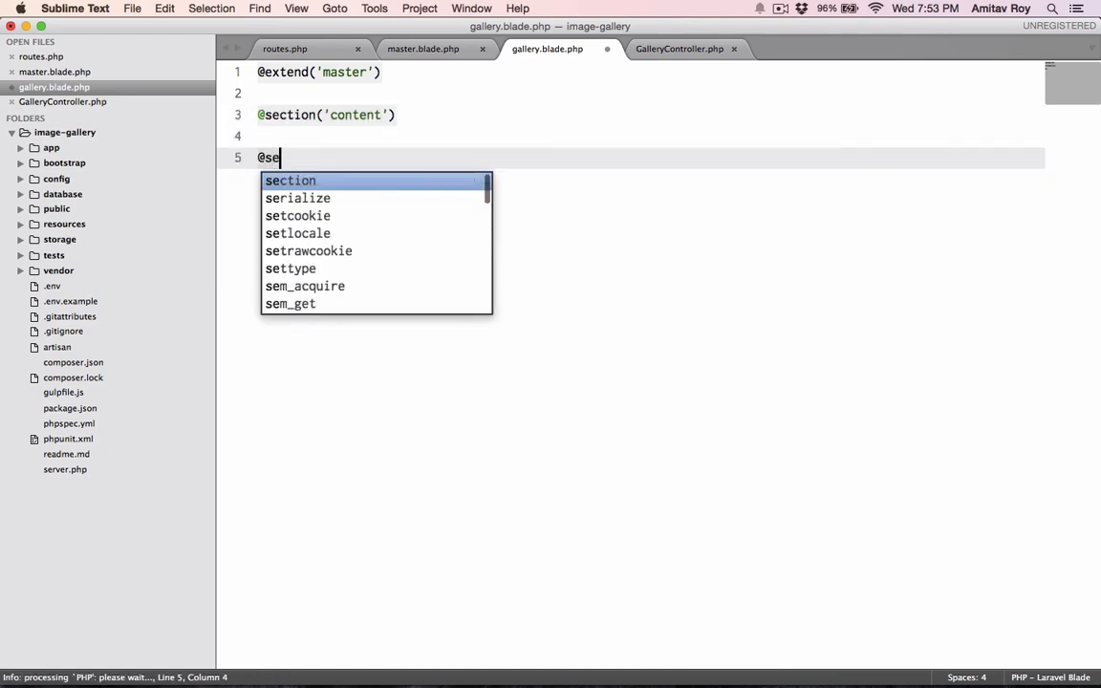
type("ndsection")
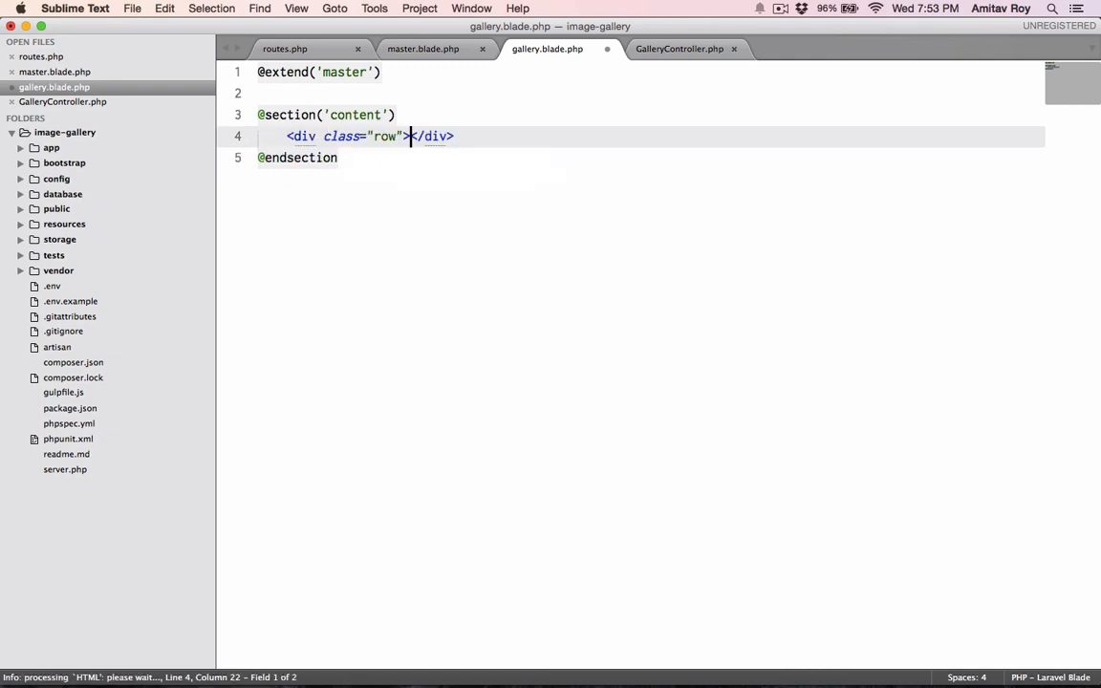
- Fill the section with a row and div.col-md-12 holding a My Galleries h1
type("div.col")
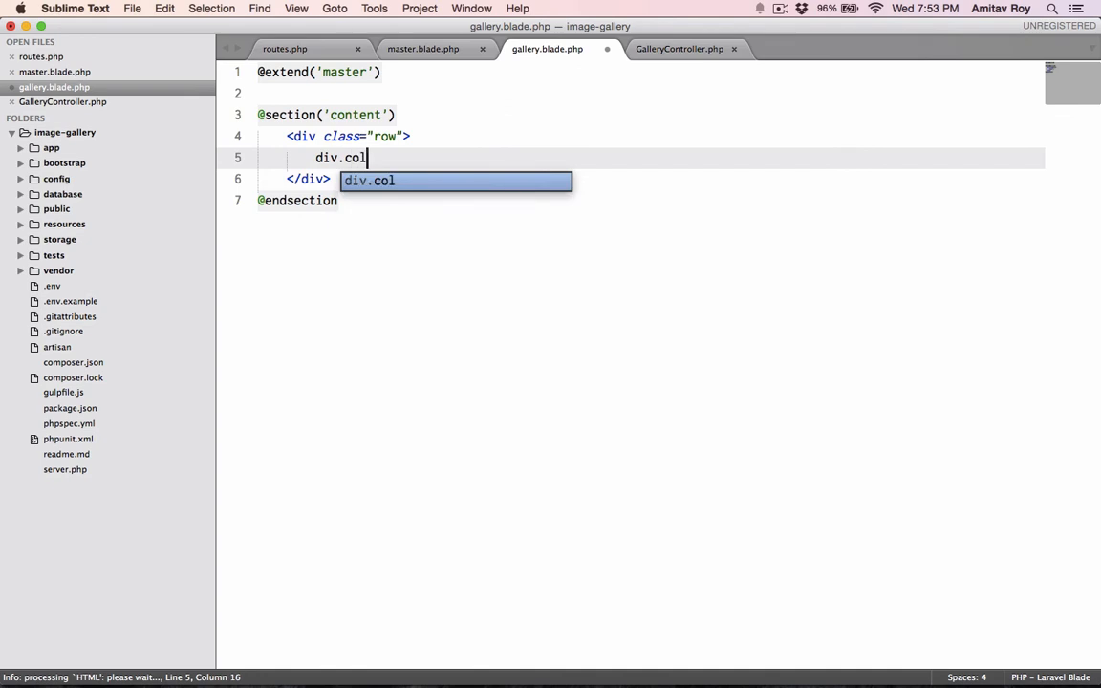
type("-md-12\">")
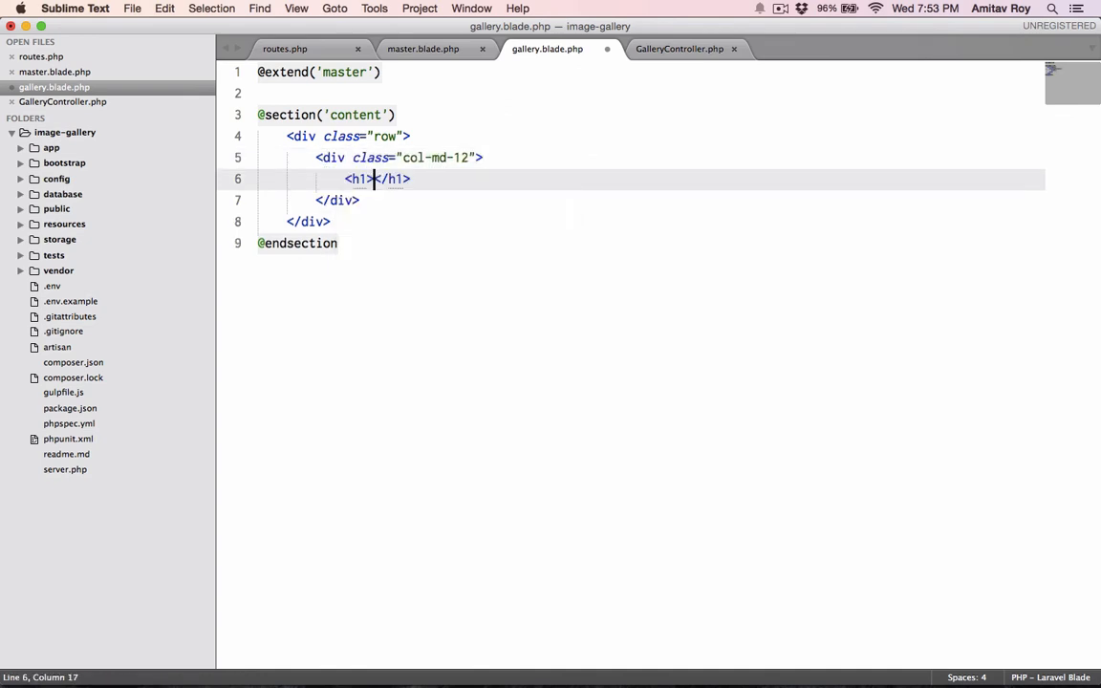
type("My Gallery")
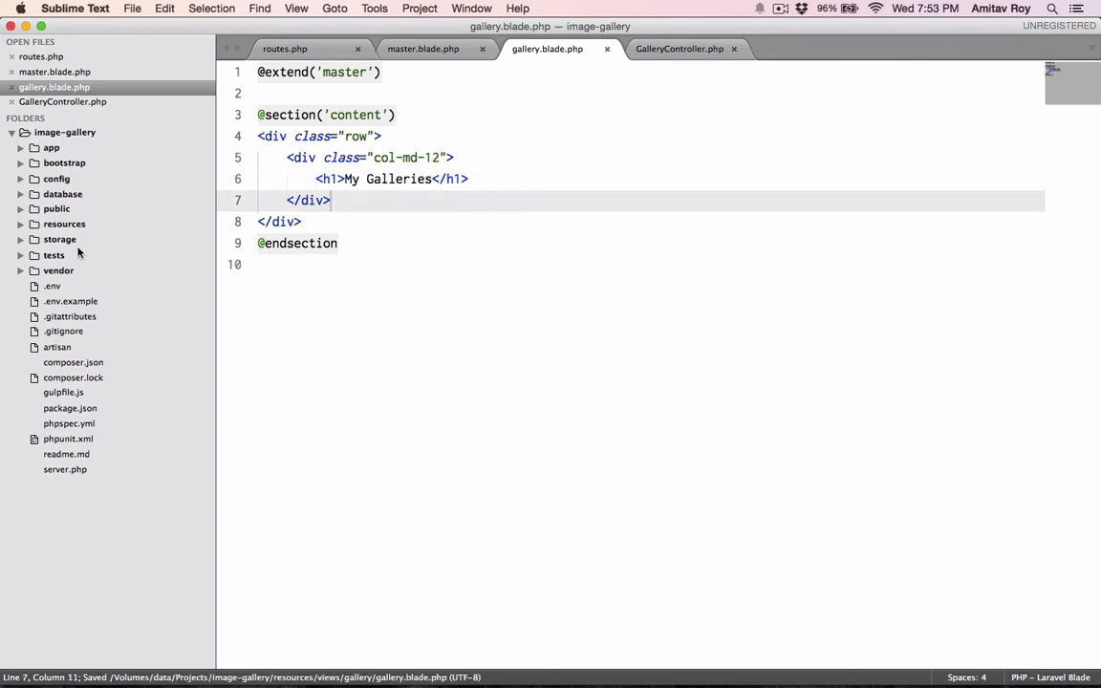
- Return view('gallery.gallery') from viewGalleryList, then select the gallery/list route path
left_click(678, 49)
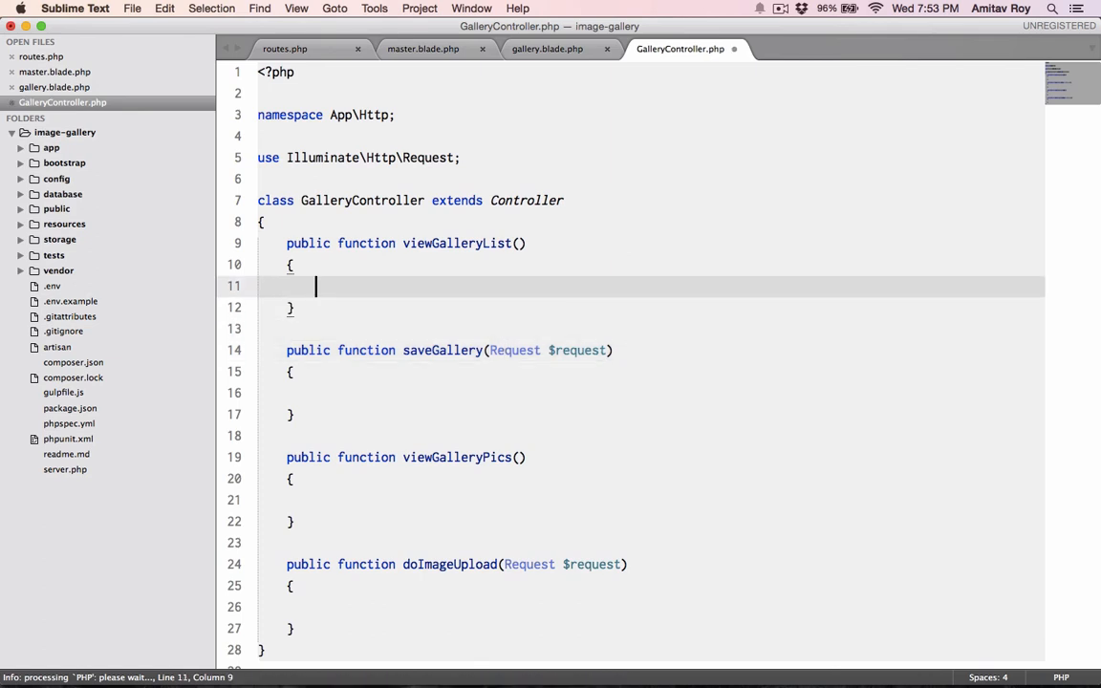
type("return view('gallery")
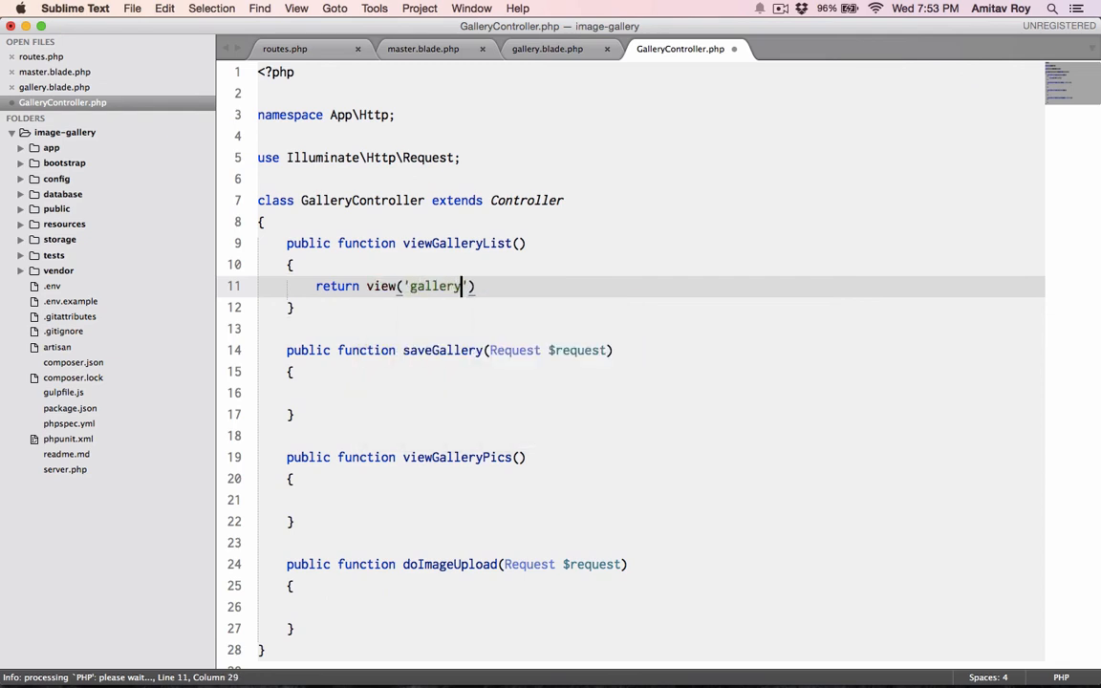
type(".gallery")
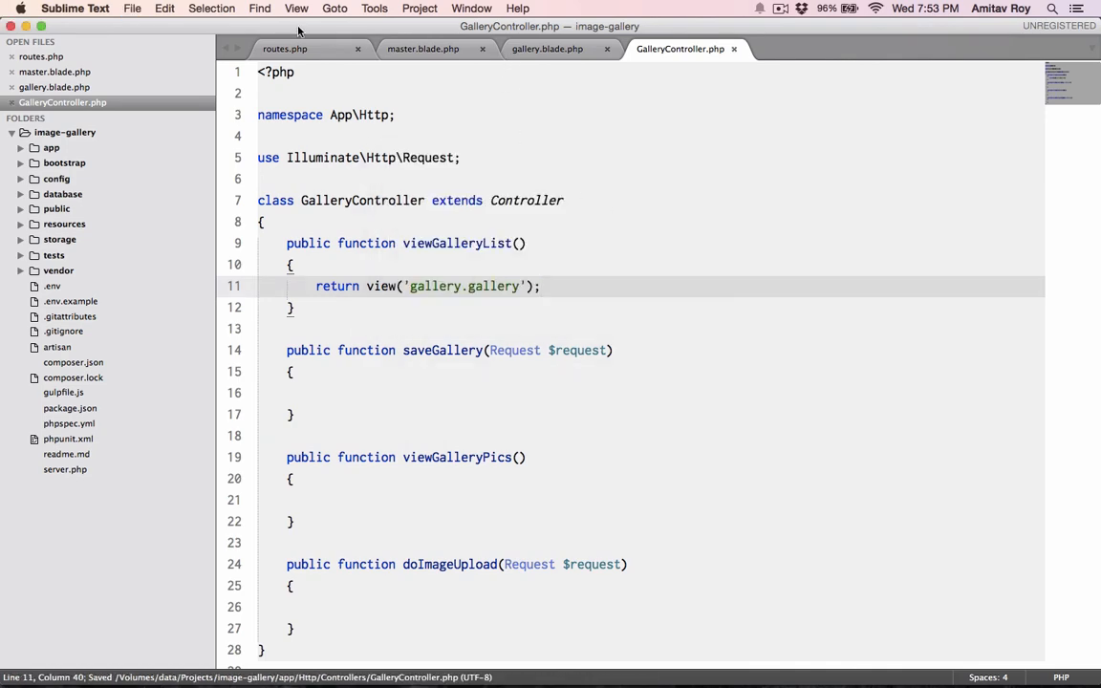
left_click(285, 50)
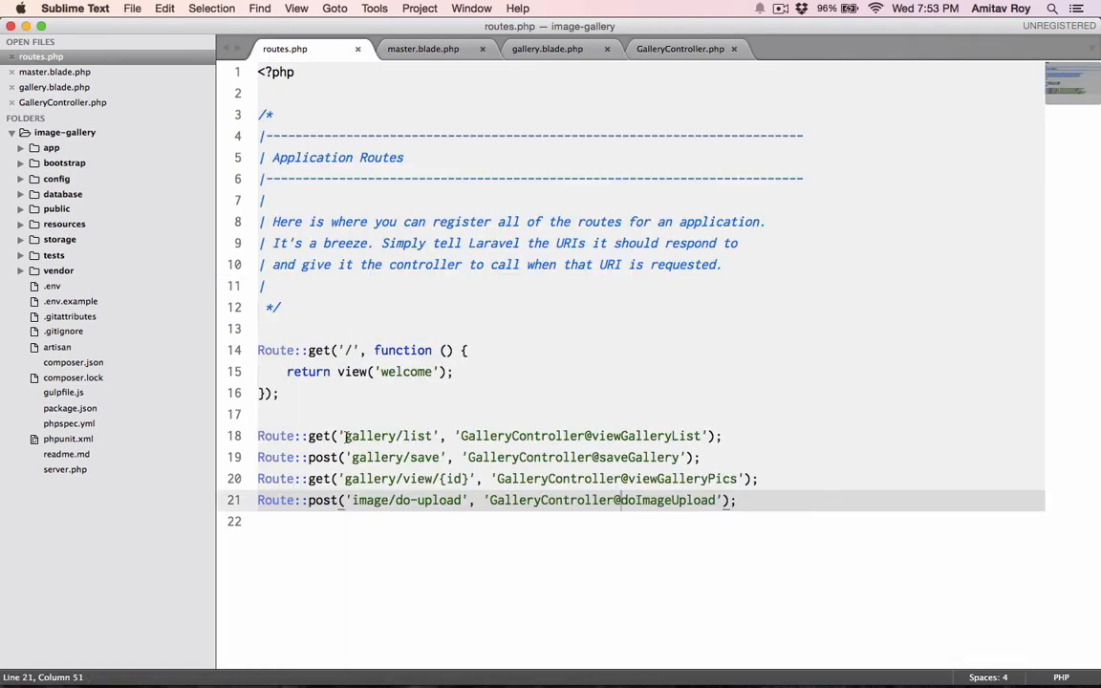
double_click(386, 436)
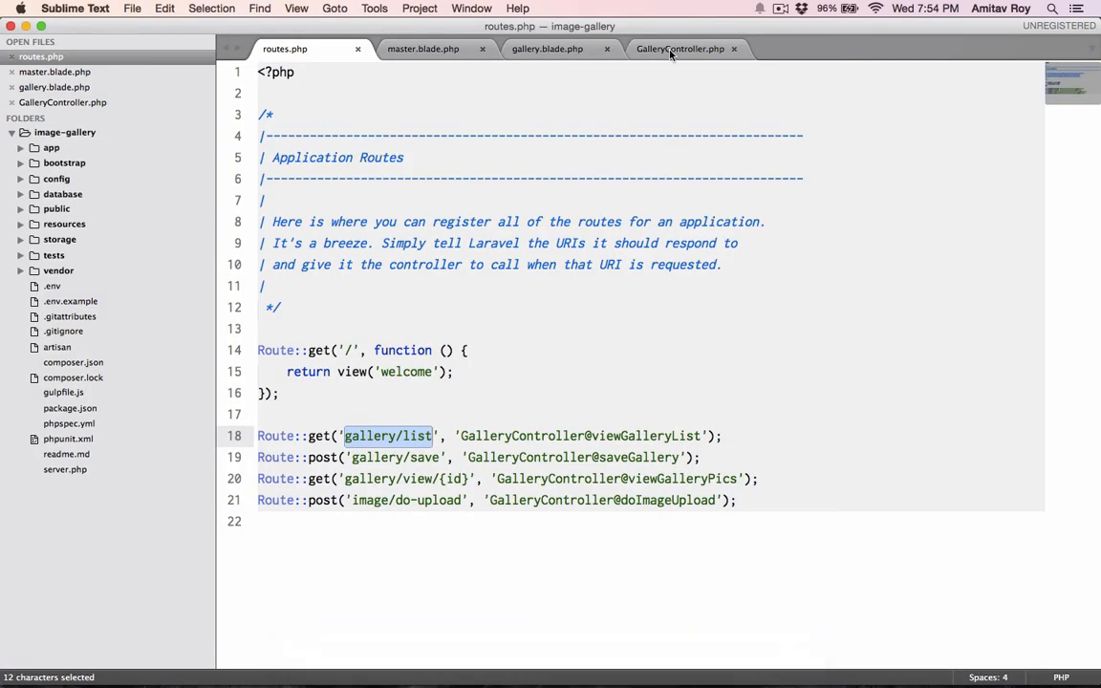
- Append \Controllers so the namespace reads App\Http\Controllers and save
left_click(681, 50)
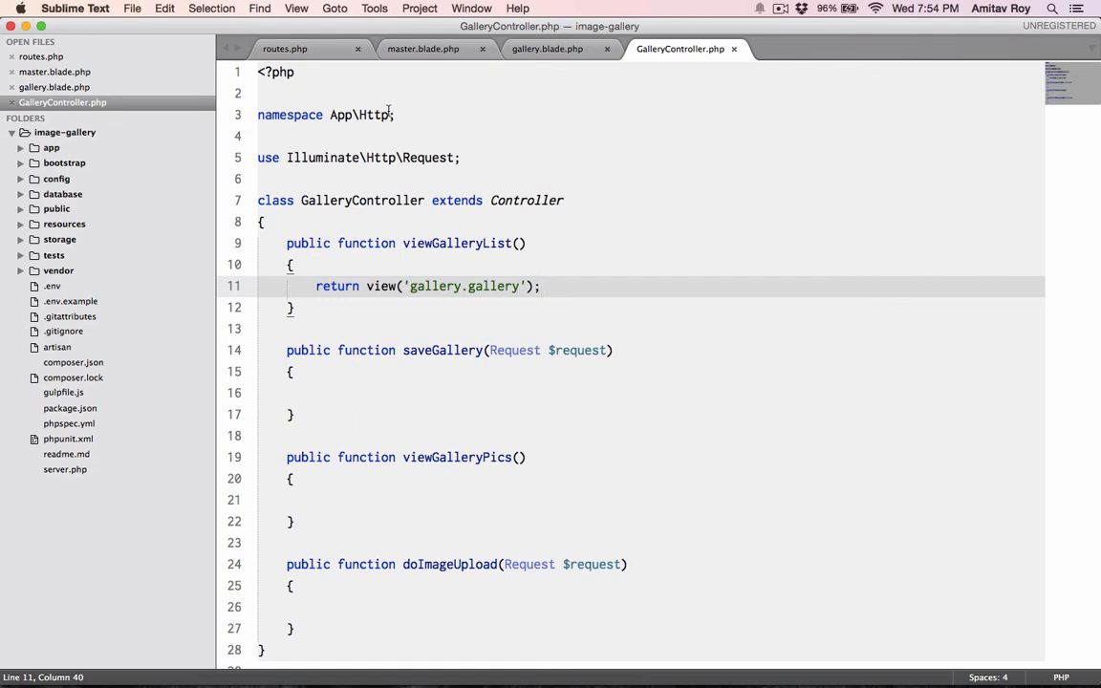
type("\\")
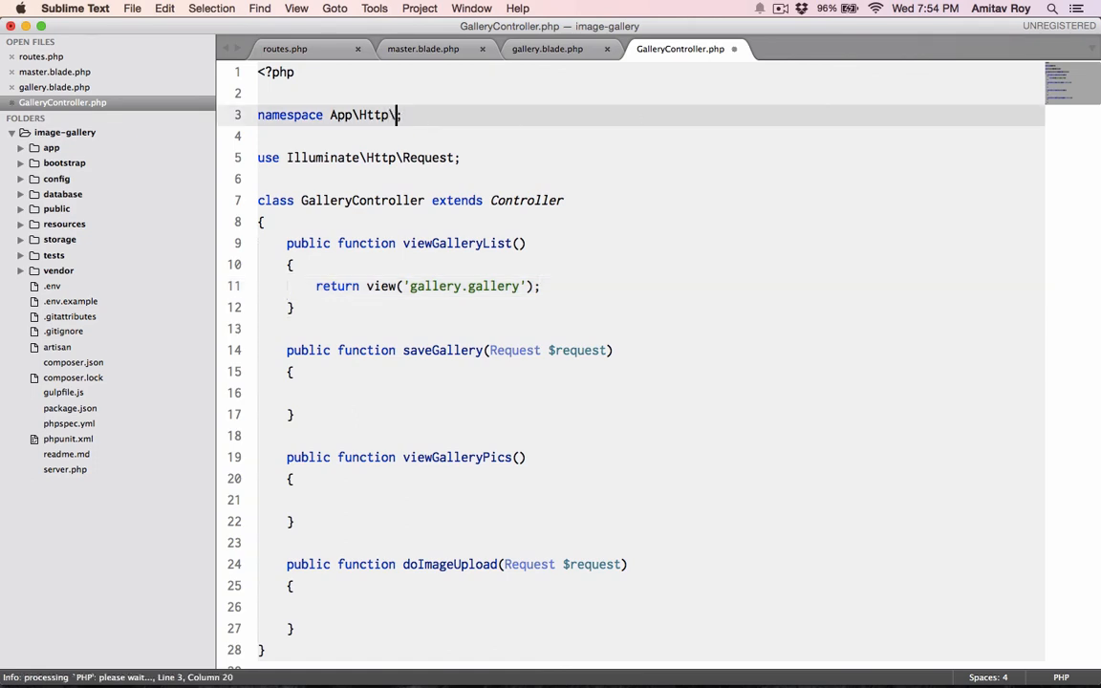
type("Controllers")
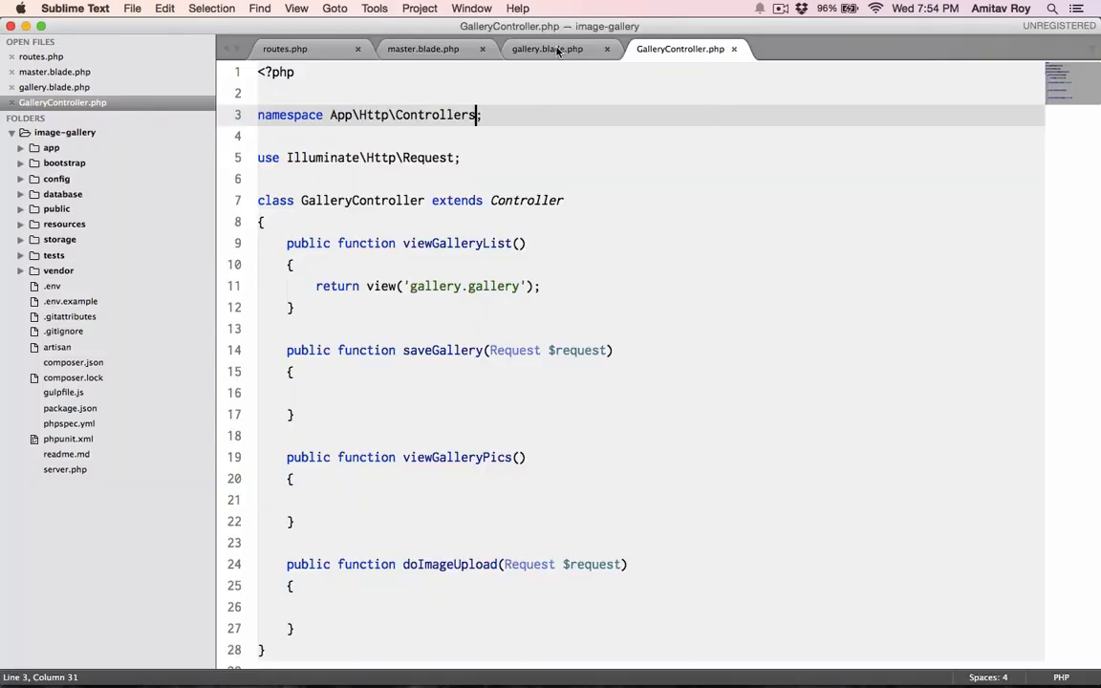
left_click(547, 50)
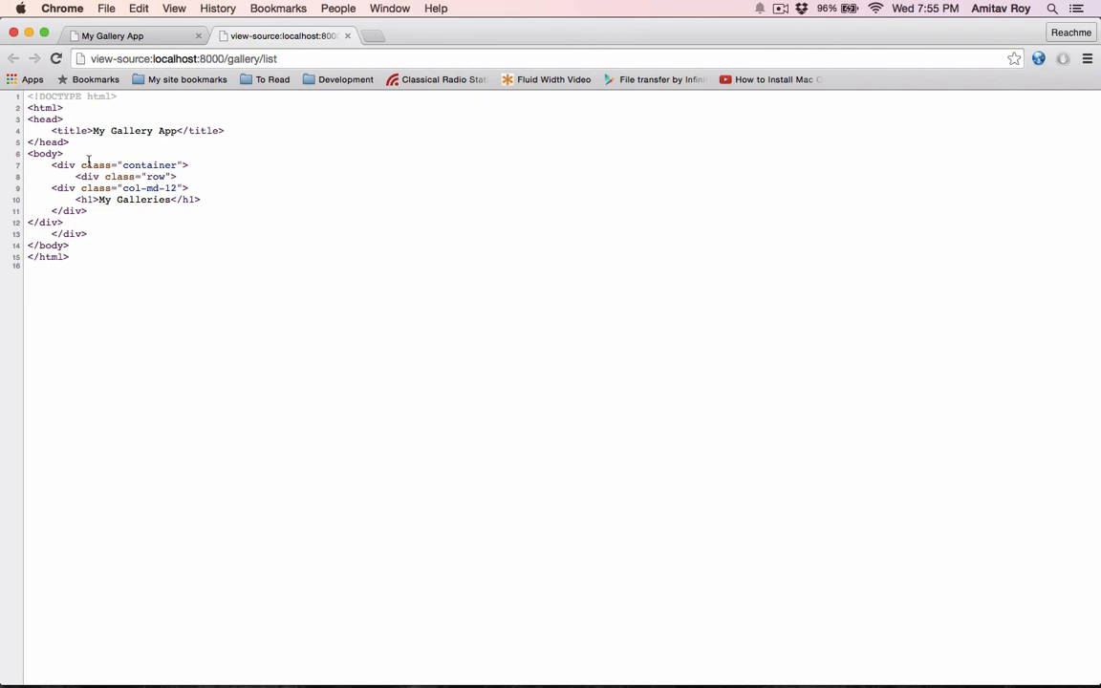
mouse_move(88, 176)
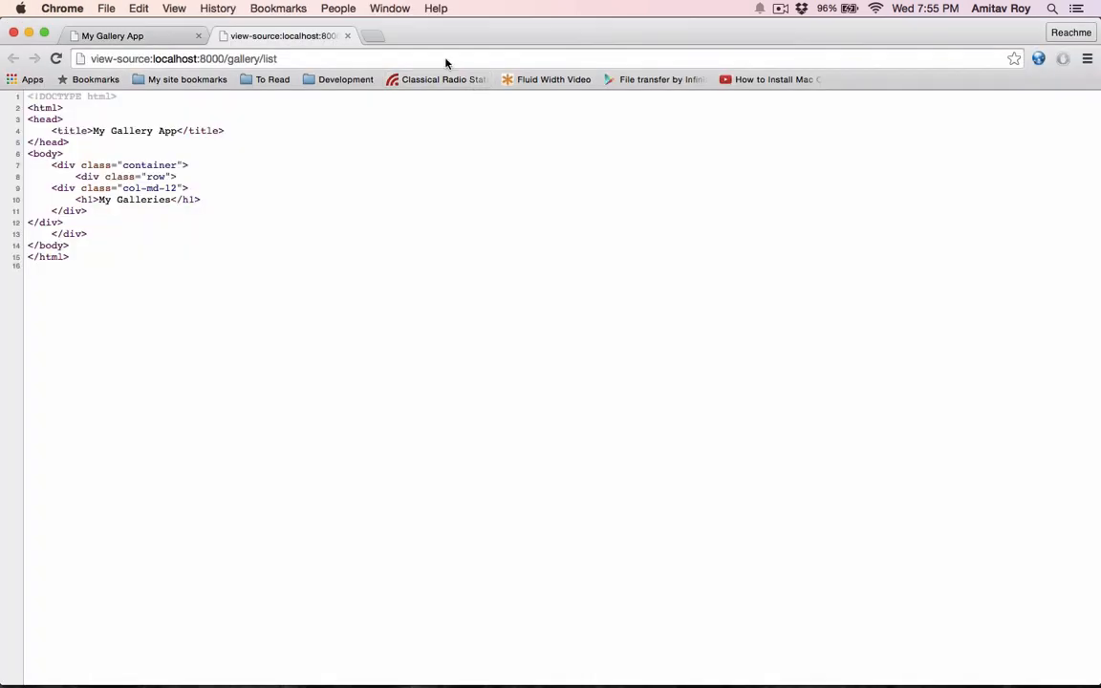
- Search Google for material design bootstrap
type("material design bootstrap")
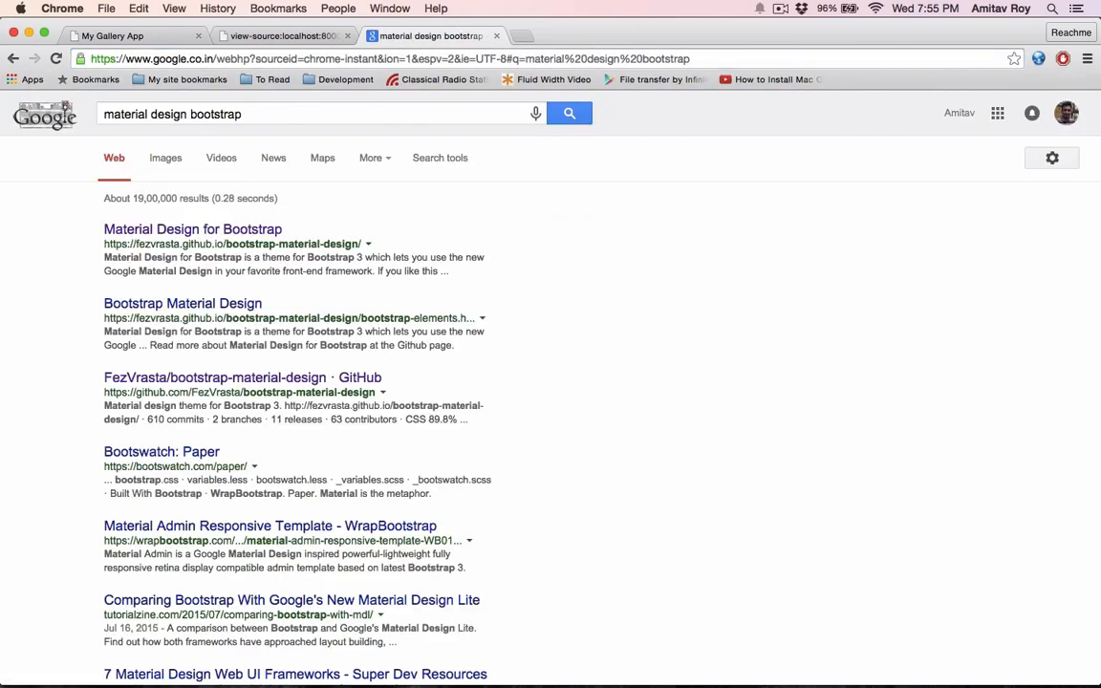
- Open the Material Design for Bootstrap result and browse its getting started and introduction sections
left_click(192, 229)
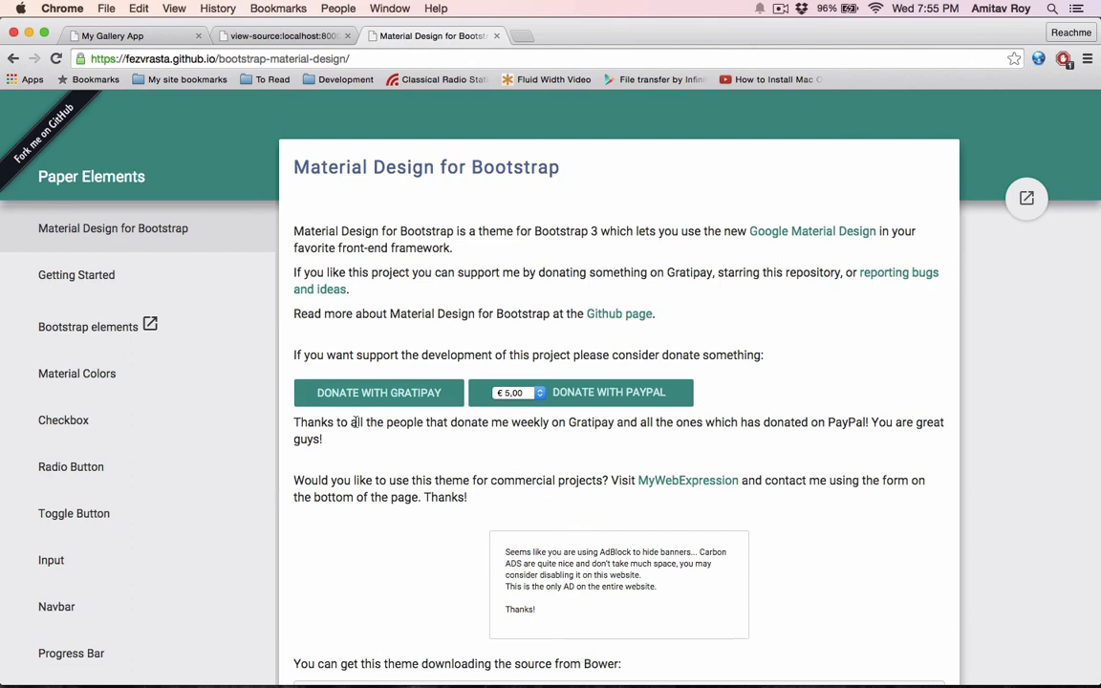
mouse_move(88, 244)
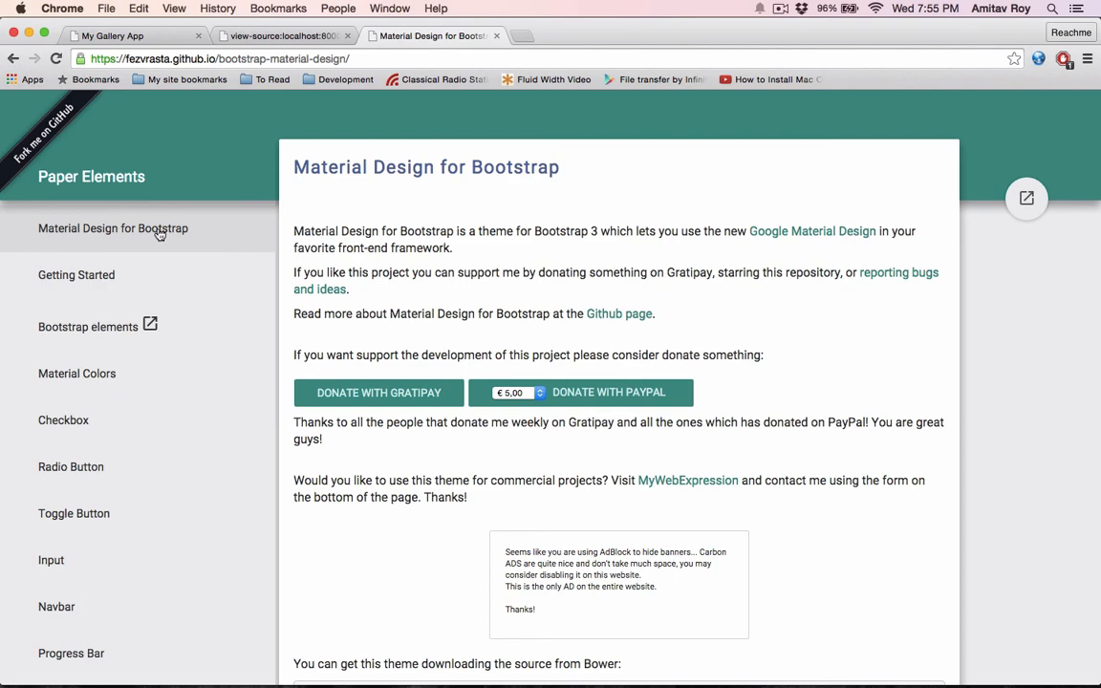
left_click(77, 275)
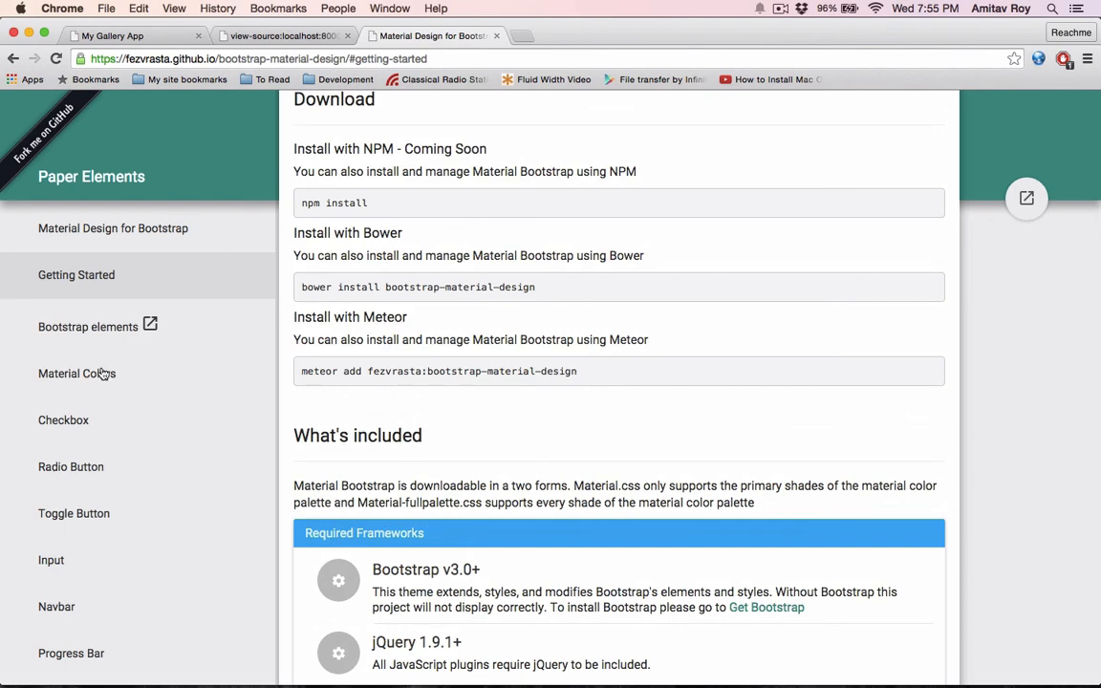
left_click(113, 227)
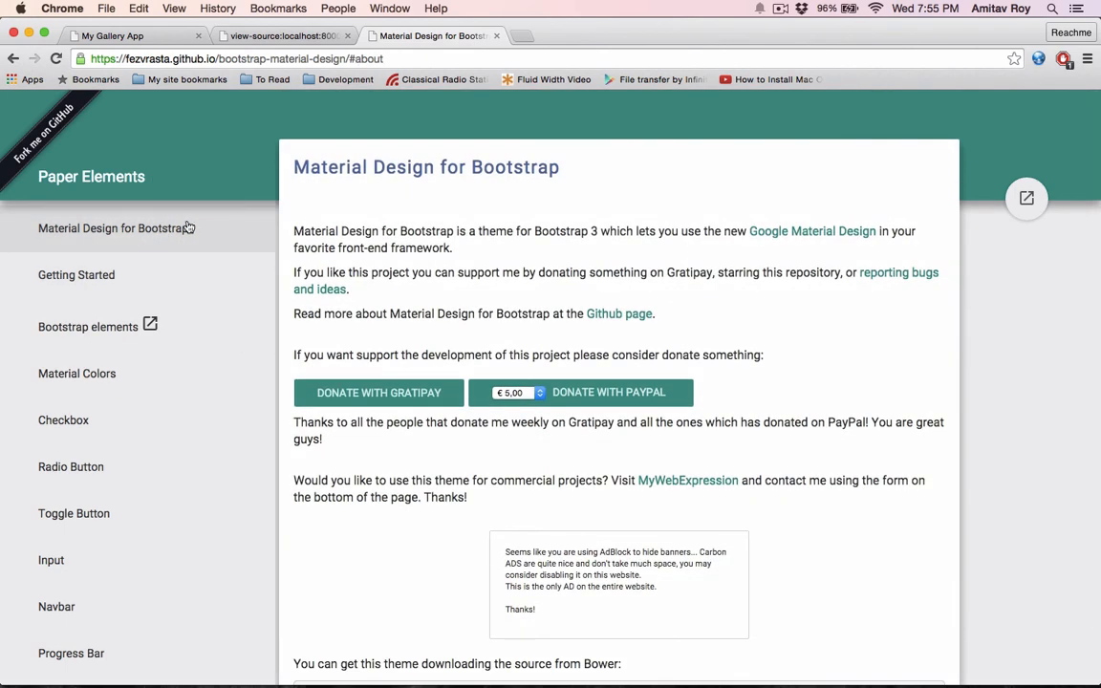
scroll("down", 3)
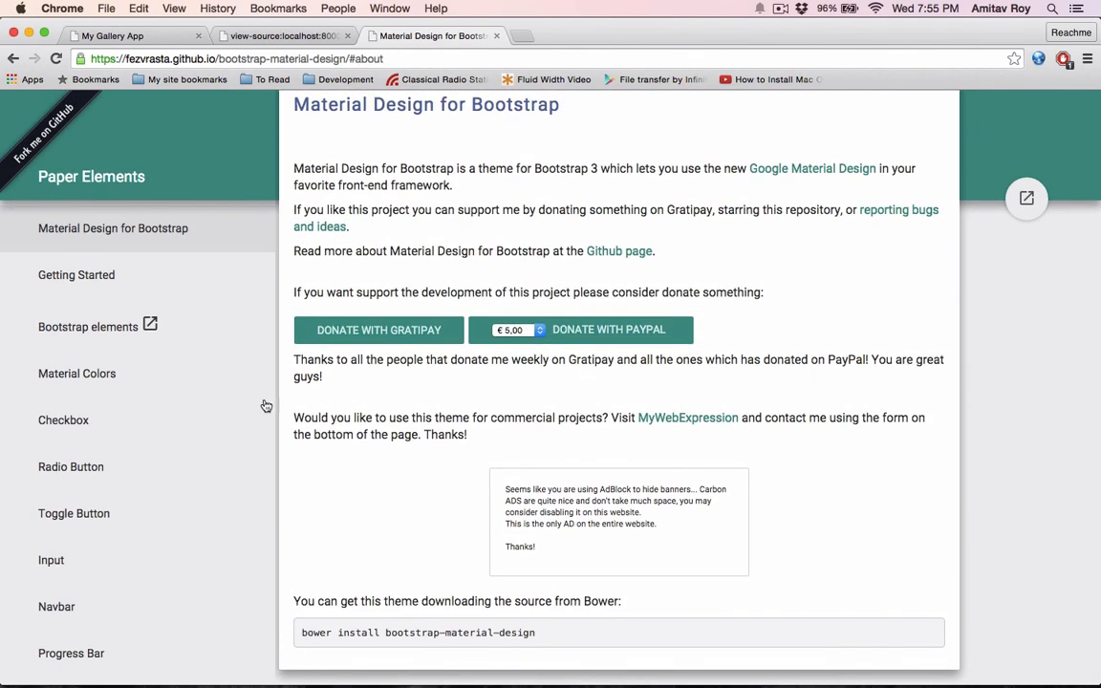